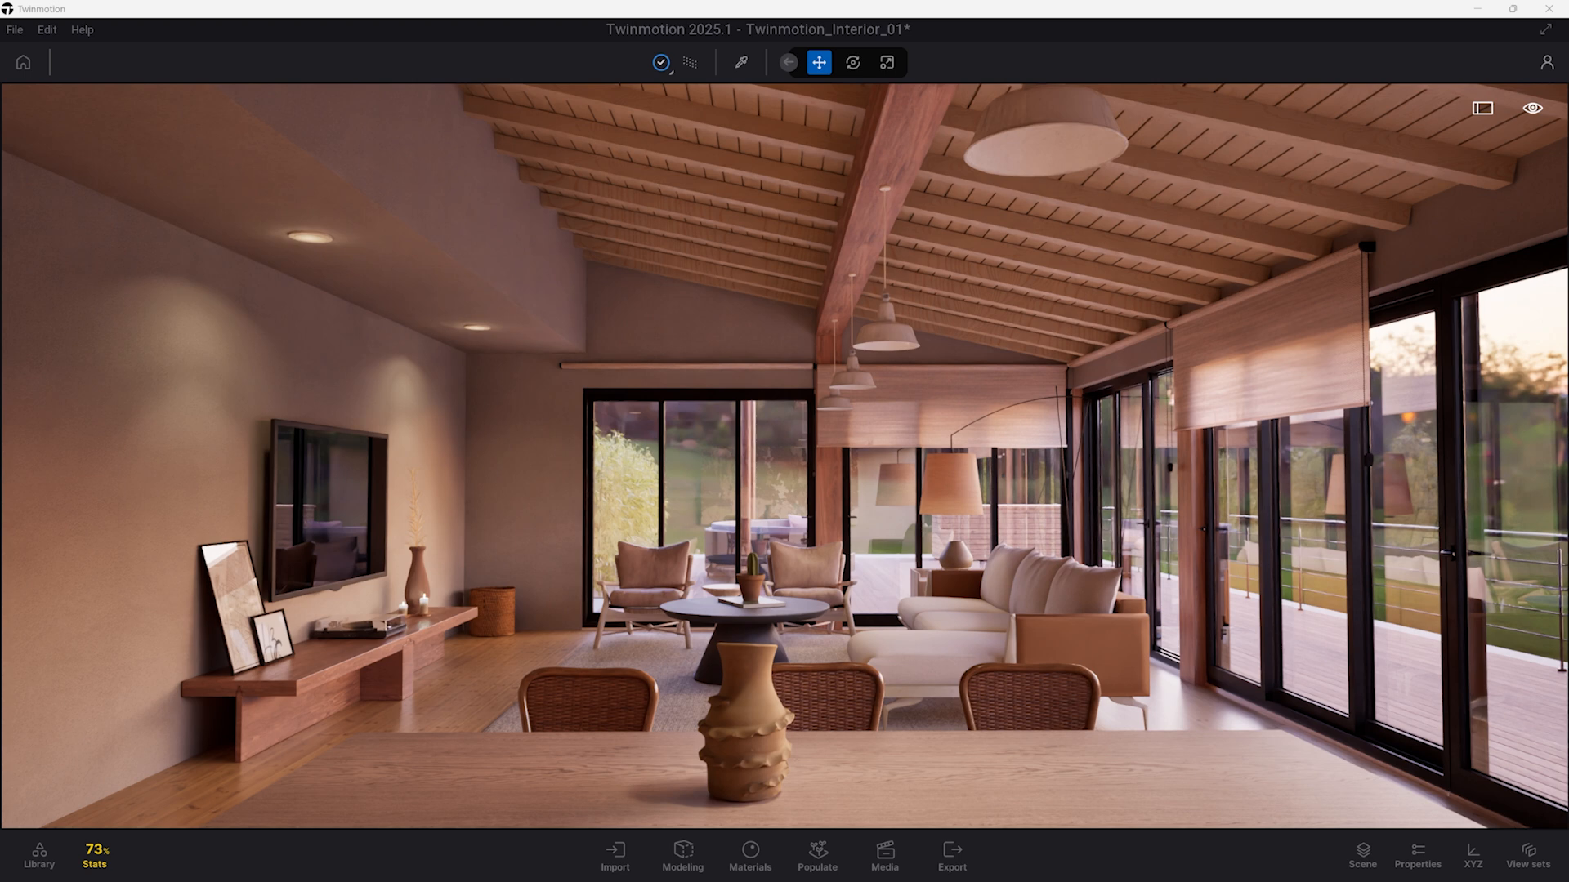
mouse_move(884, 618)
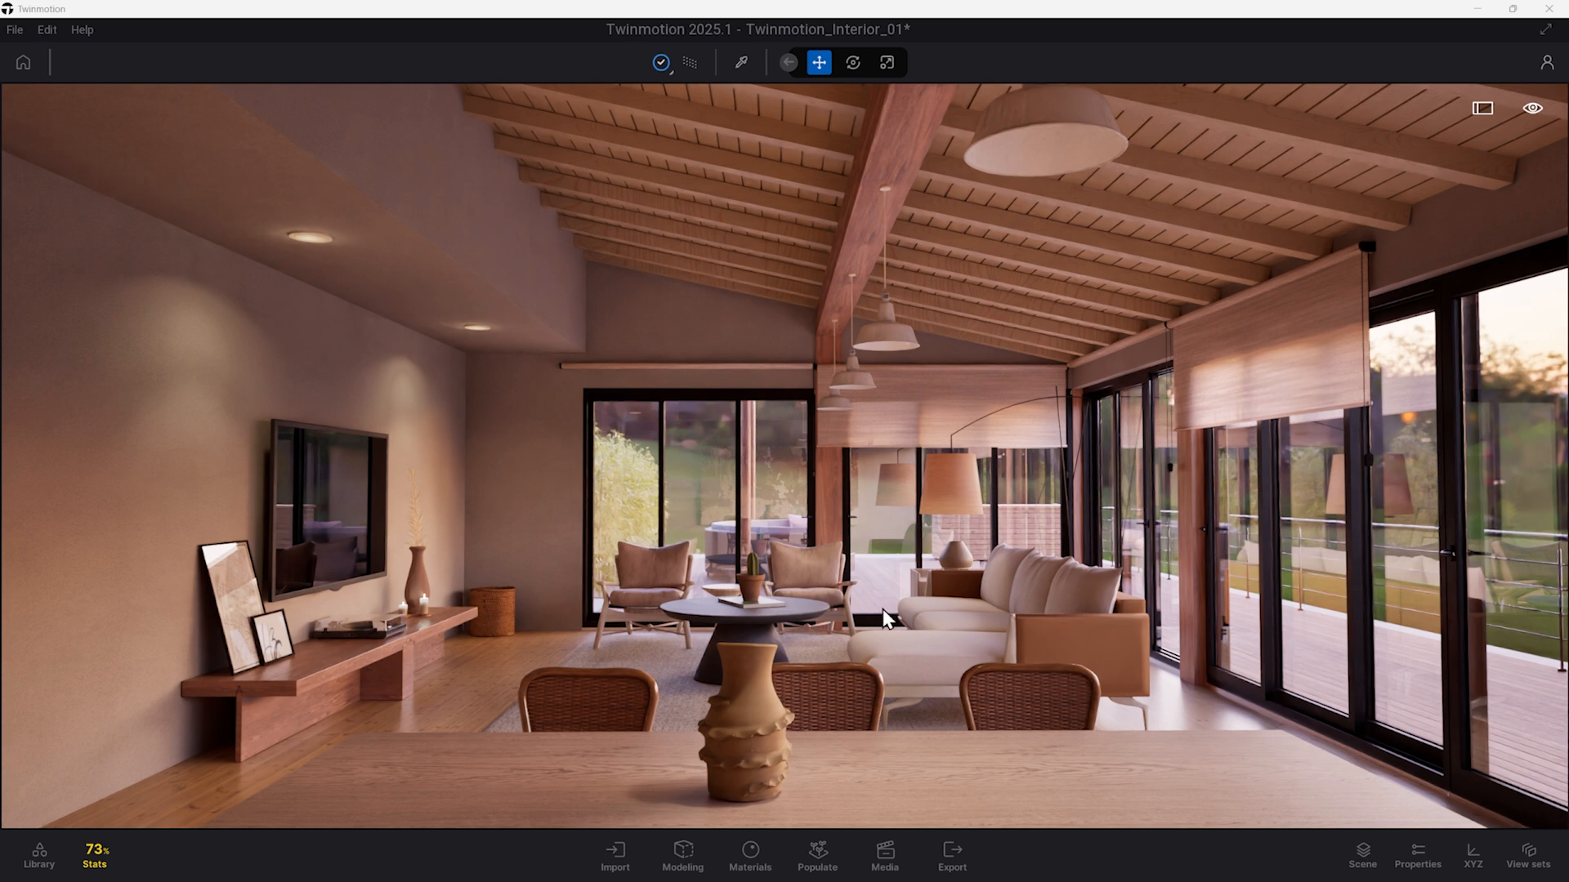
mouse_move(78, 40)
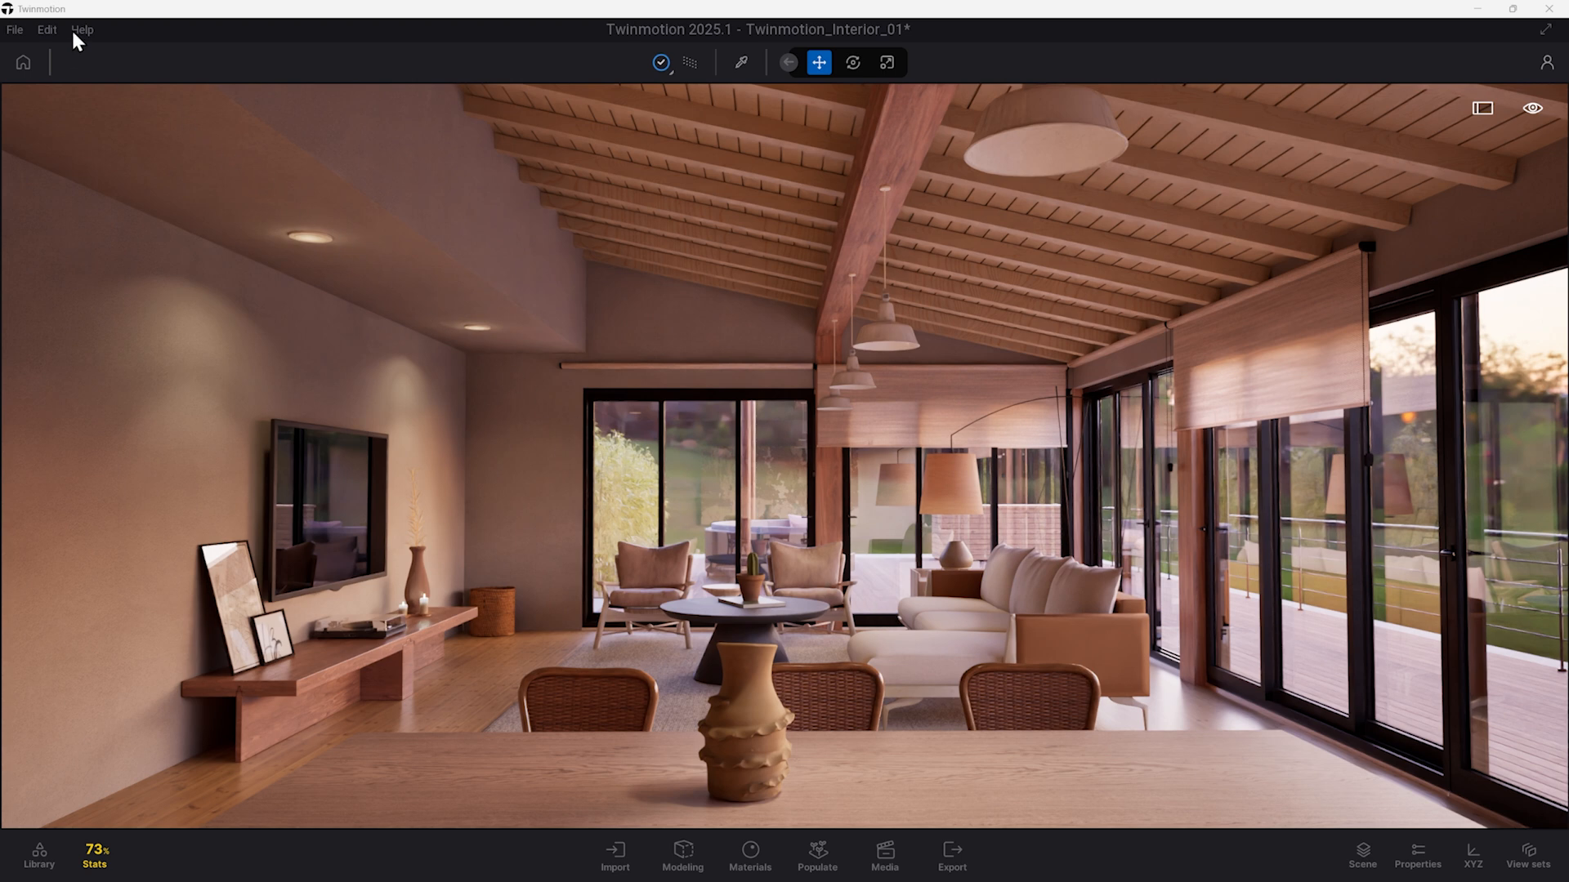
Step: Scroll the Scene panel and show the shortcut help overlay (F1)
click(81, 29)
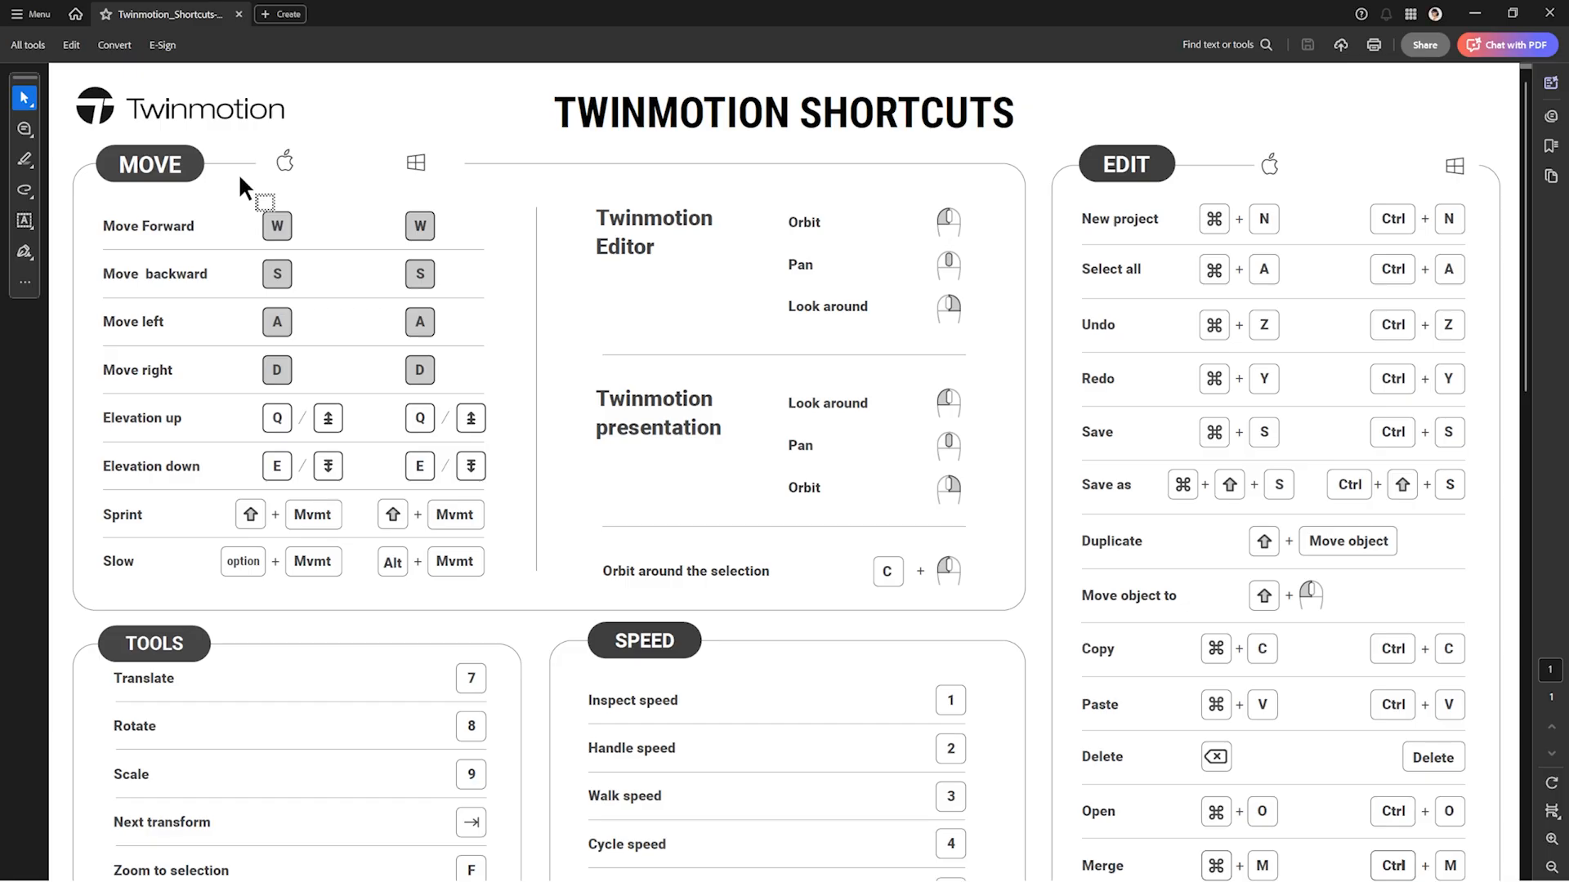
scroll(down, 3)
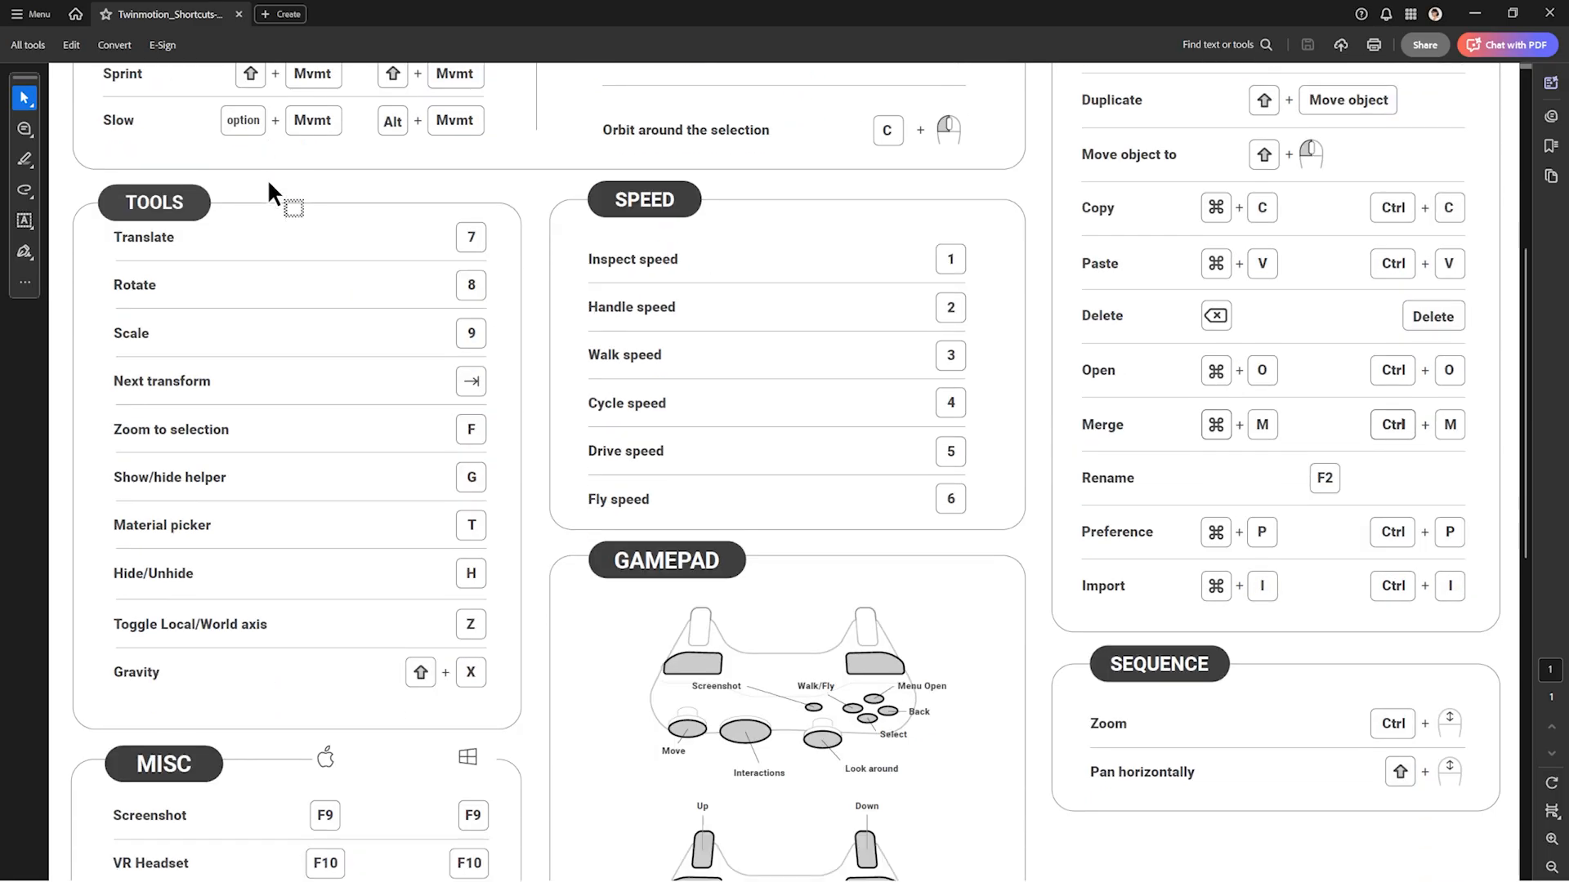
scroll(down, 3)
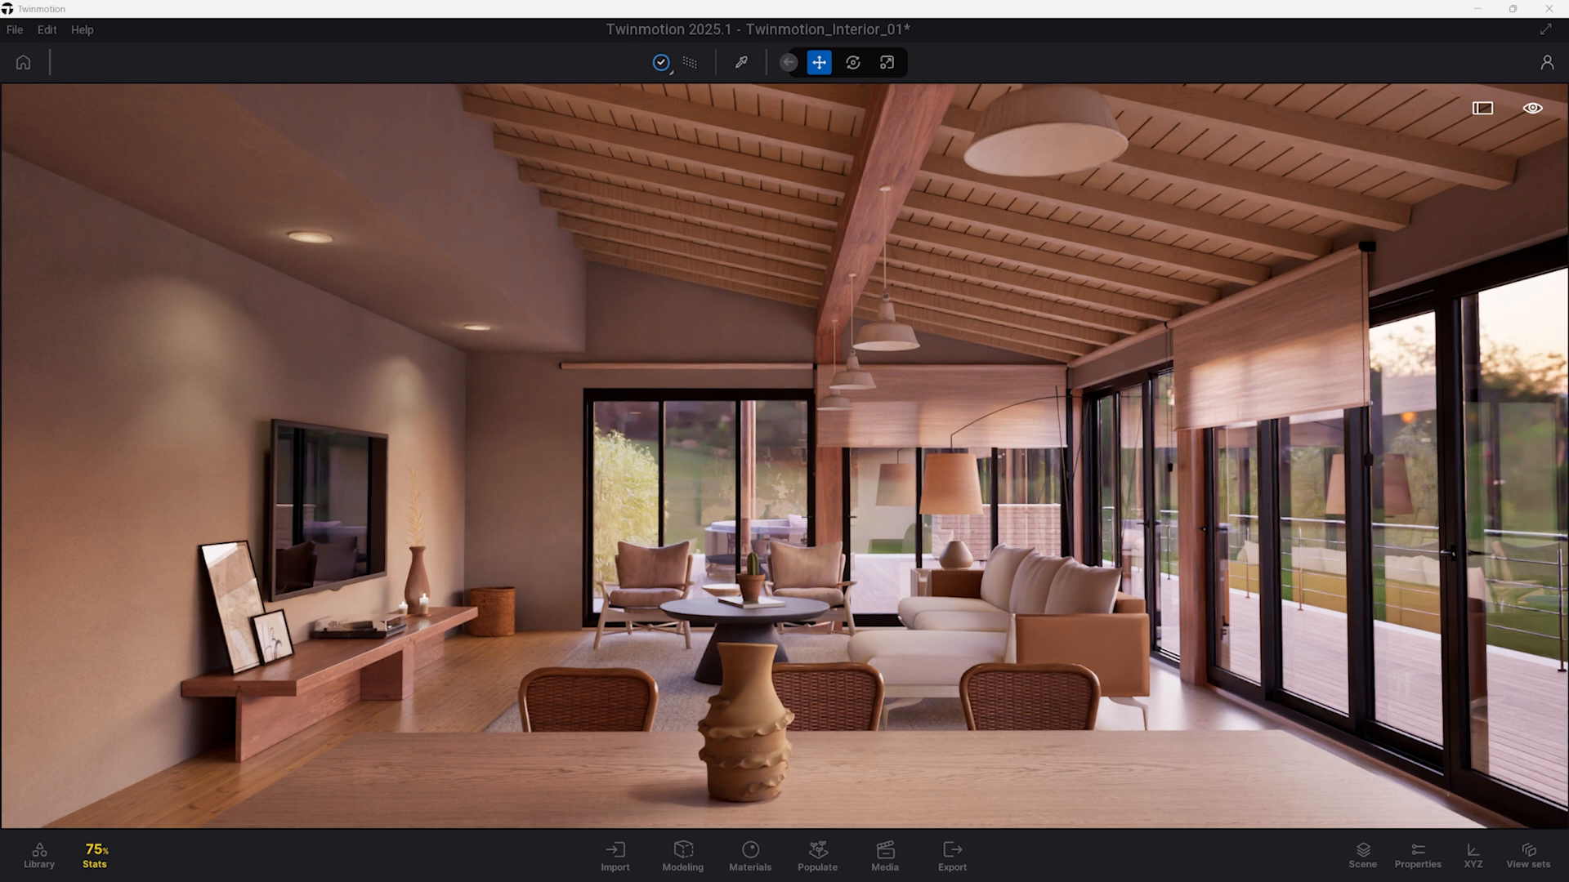
key(F1)
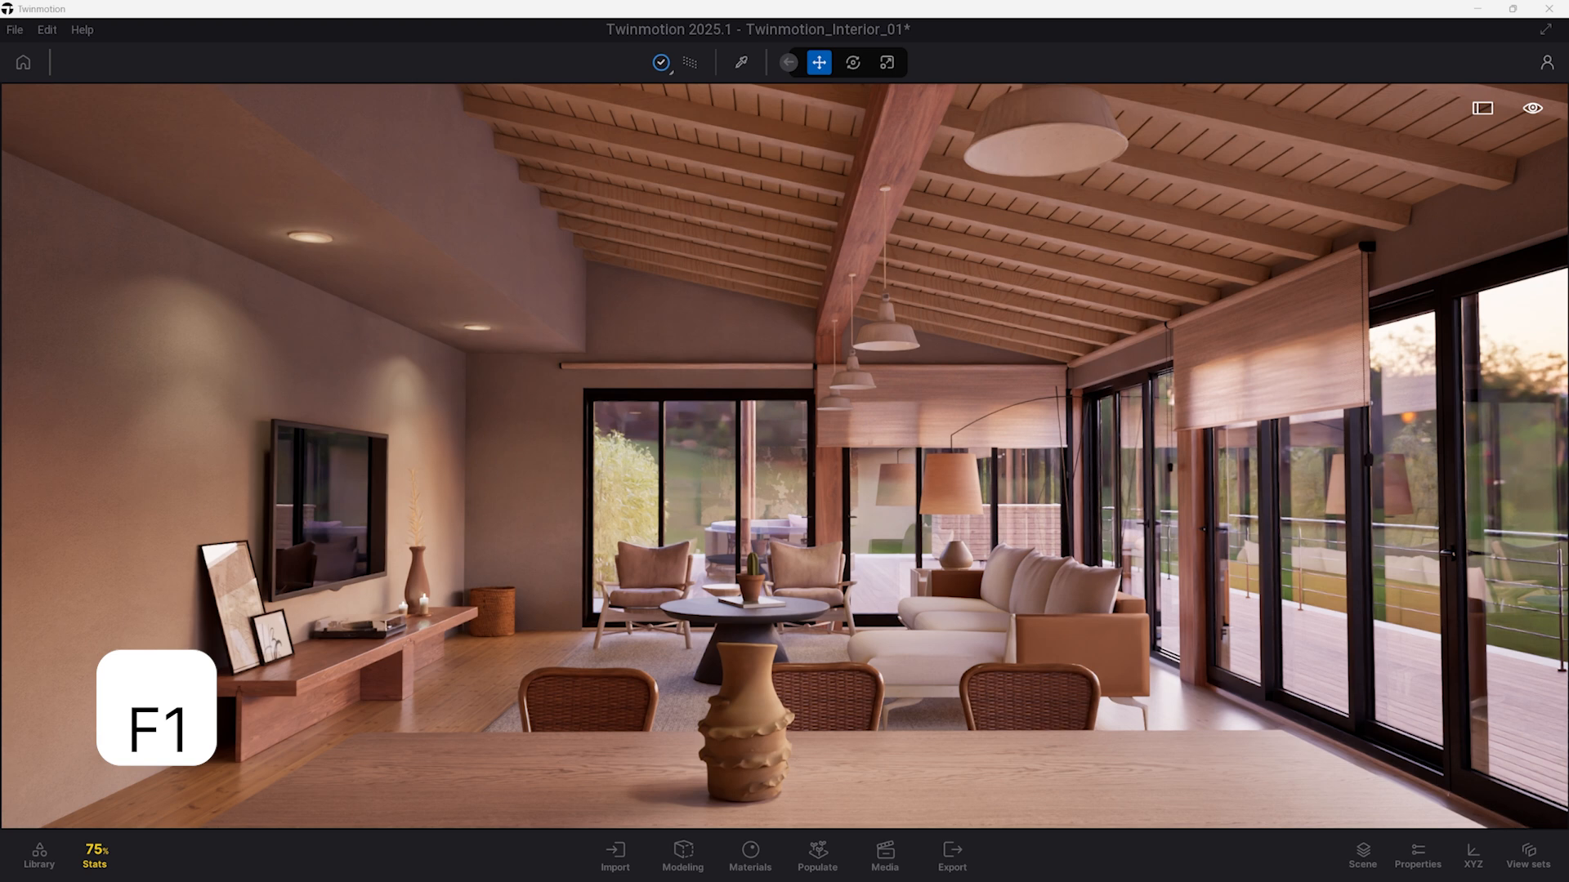
mouse_move(701, 70)
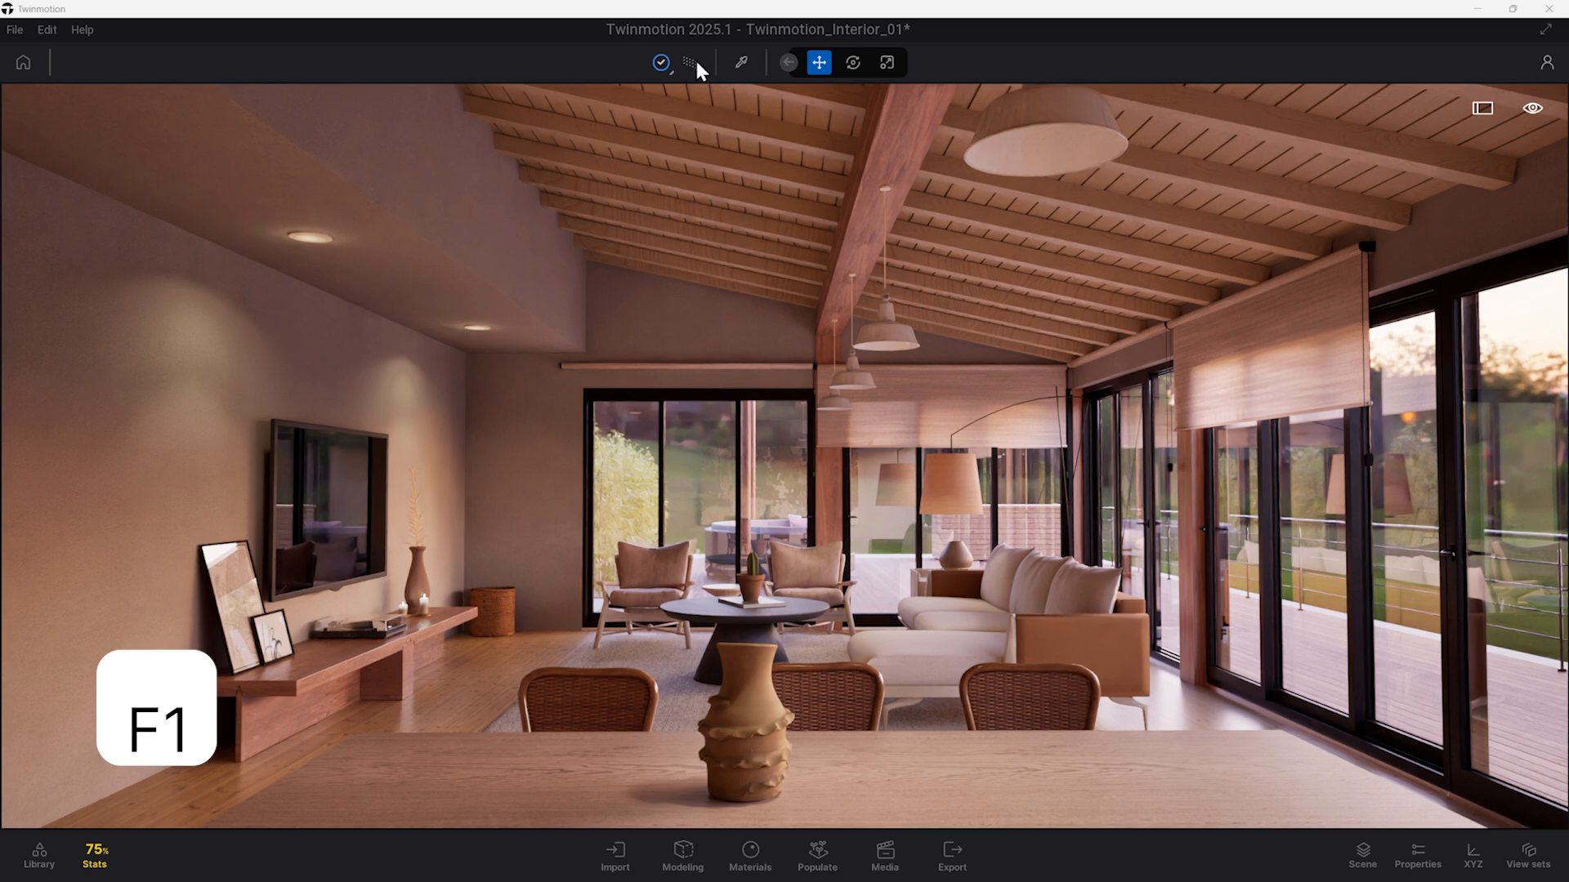
mouse_move(698, 75)
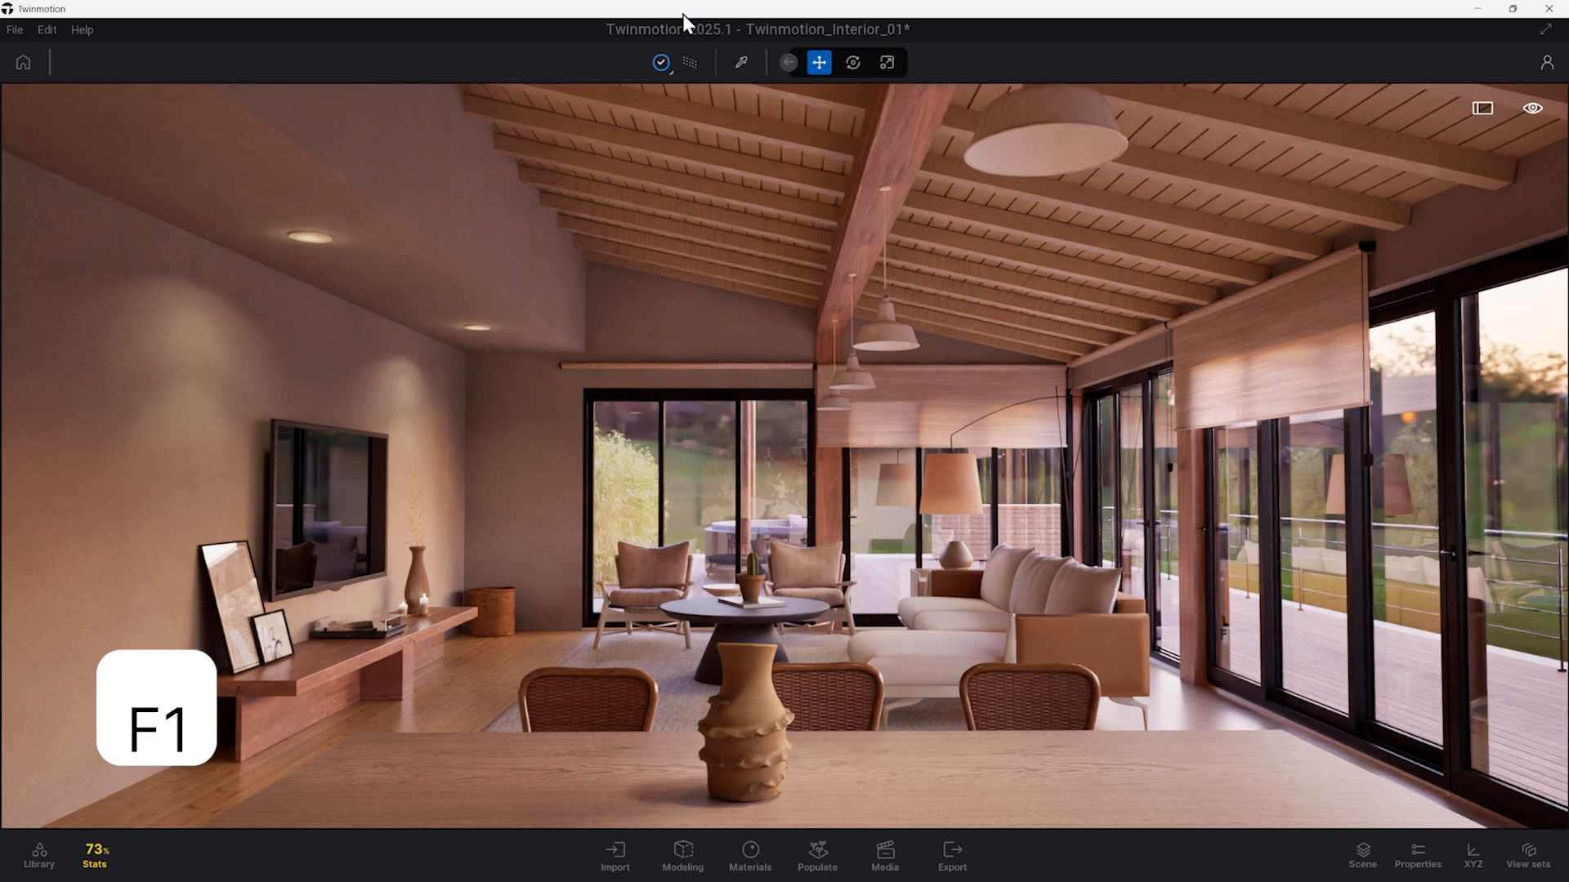
mouse_move(688, 64)
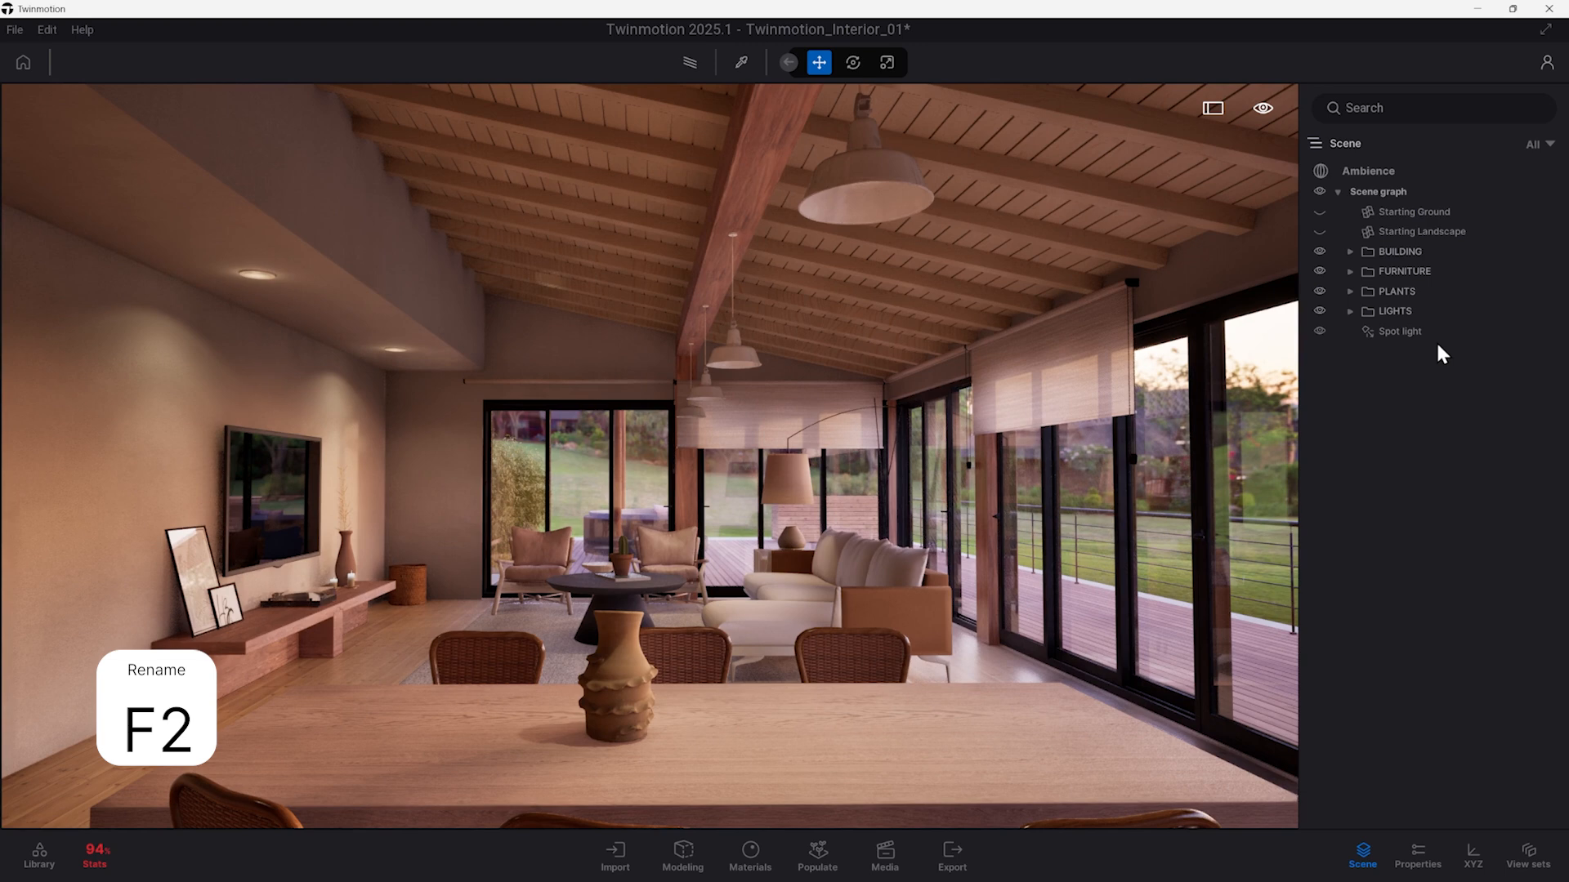
Step: Rename the scene's Spot light to 'L_Spot light' in the scene graph
click(1399, 332)
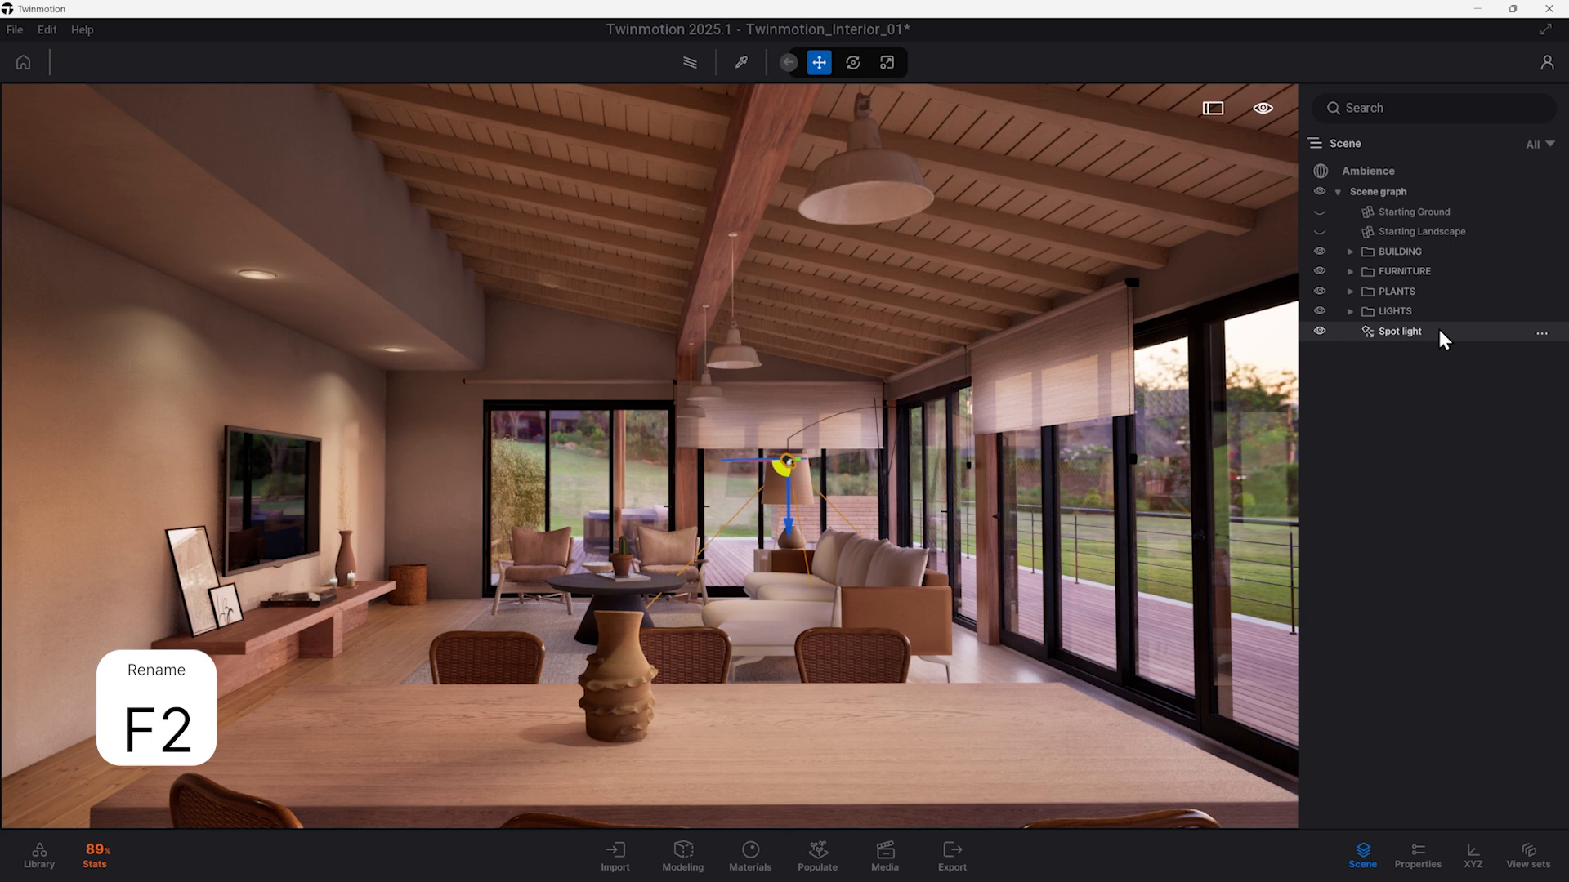
click(1400, 331)
text(L_)
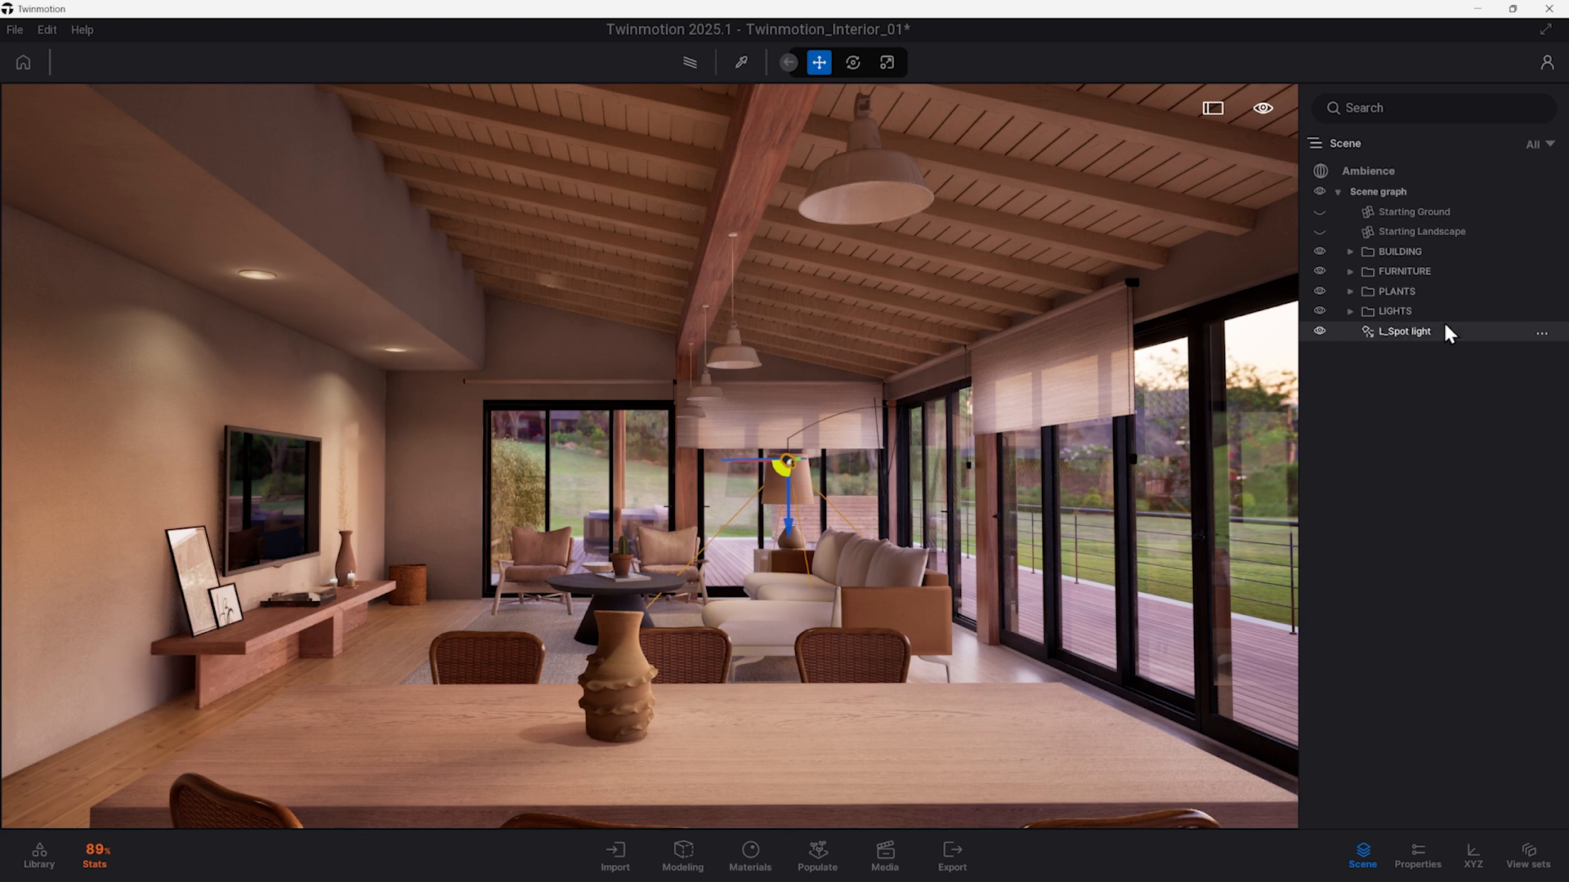
key(f11)
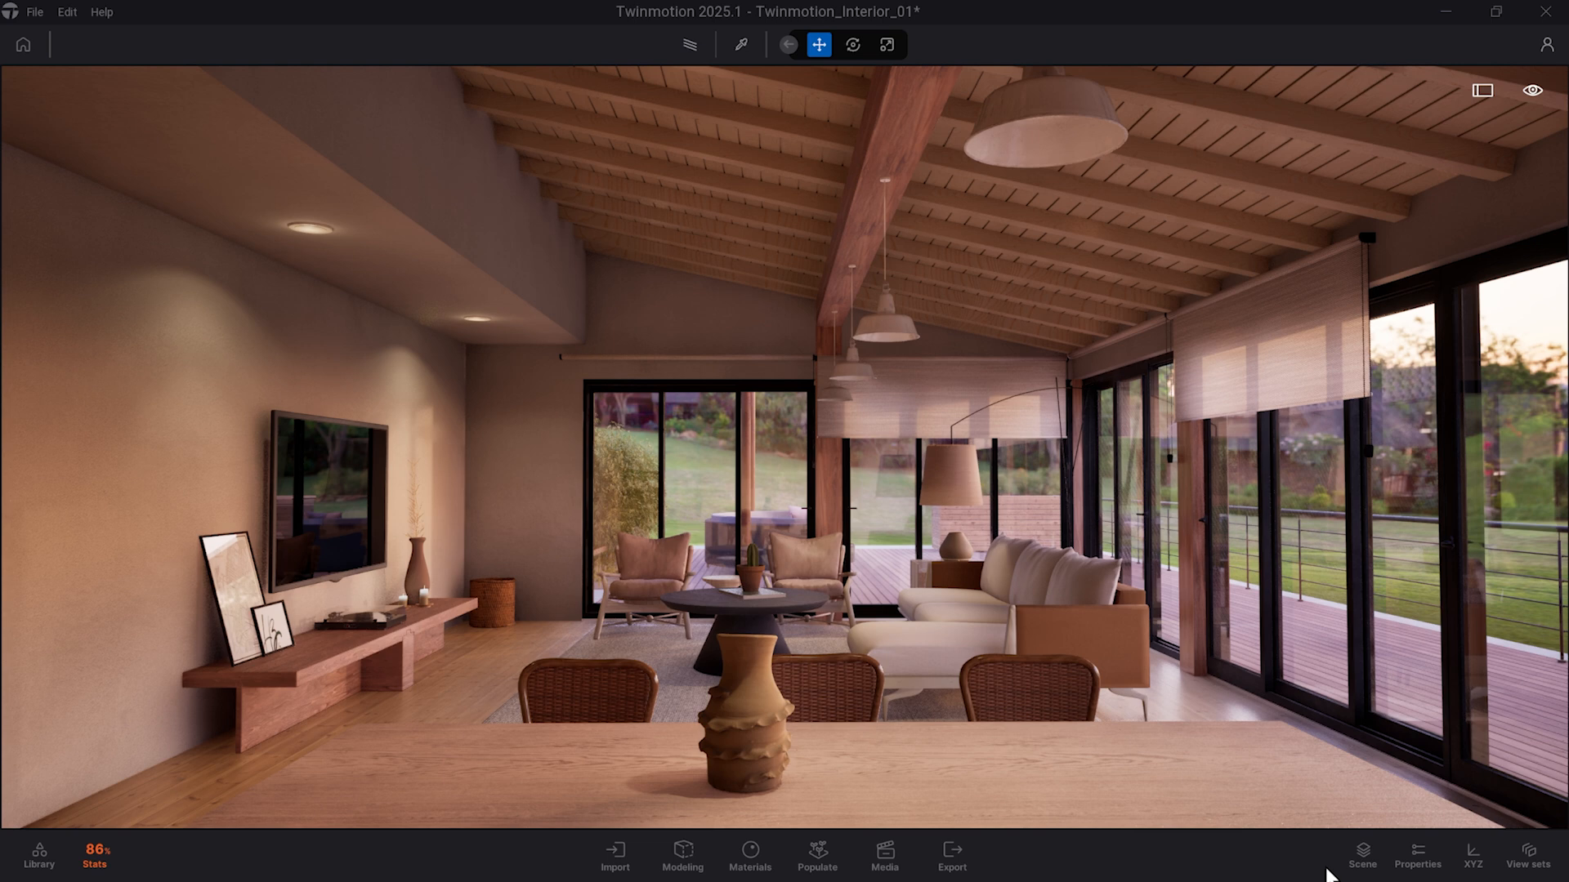
mouse_move(1410, 591)
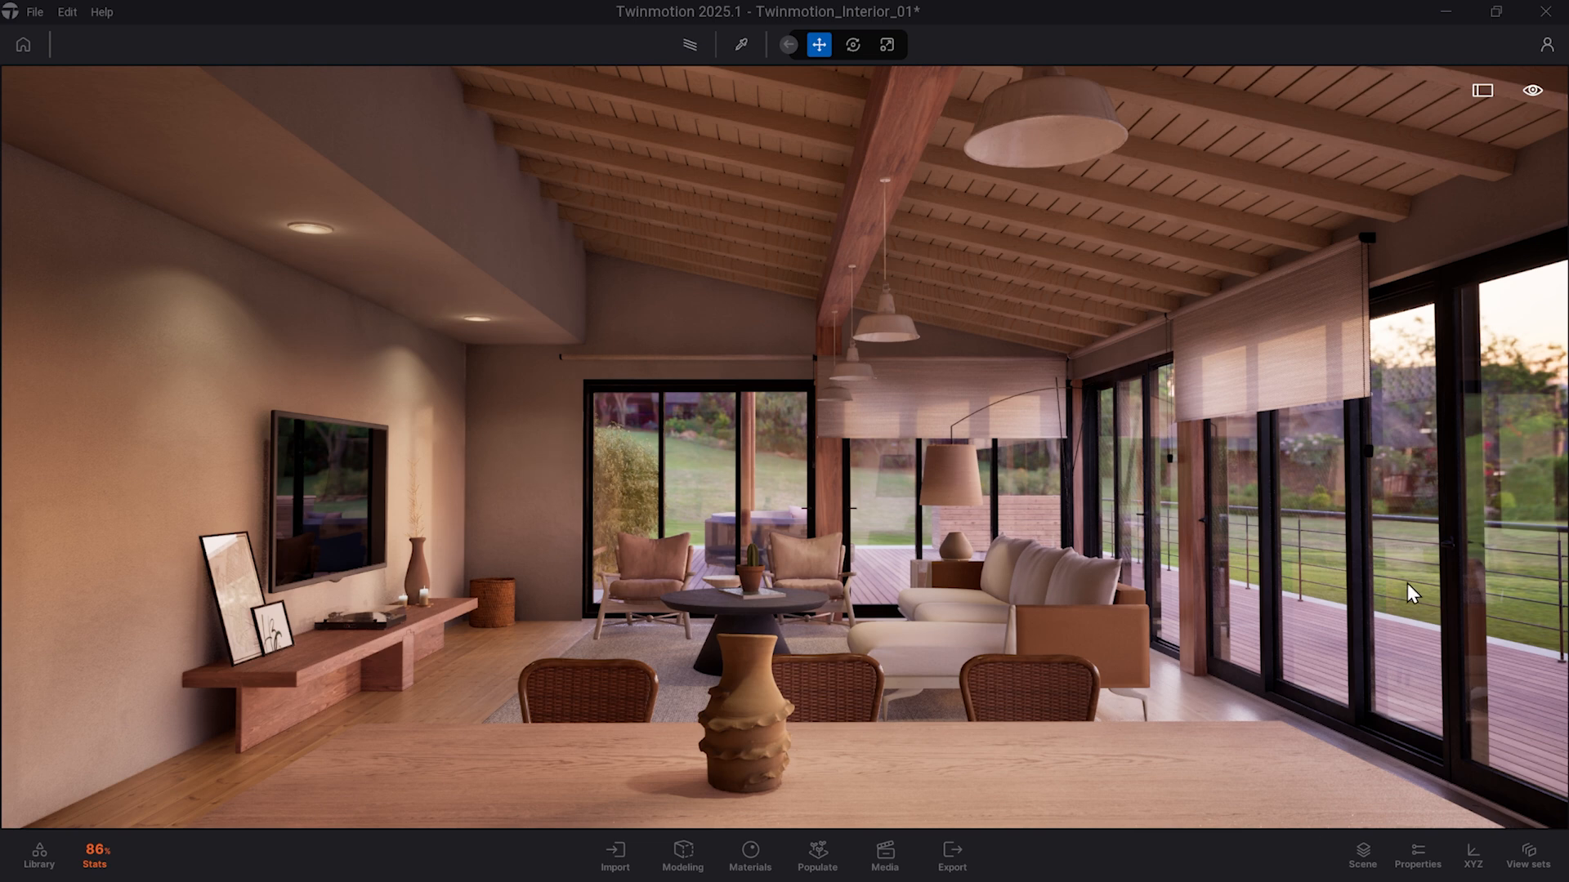
Step: Set viewport navigation to Fly speed 6, the fastest fly speed
click(1531, 90)
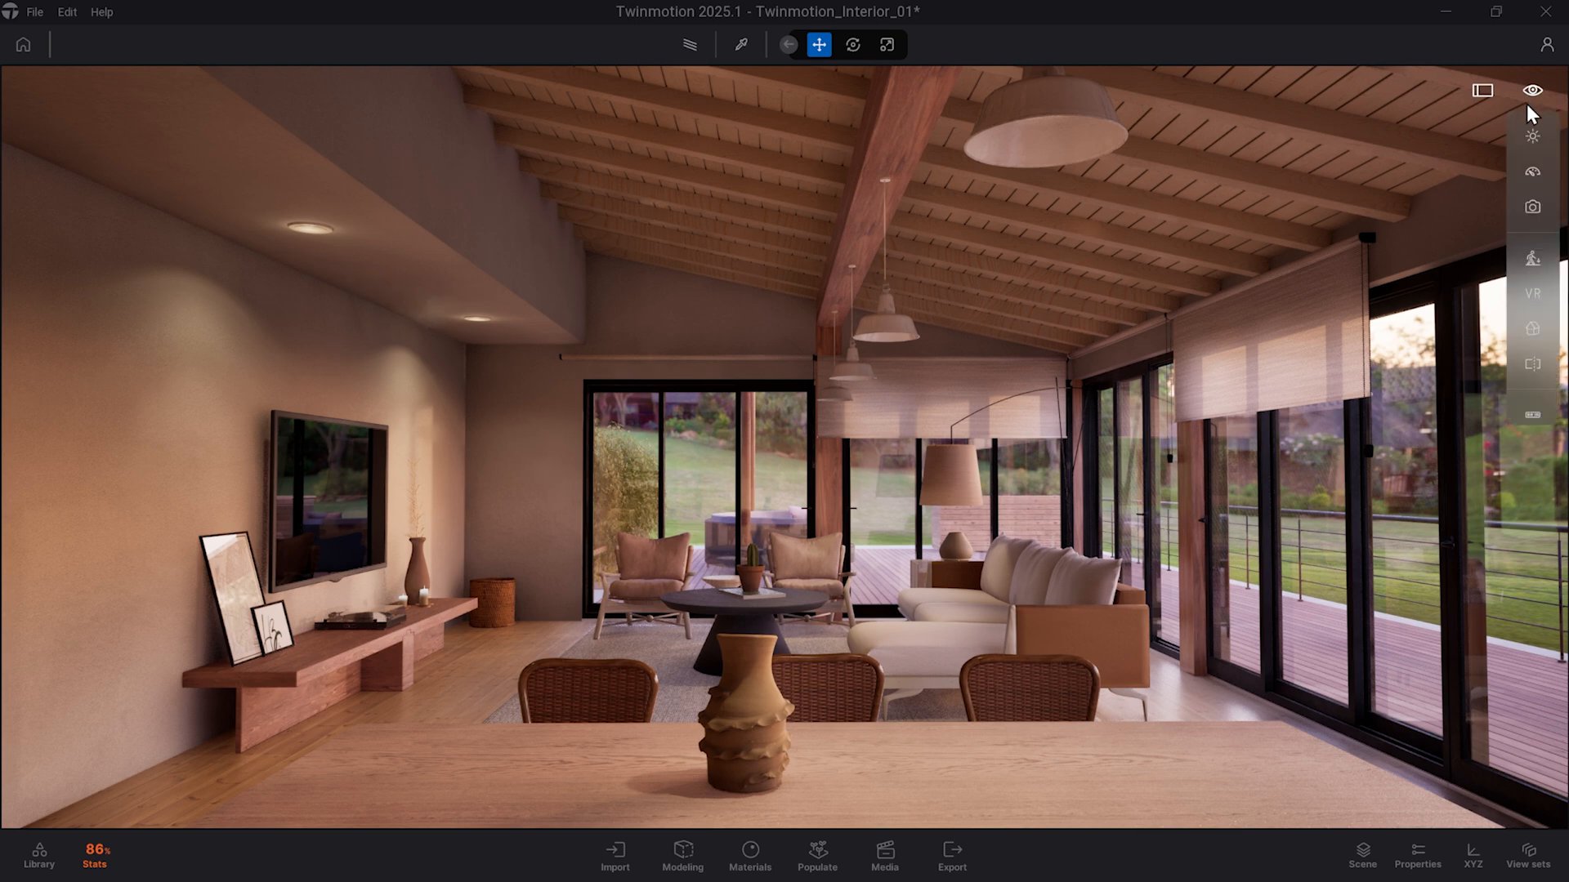
click(1531, 171)
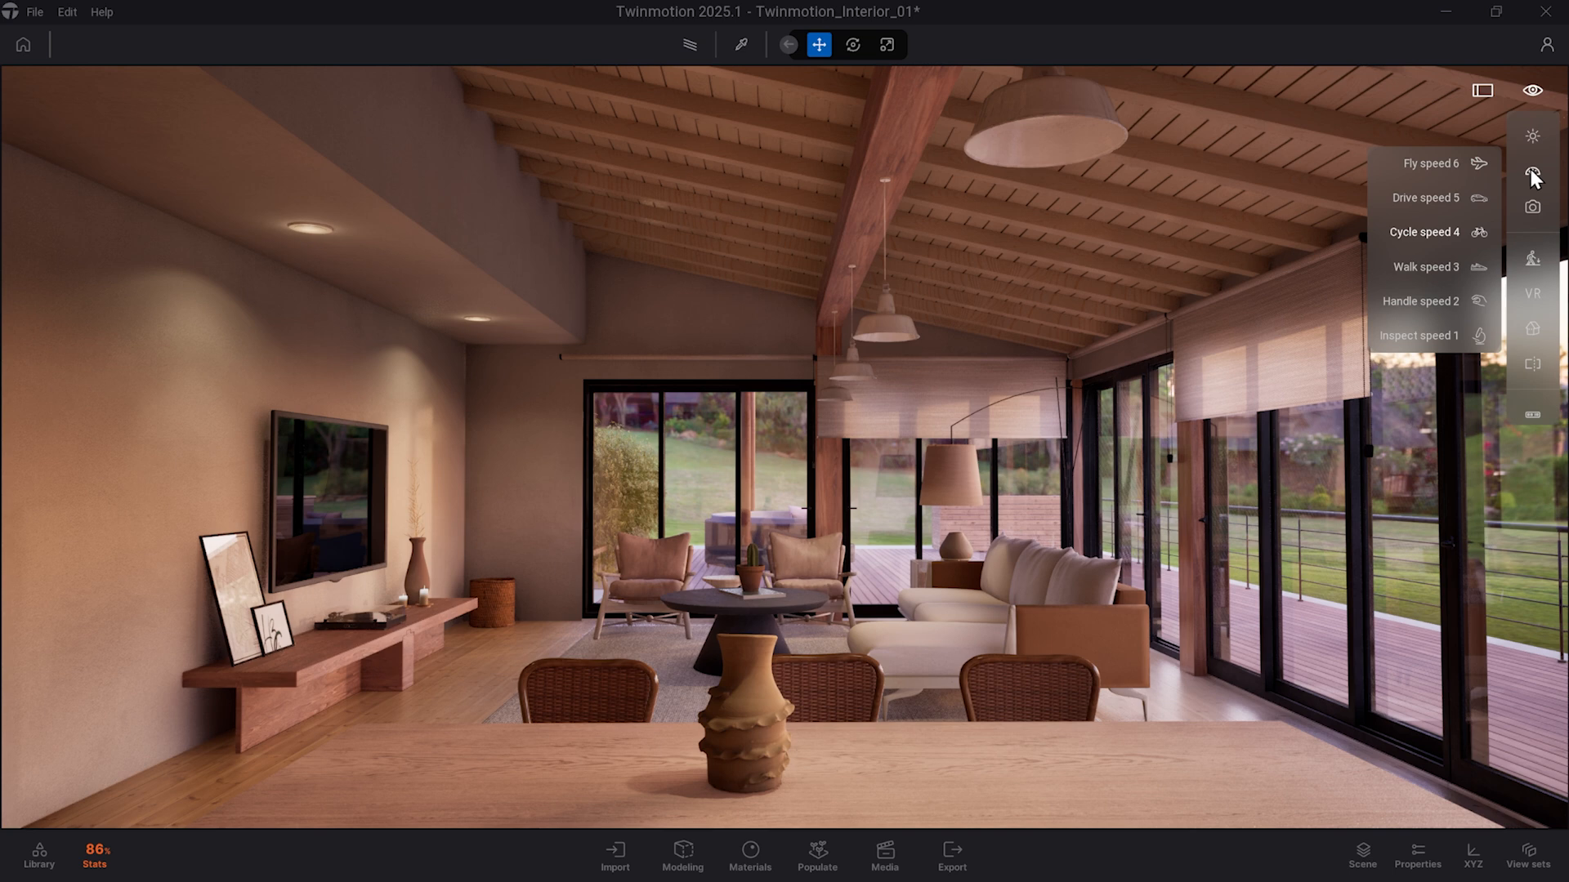
mouse_move(1451, 345)
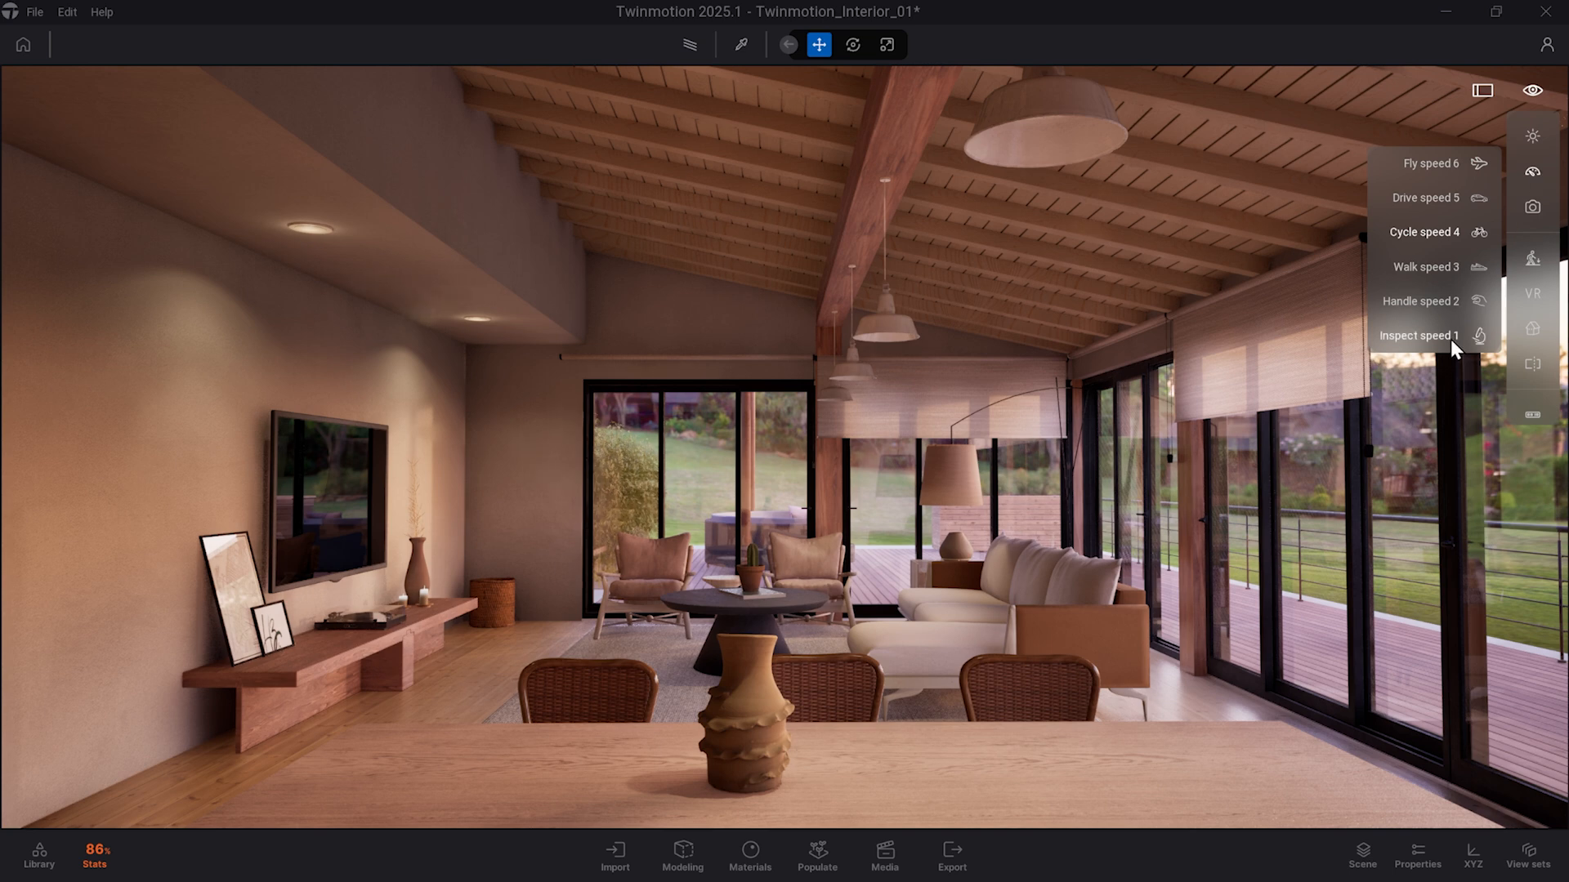
mouse_move(1456, 169)
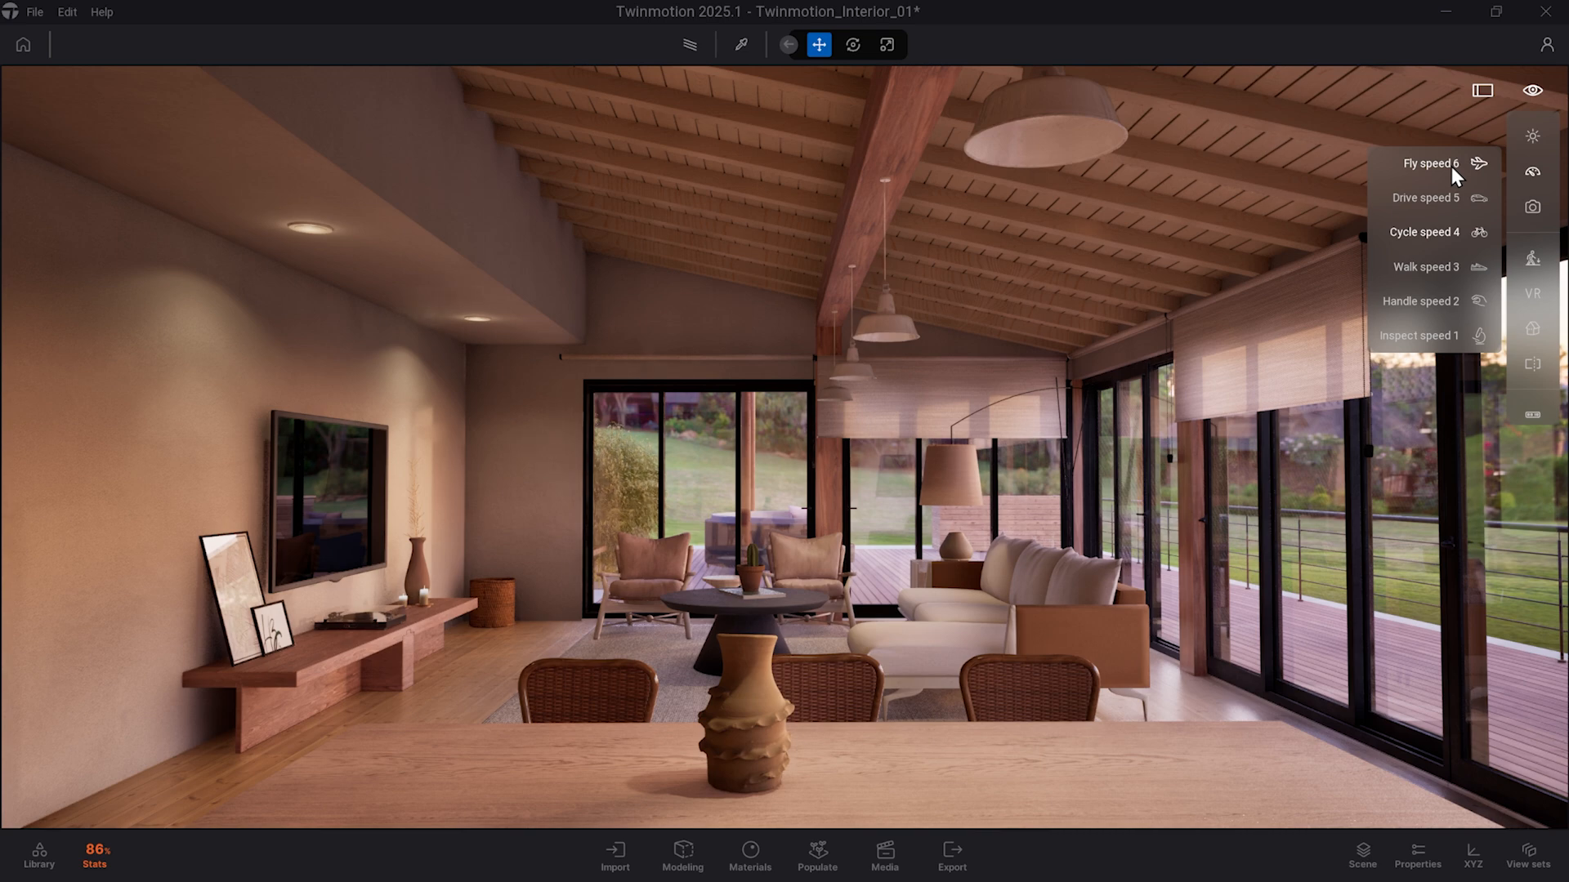
click(1418, 335)
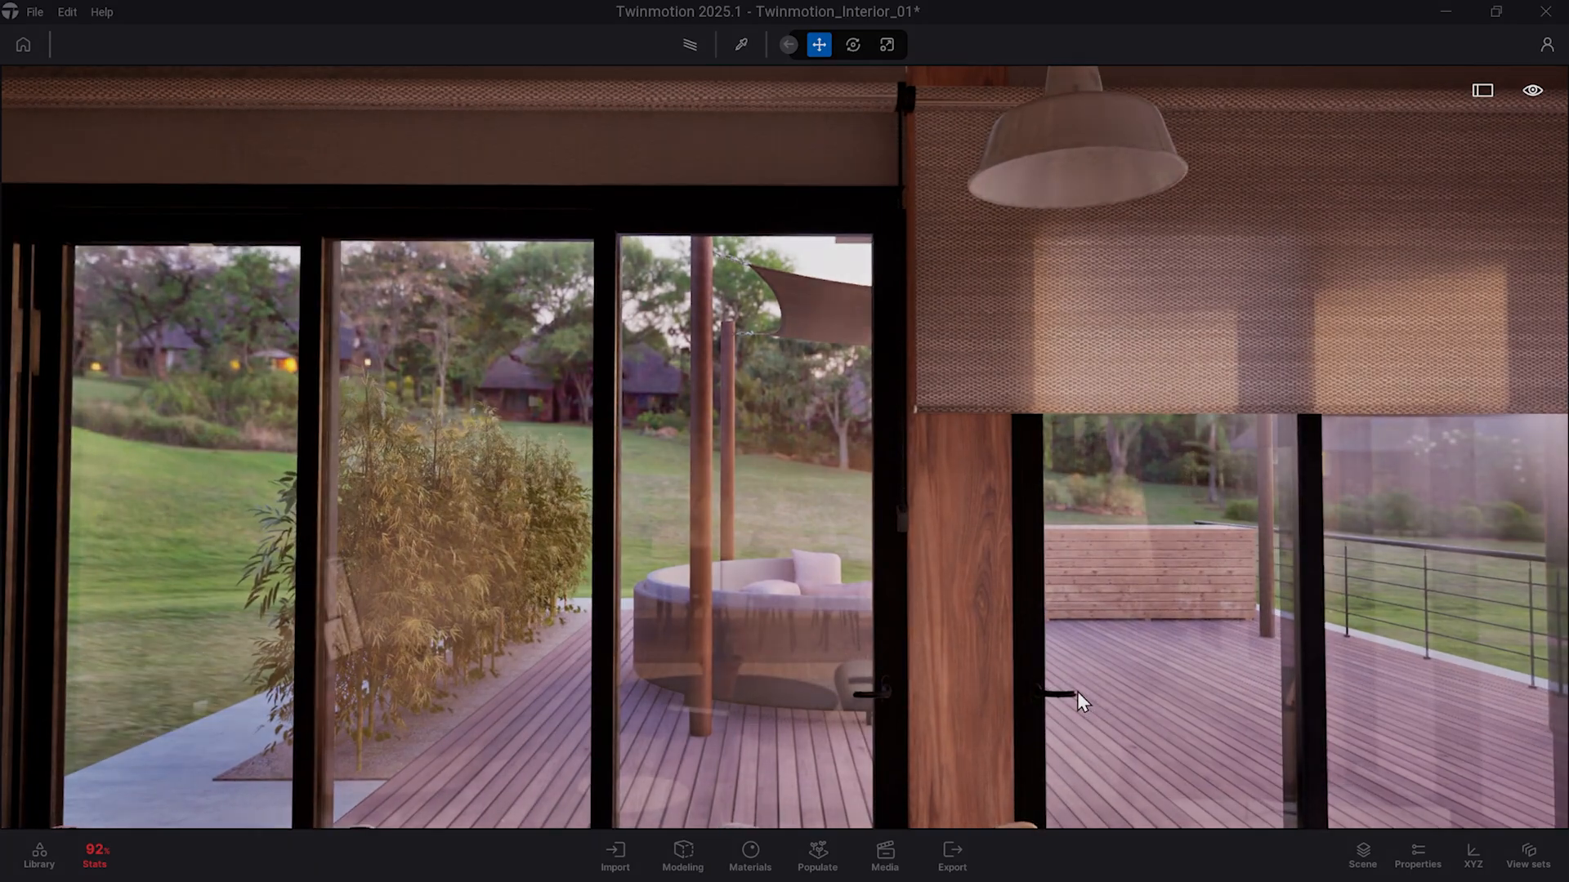
Step: Turn the view toward the dining table, wicker chairs and wall artwork
drag(1080, 701, 1240, 796)
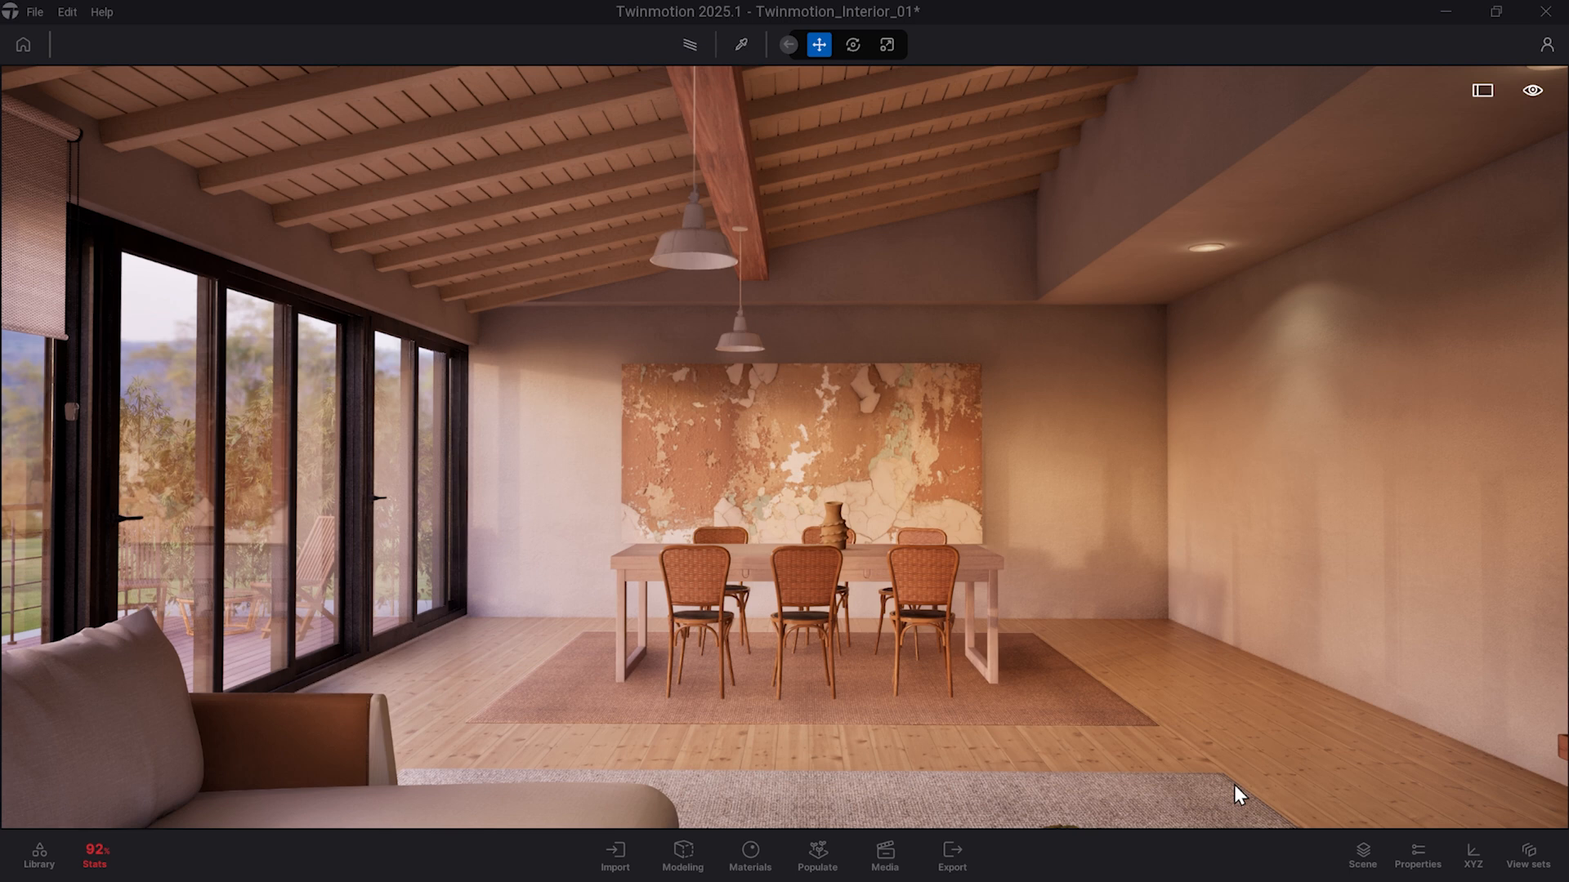
mouse_move(818, 44)
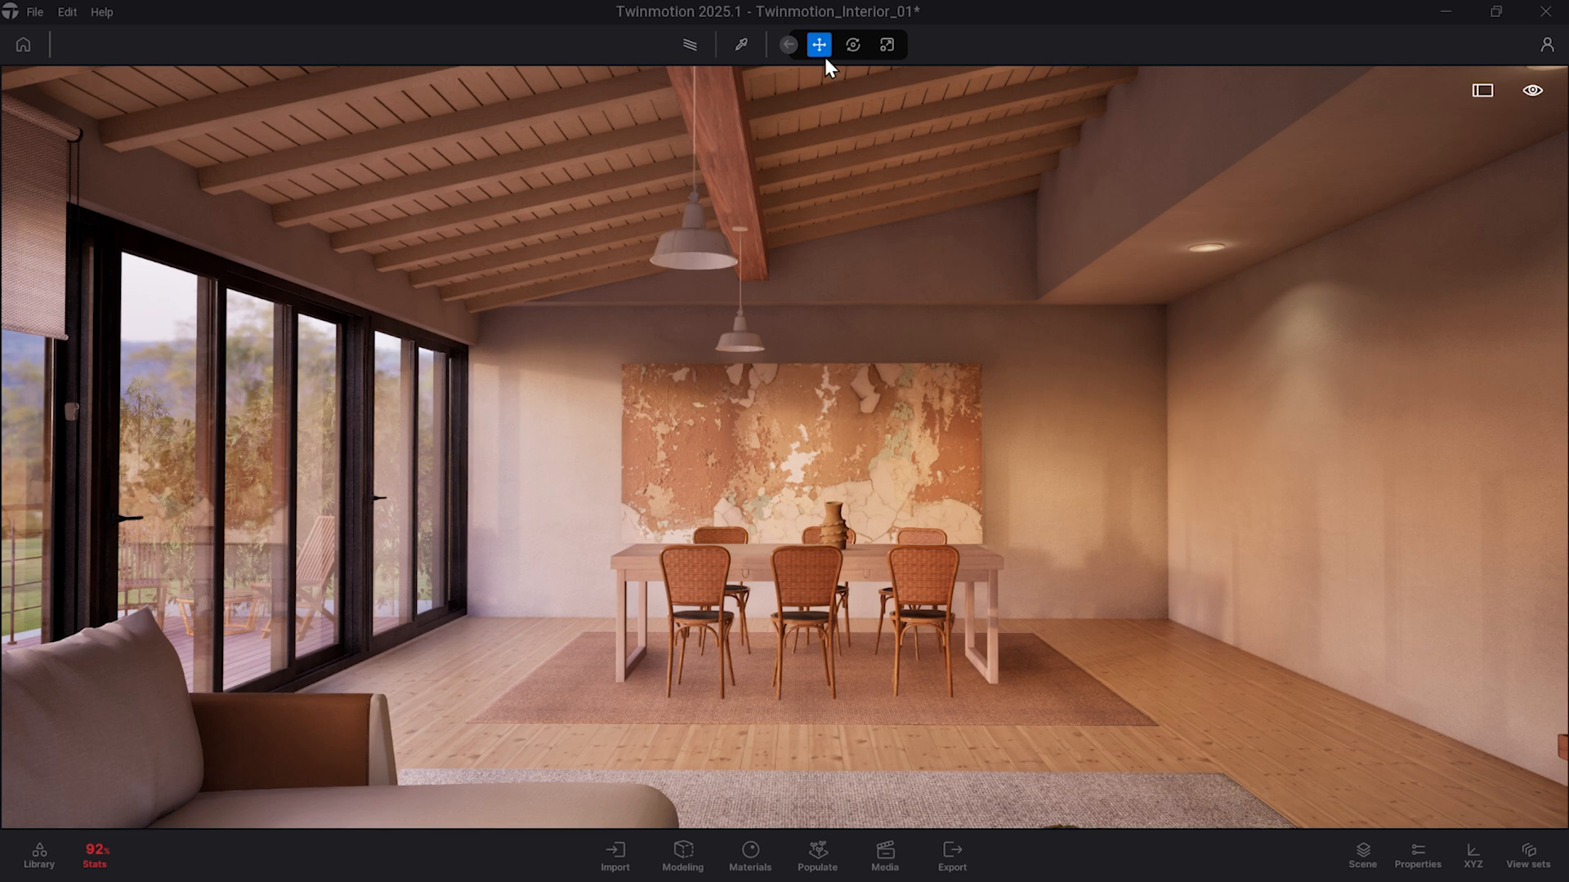
mouse_move(702, 614)
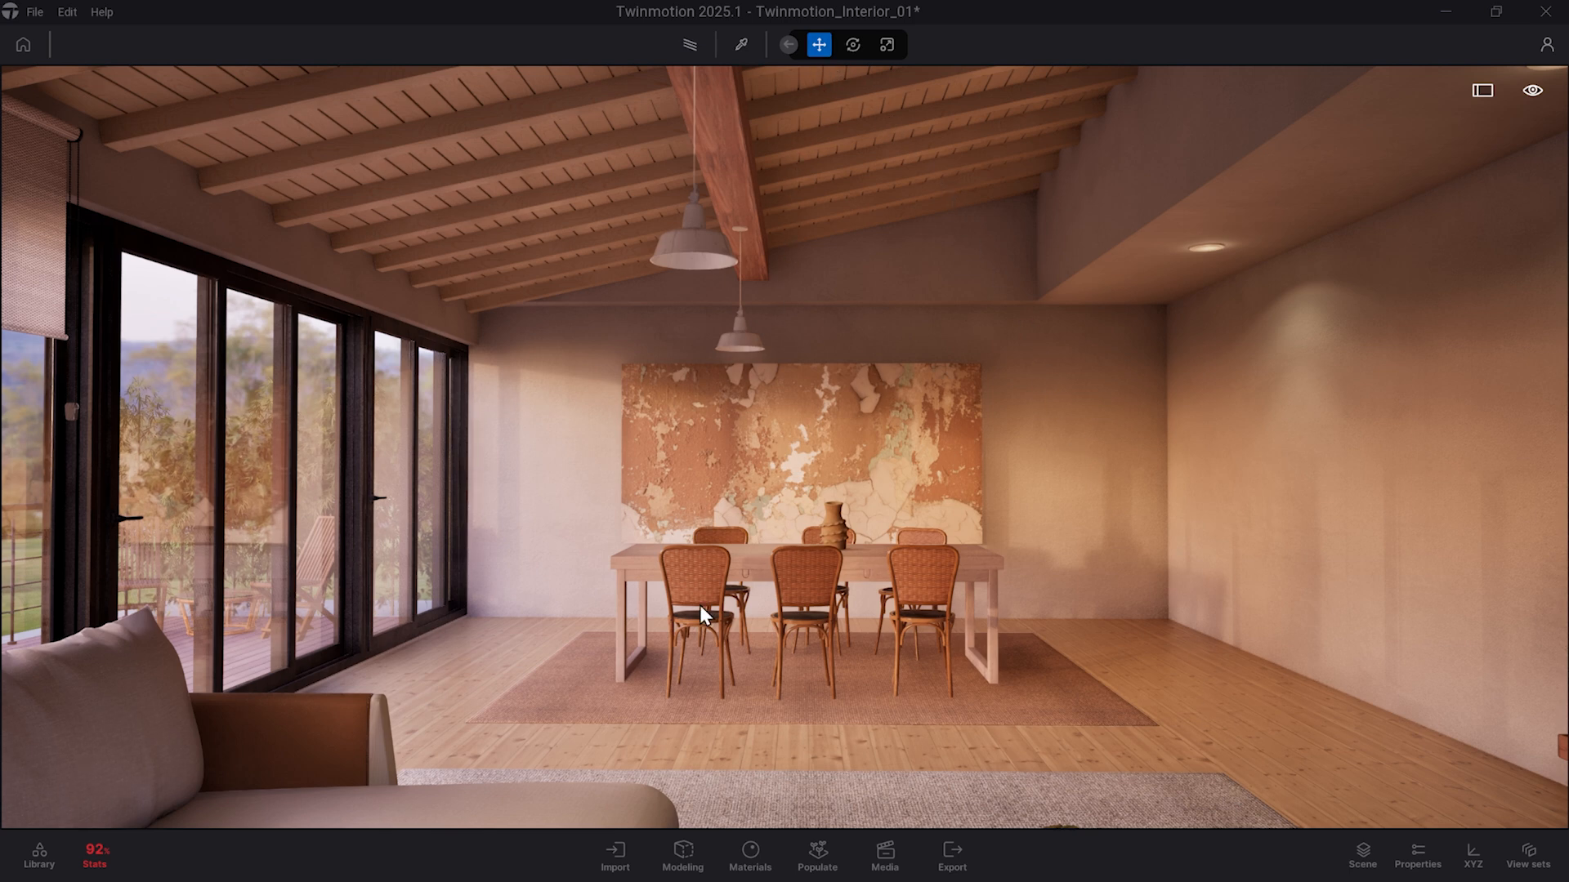
Step: Select the front-left dining chair and toggle its gizmo between move and scale
click(701, 610)
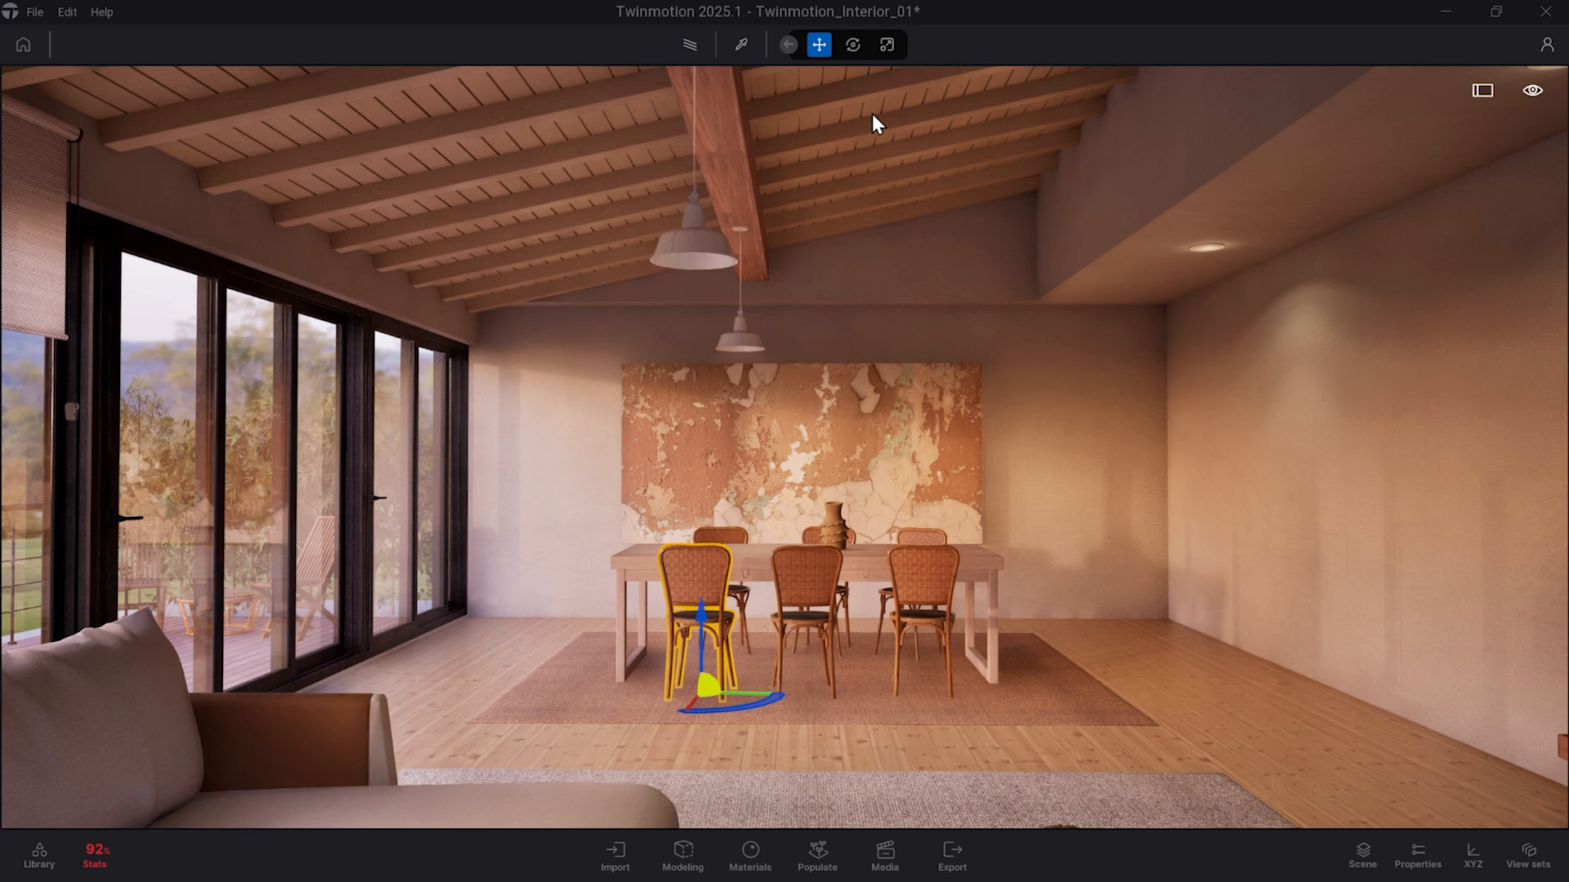
click(886, 44)
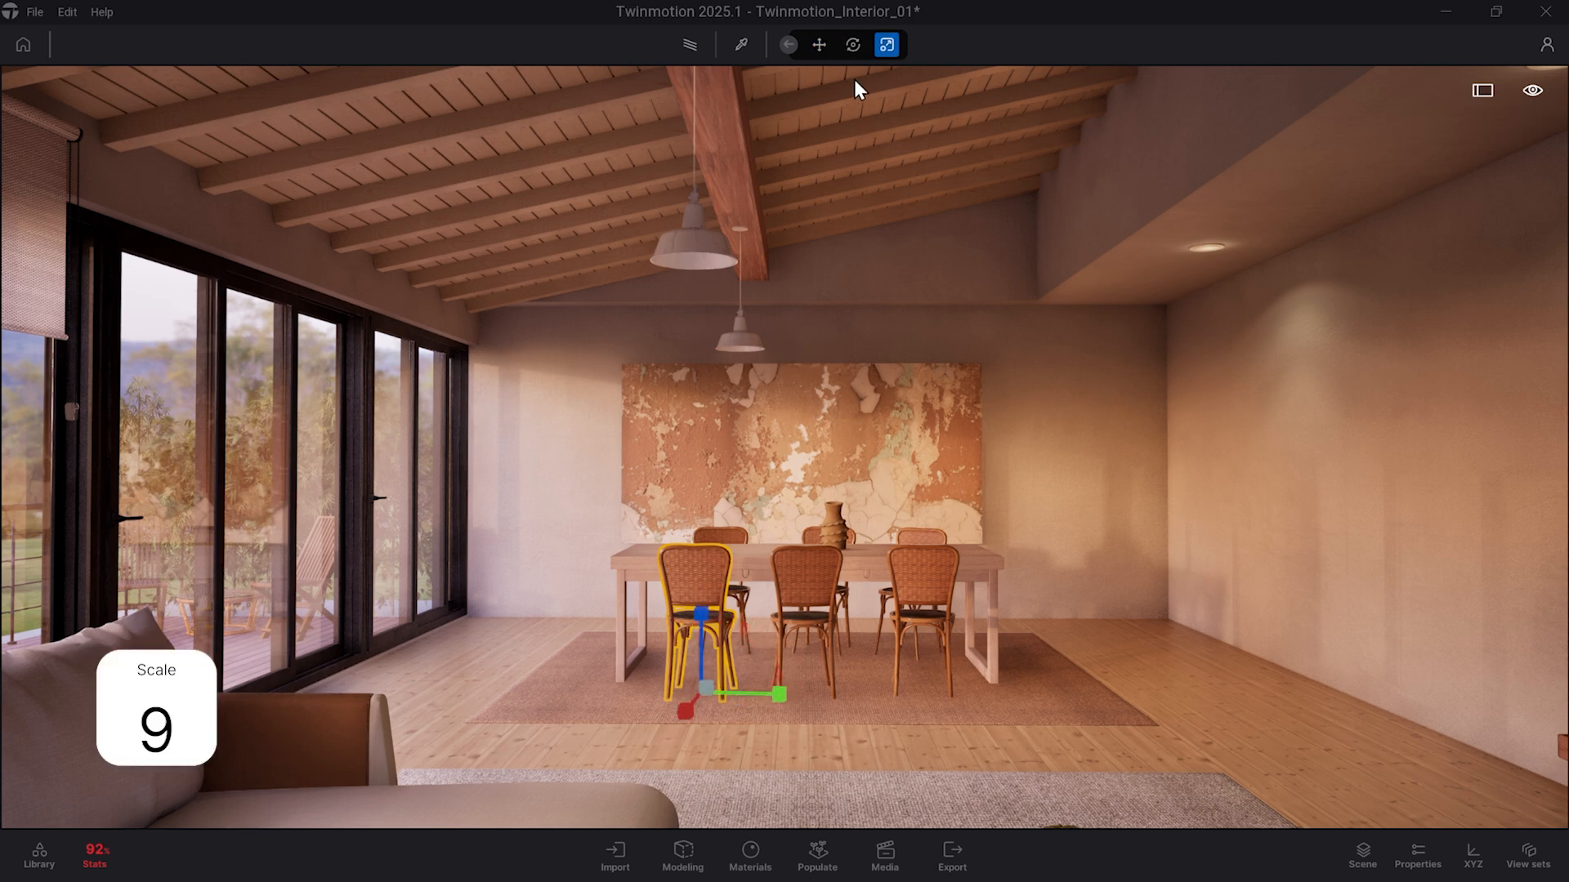
click(818, 44)
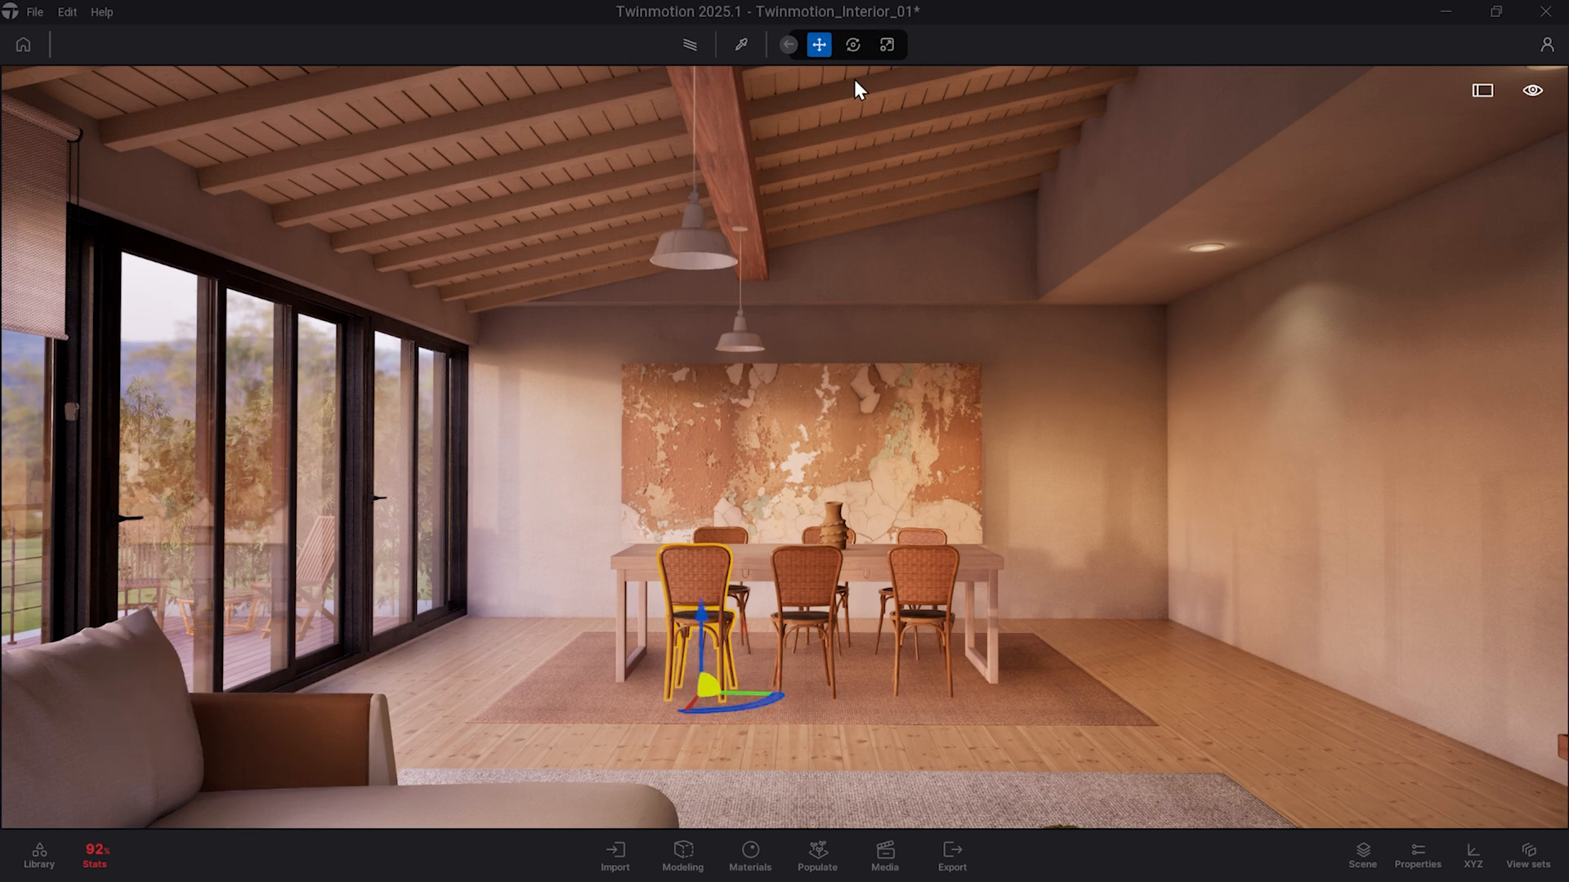
click(884, 44)
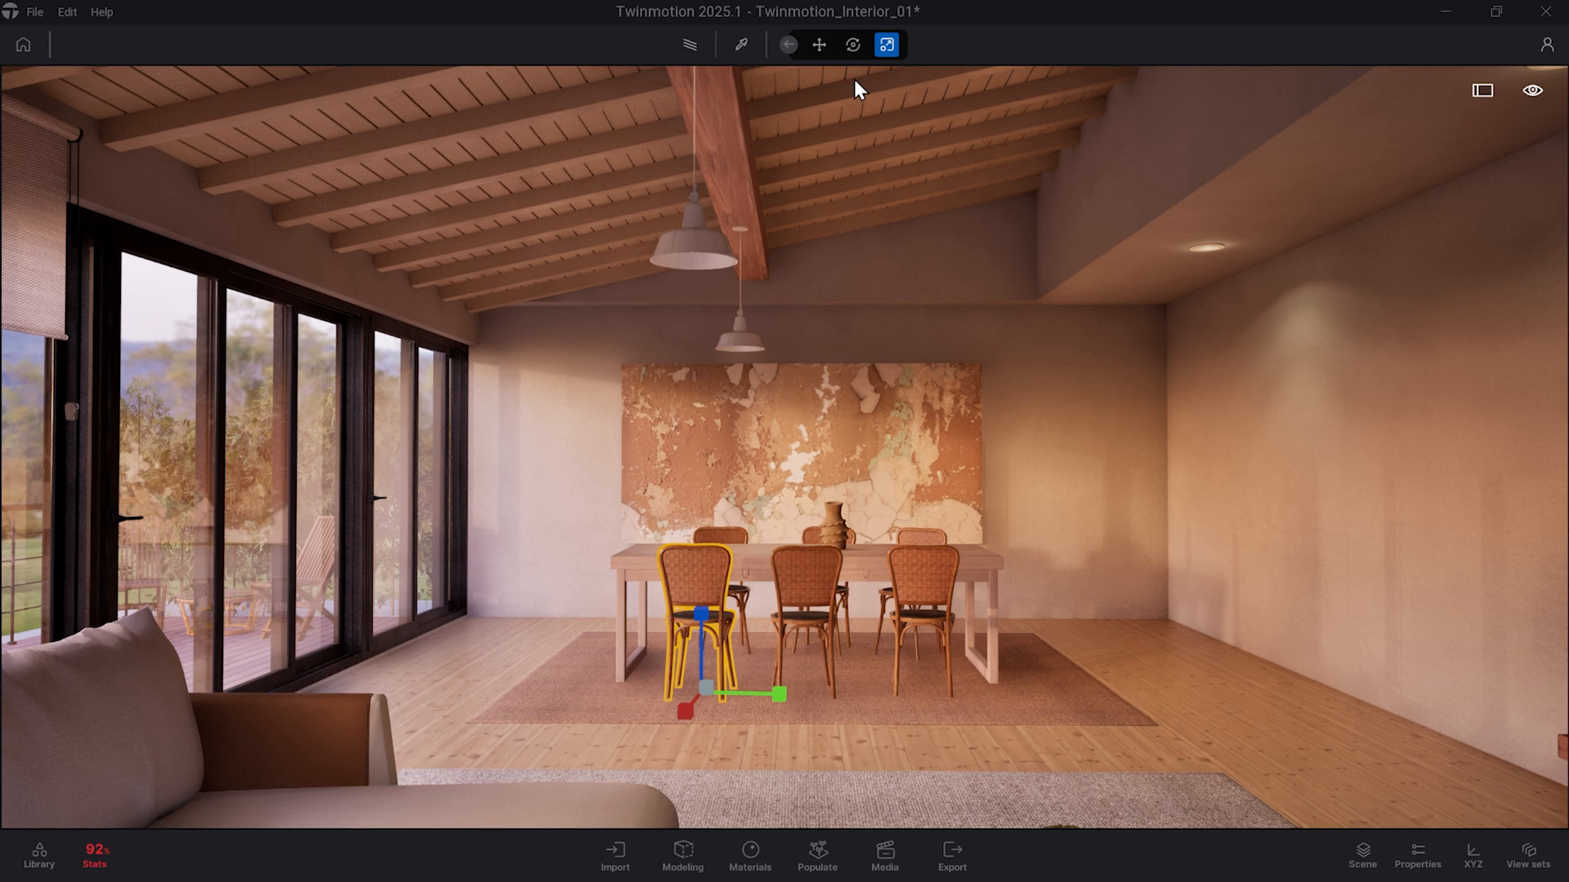
Step: Cycle the gizmo through rotation with Tab, deselect the chair and walk forward
key(Tab)
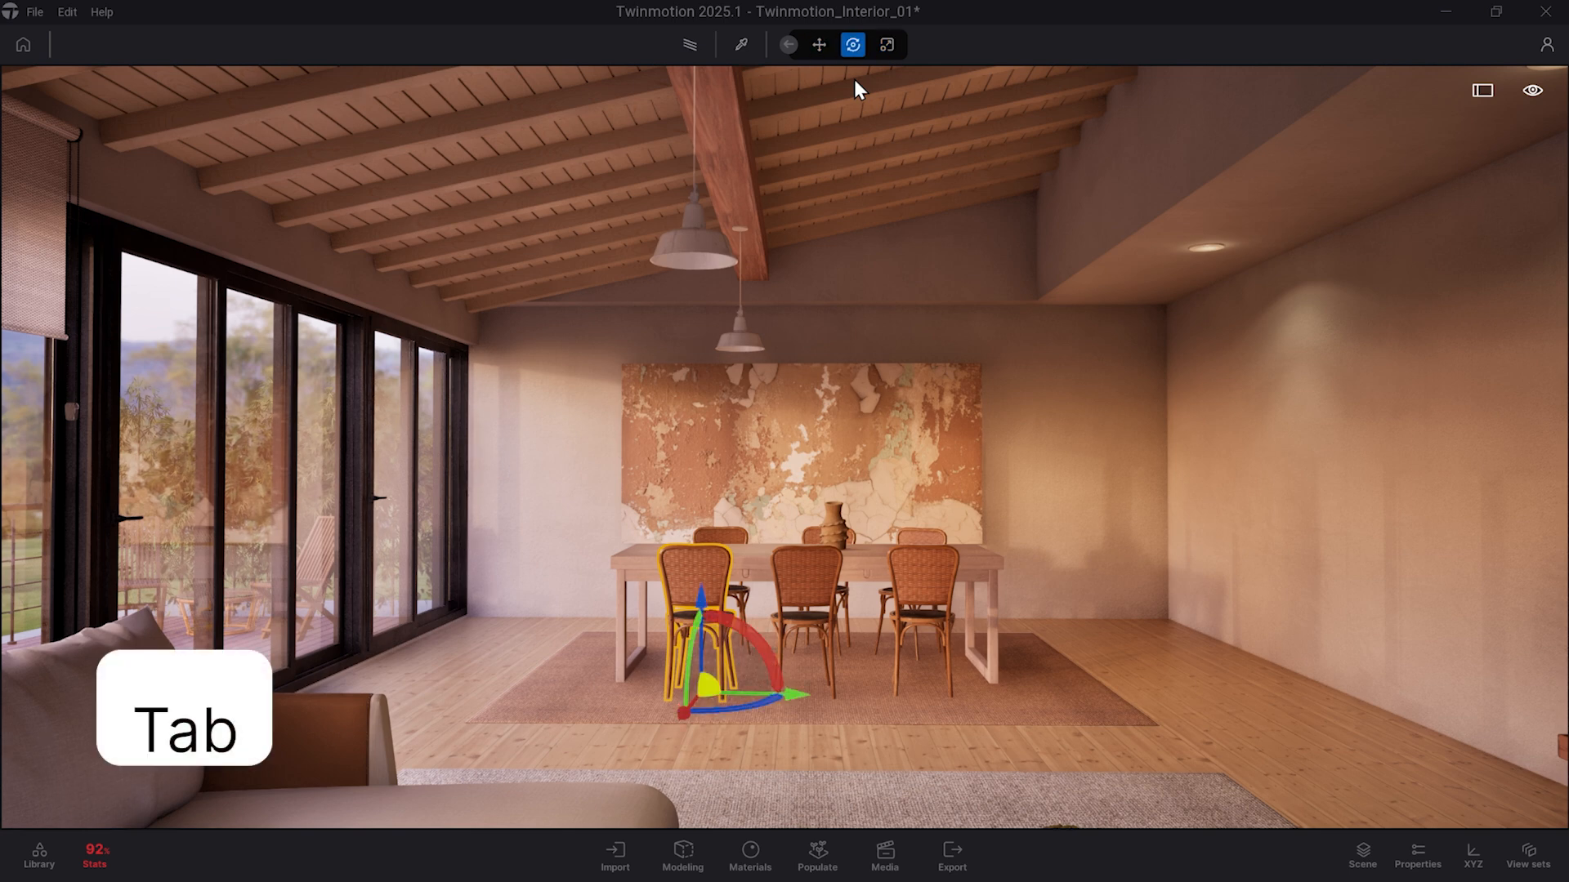
key(Tab)
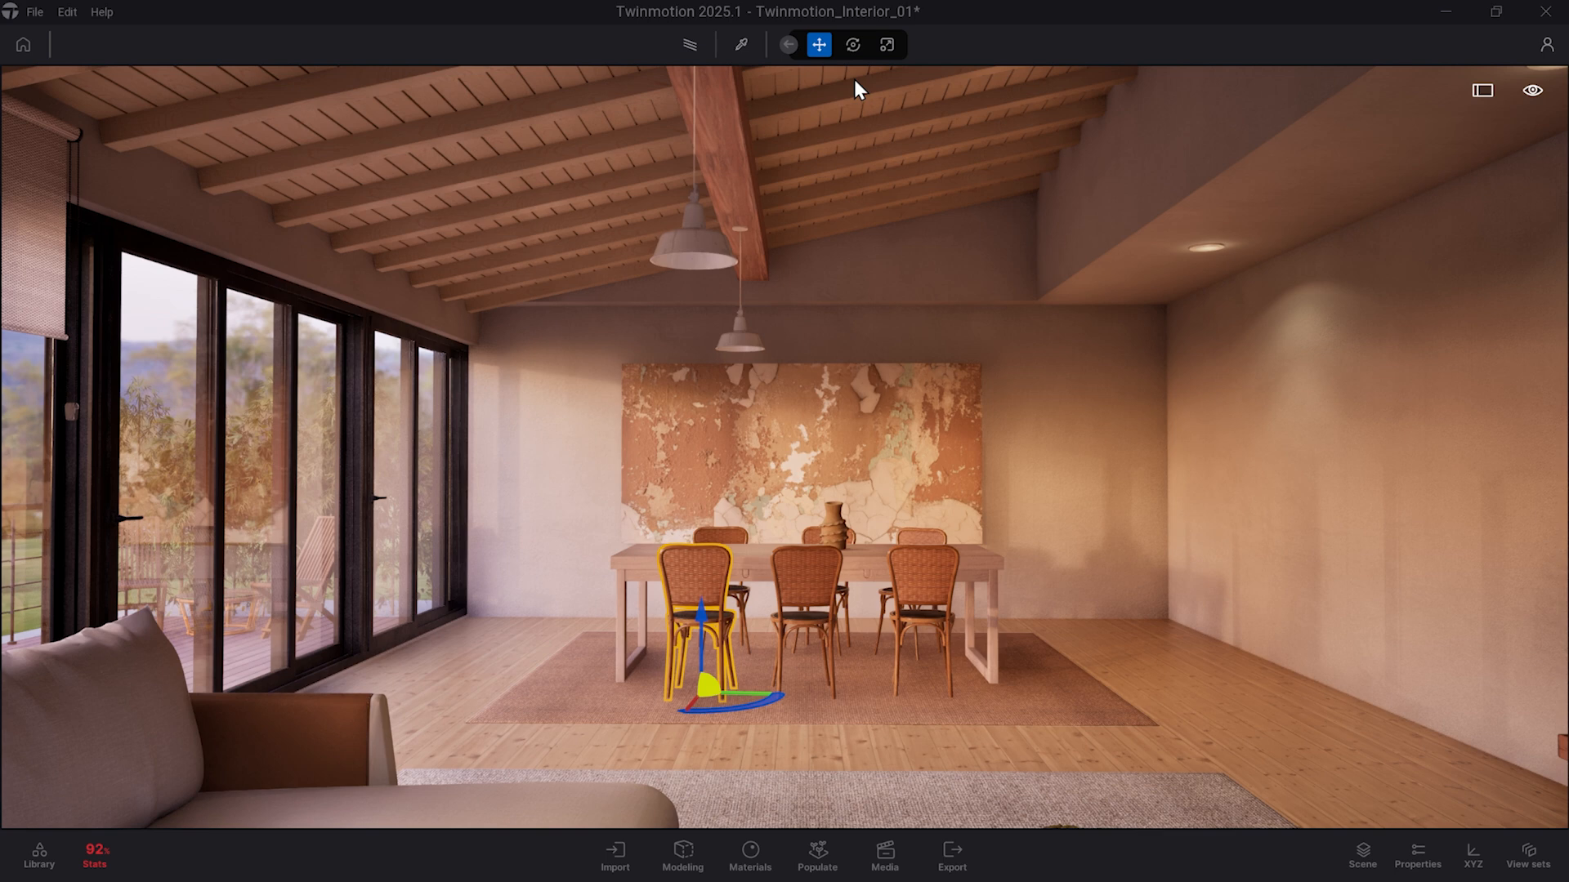
click(852, 44)
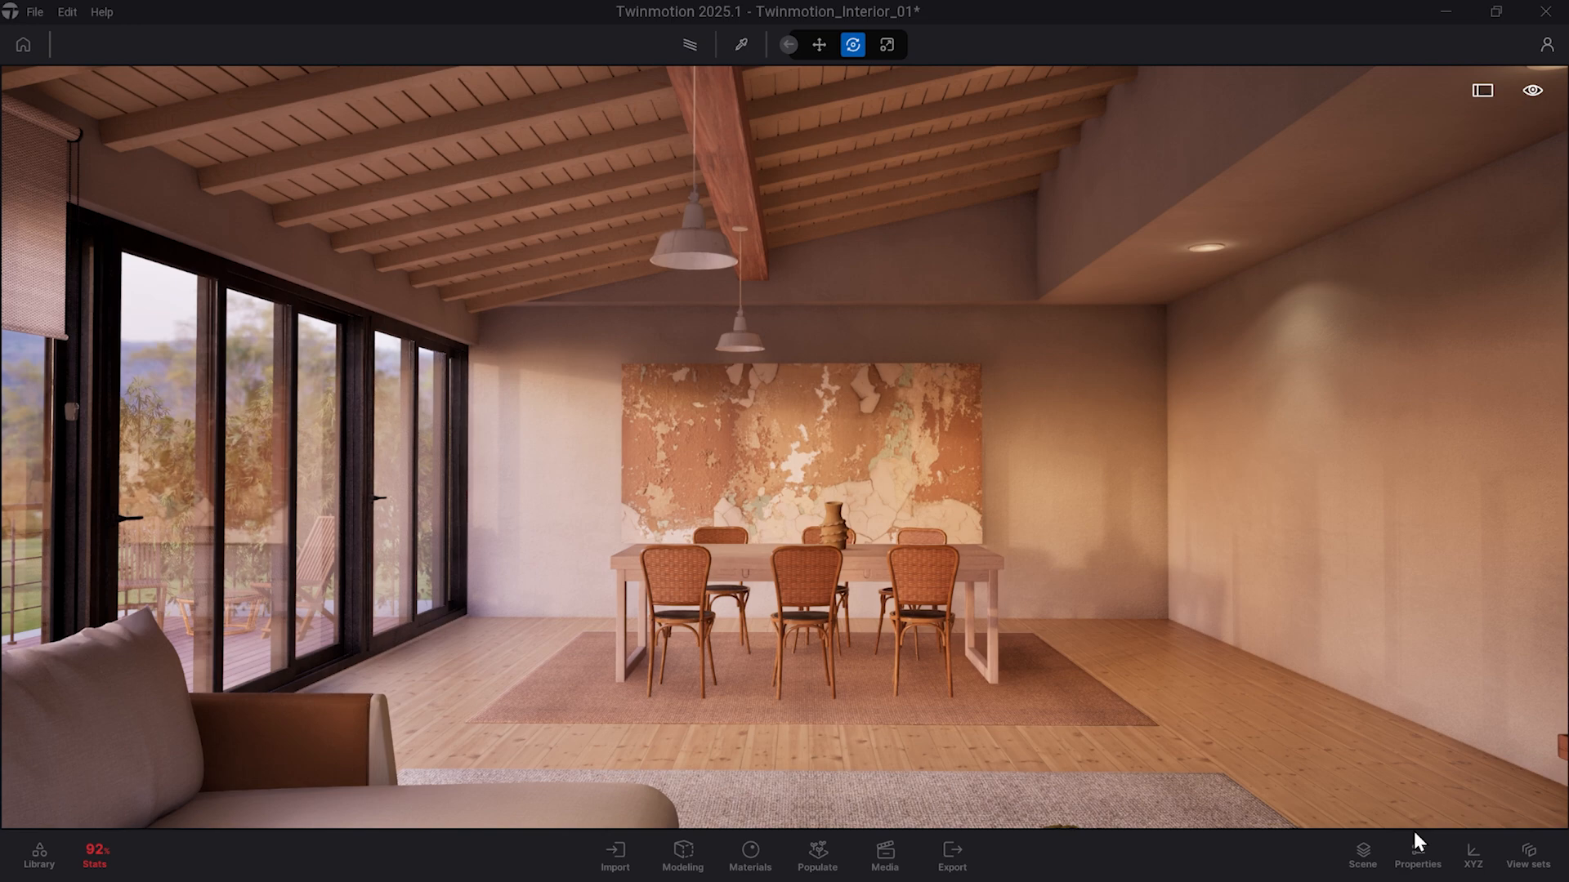
key(w)
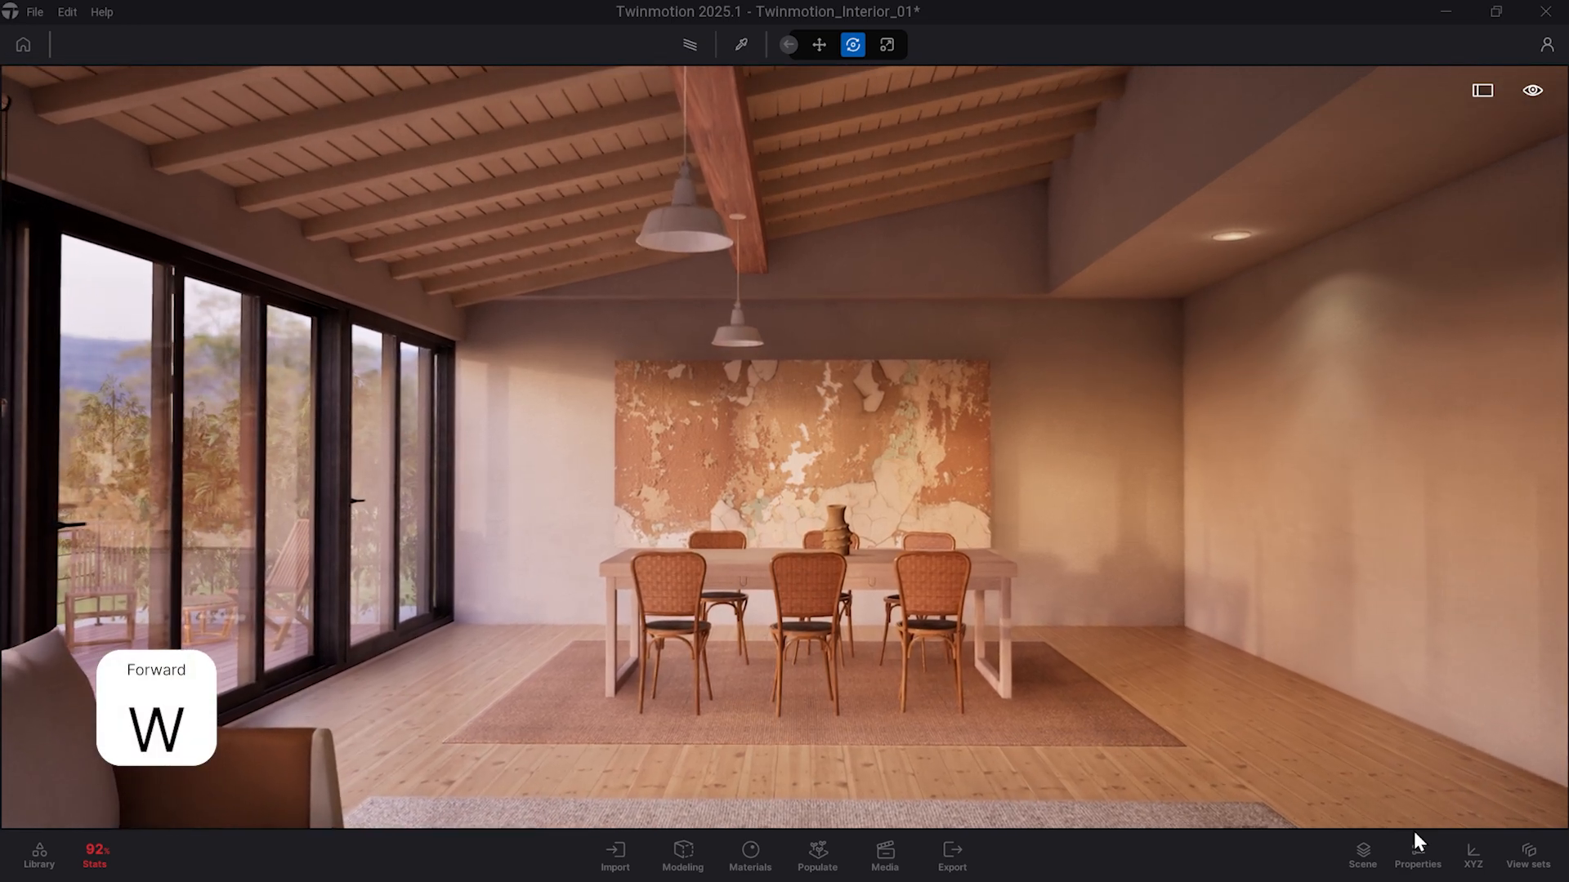
Step: Move the camera backward, sideways, up and down with S, D, Q and R keys
key(s)
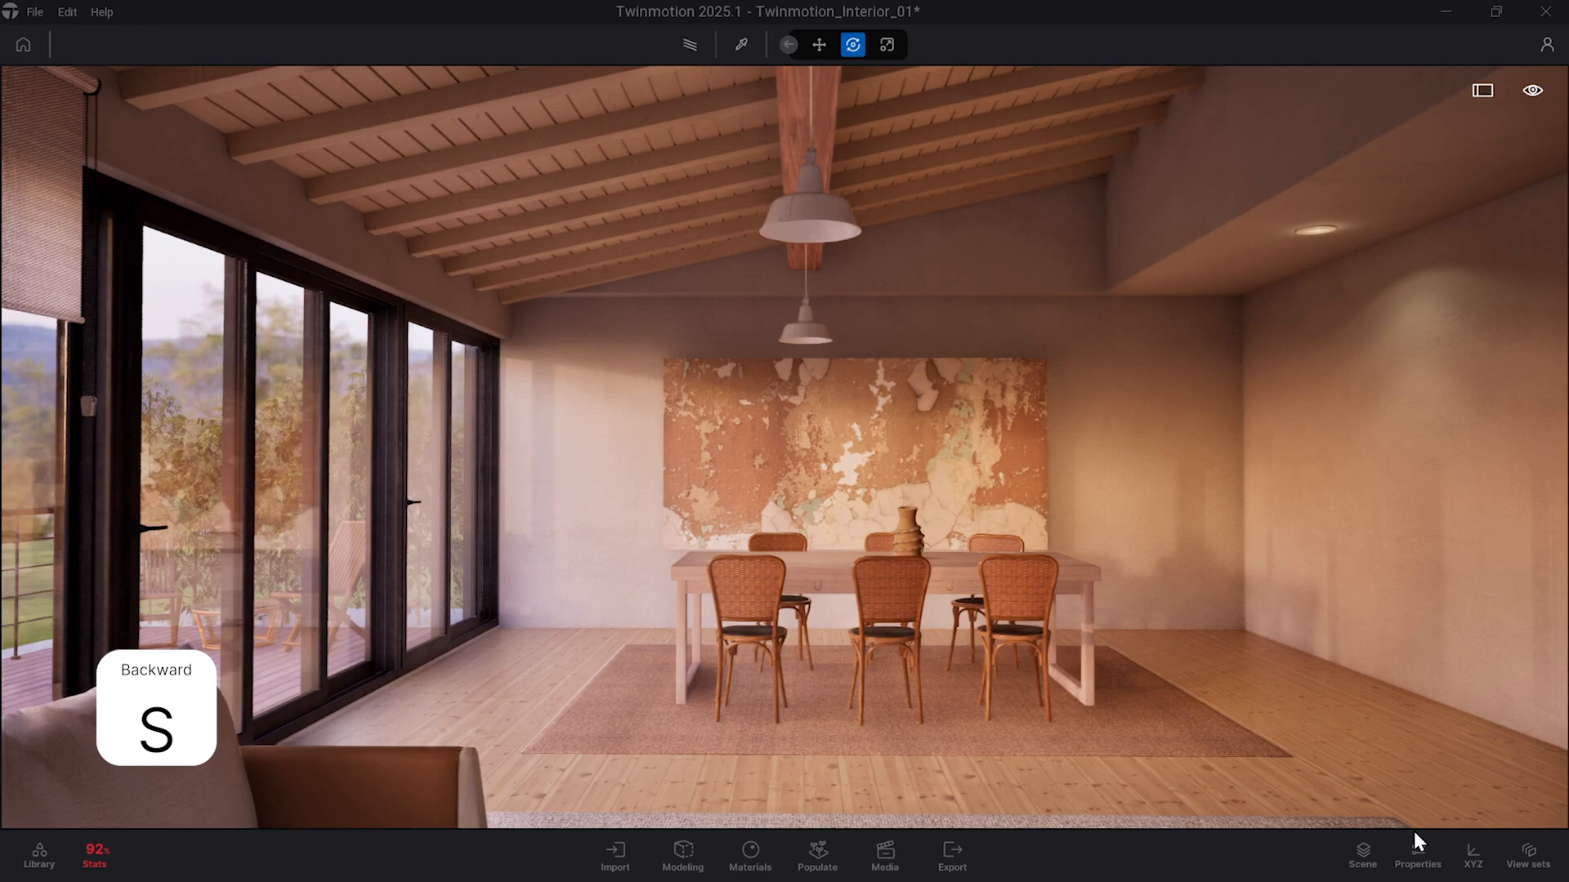
key(d)
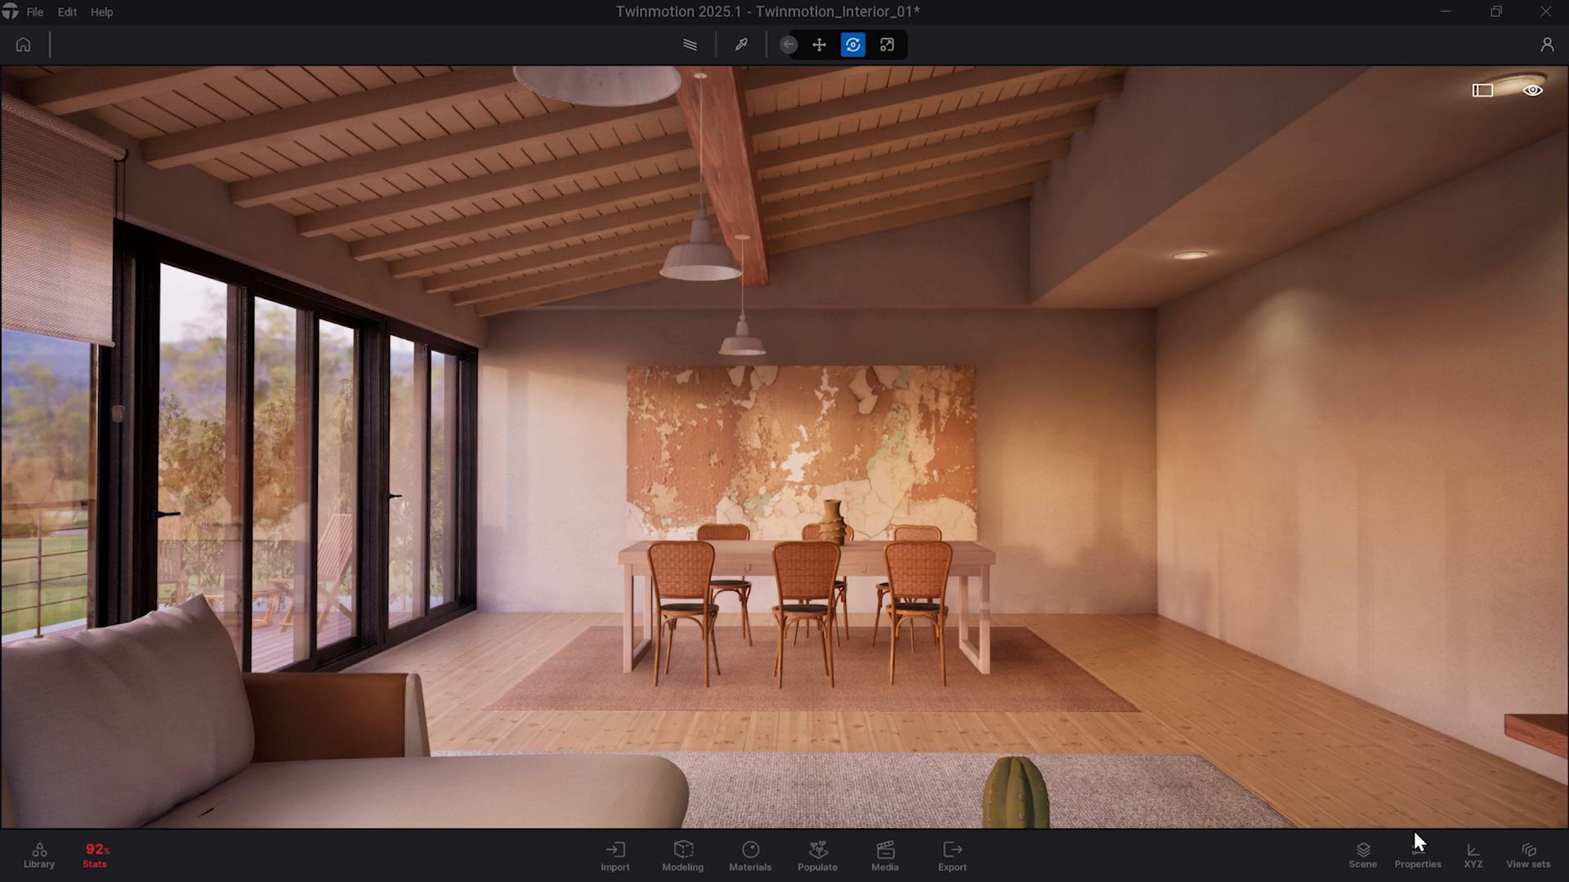
key(q)
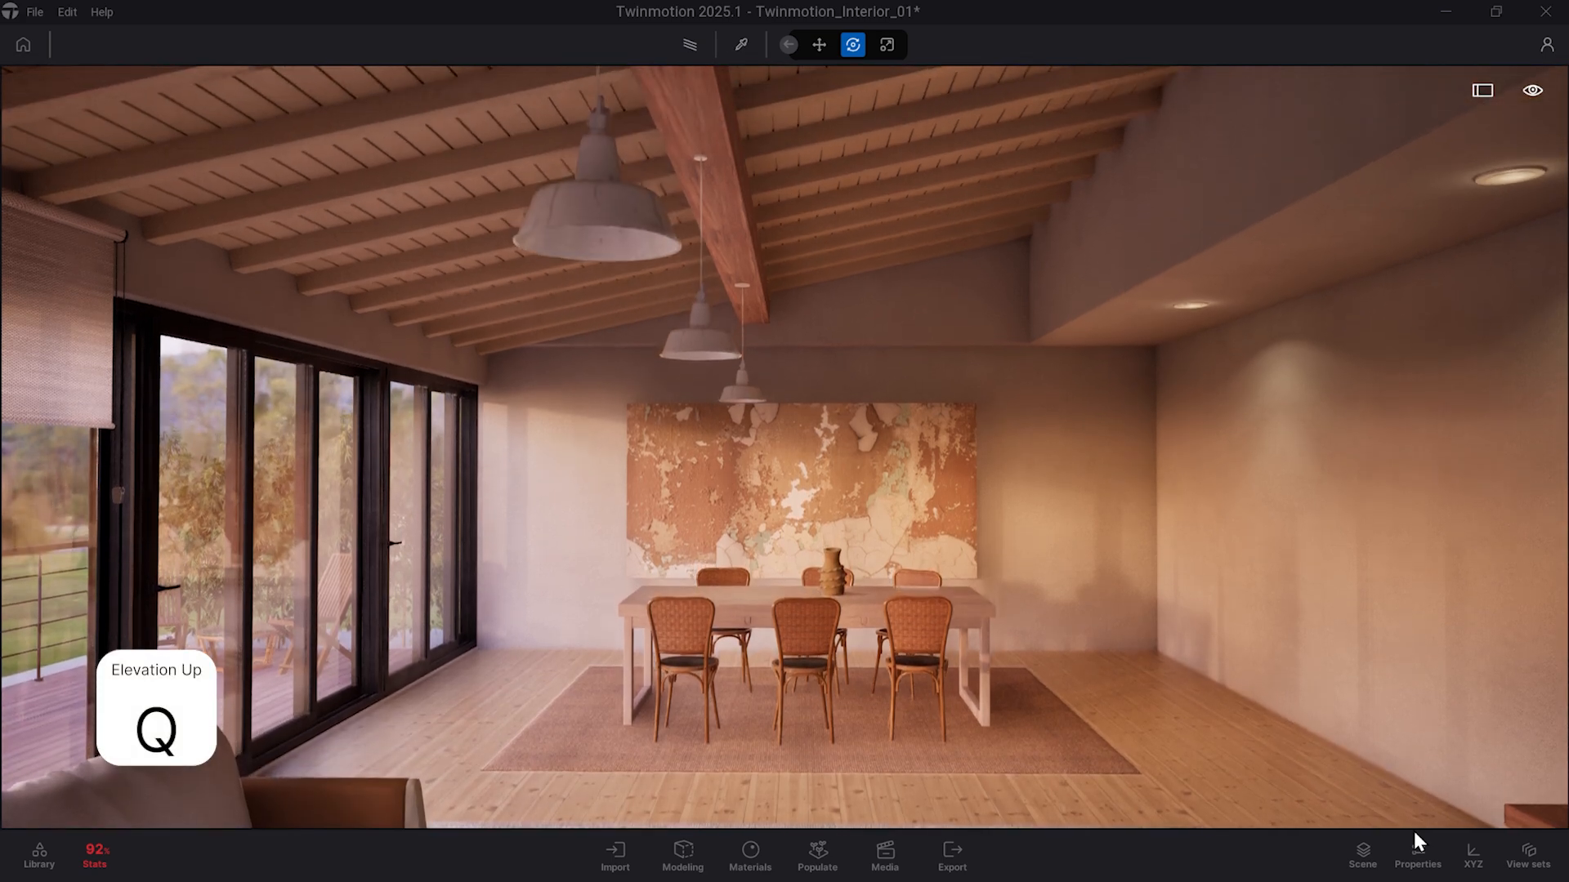
key(q)
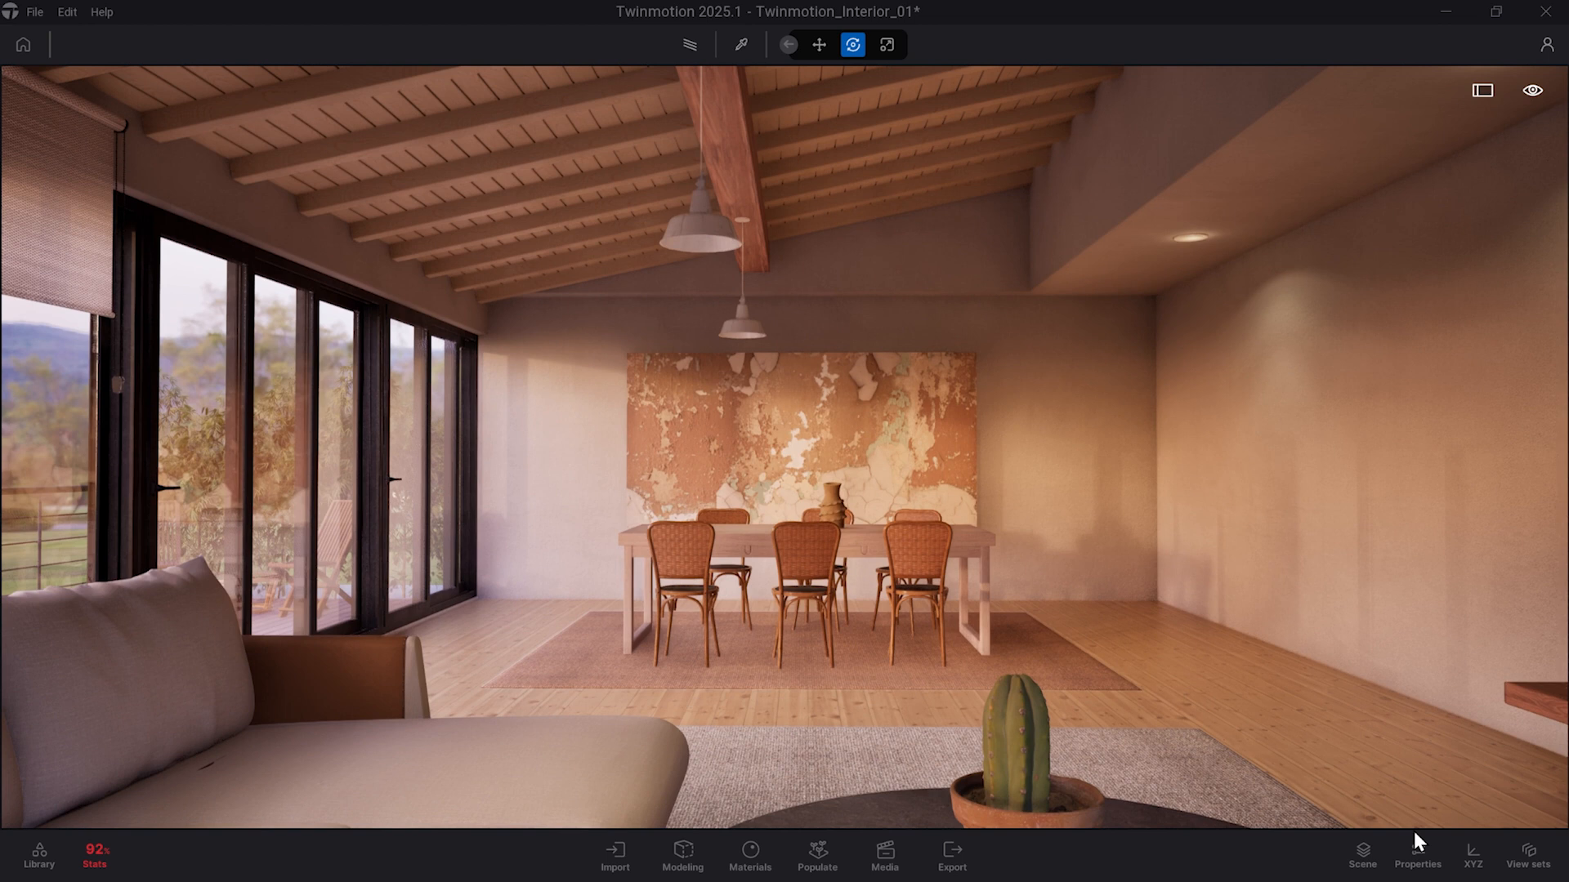
key(r)
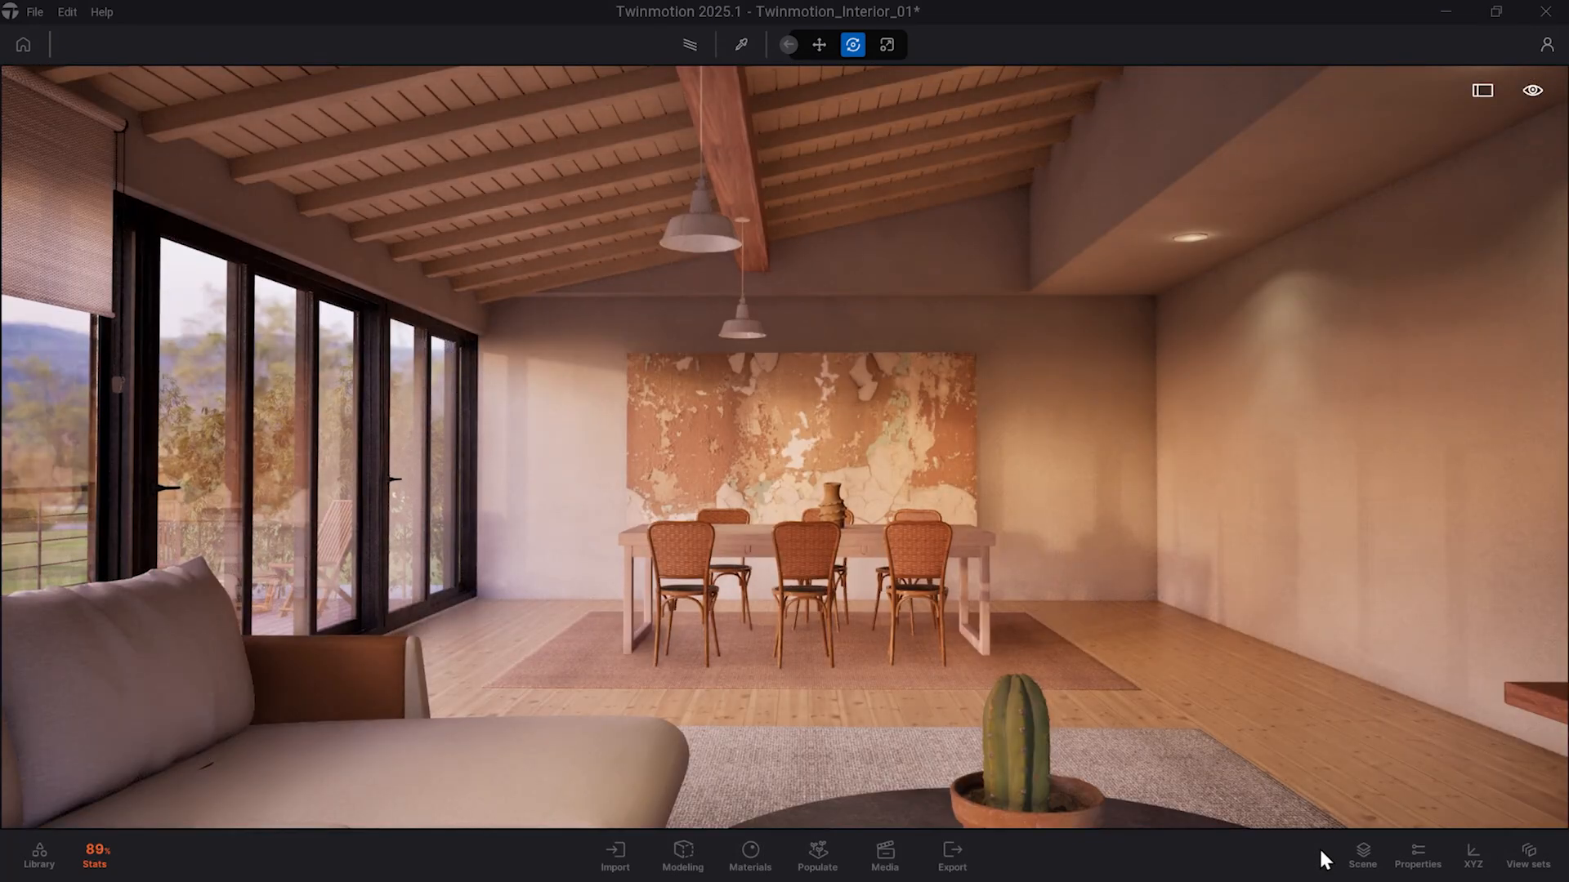
click(1531, 90)
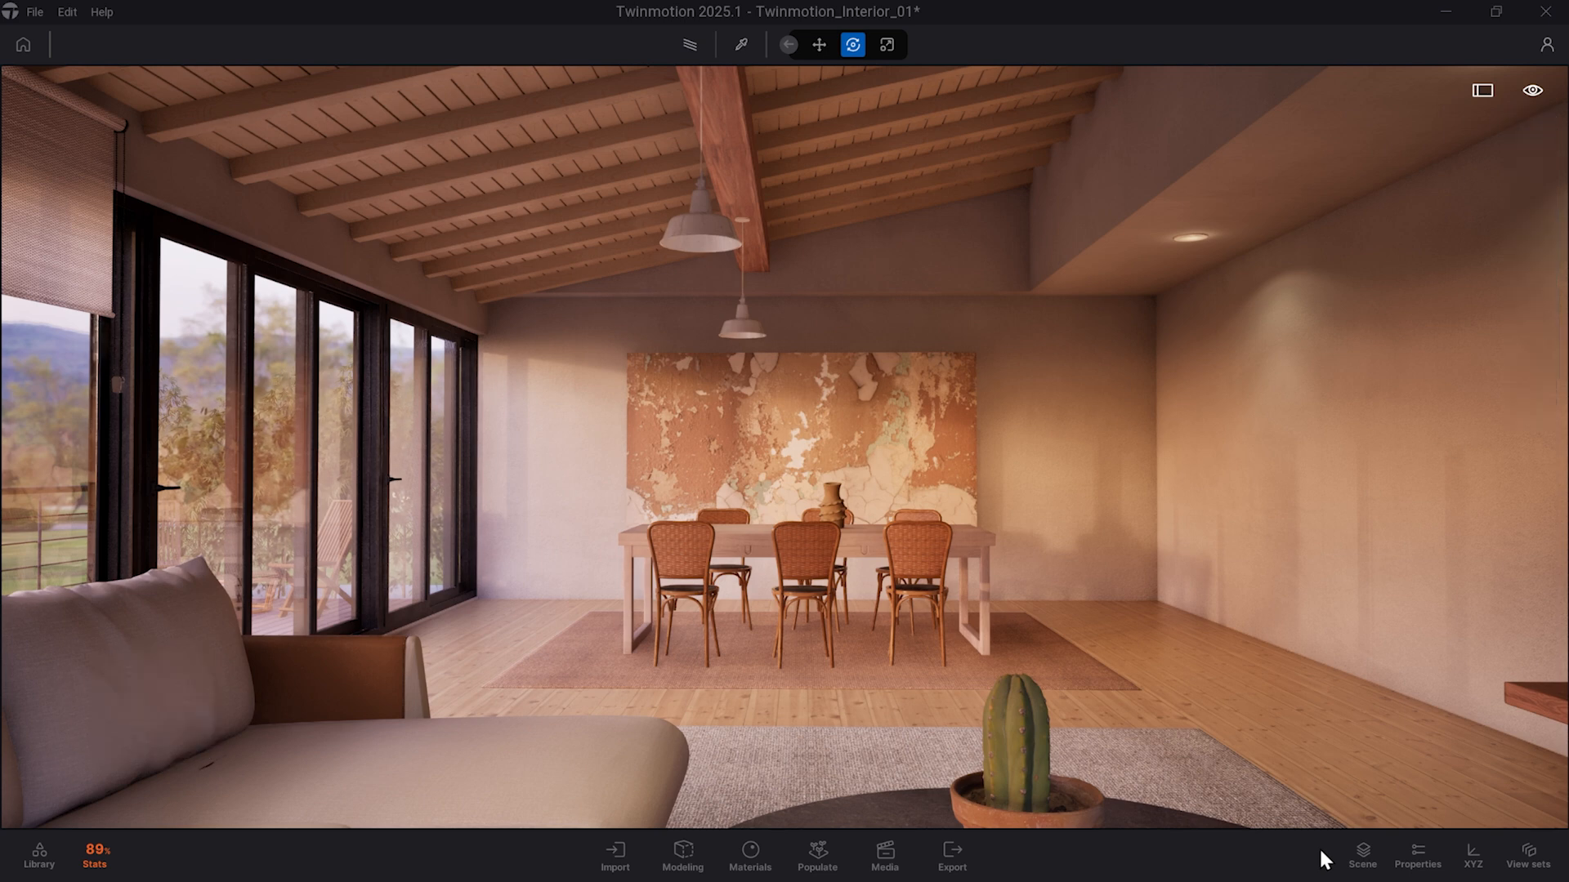
click(740, 44)
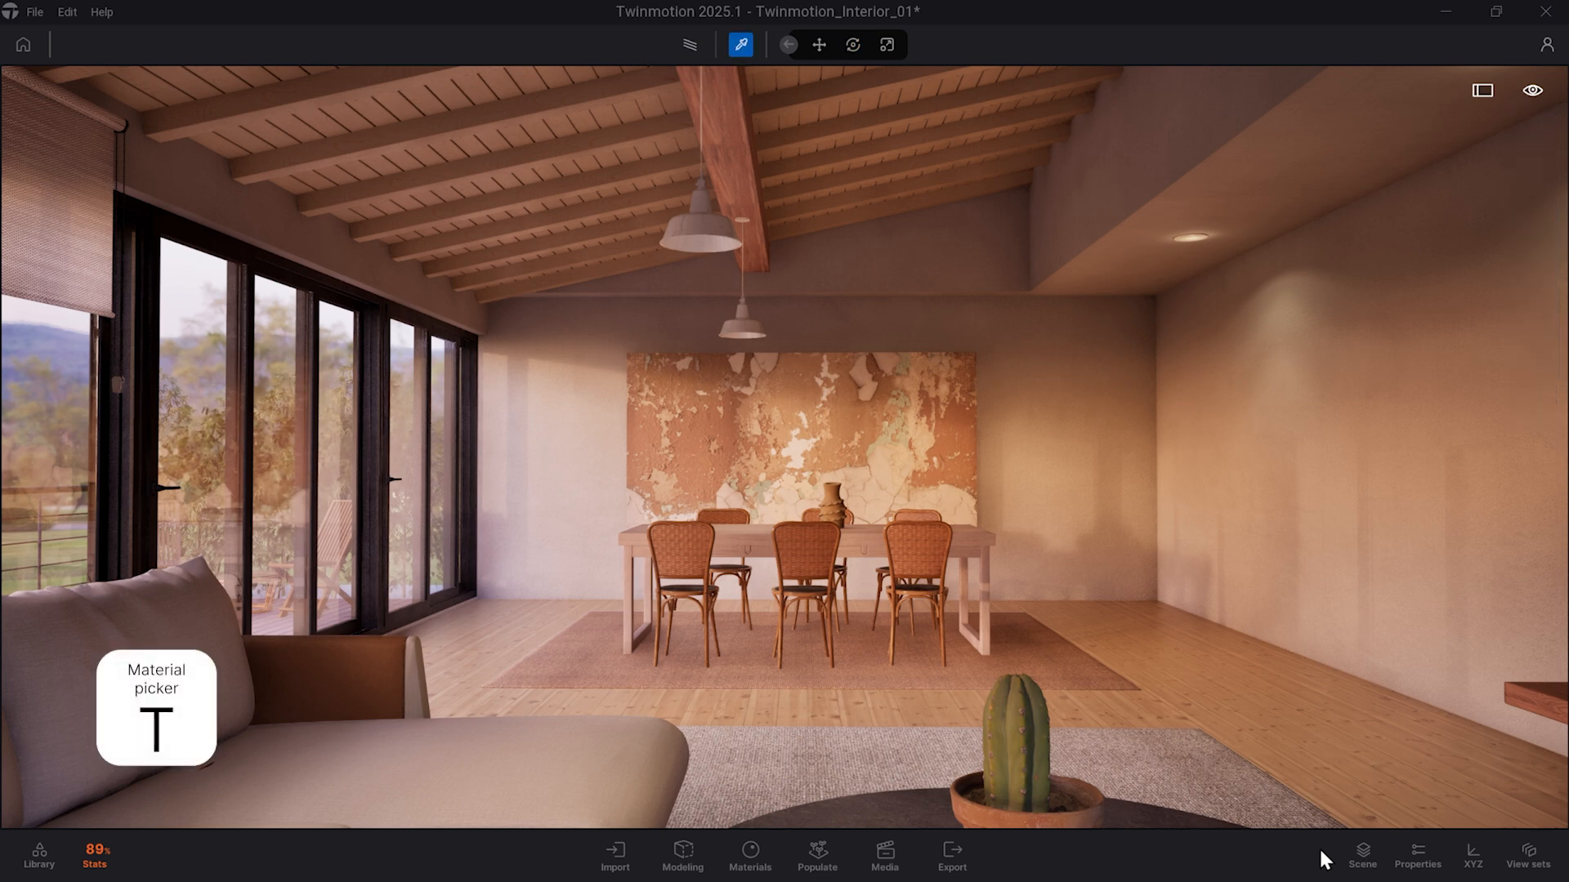
click(855, 741)
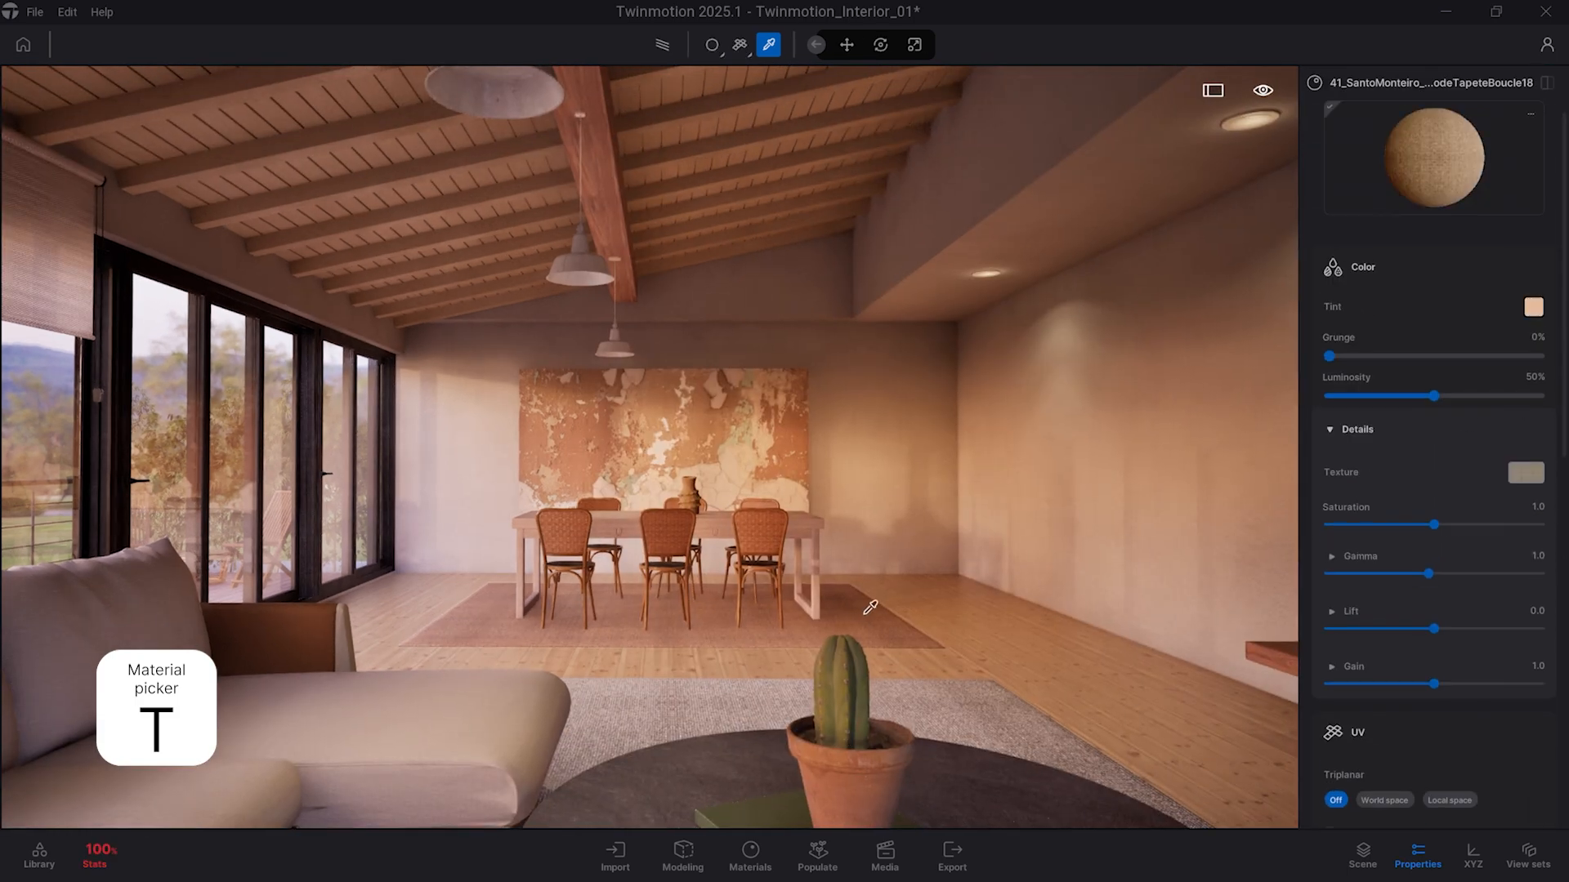
click(438, 635)
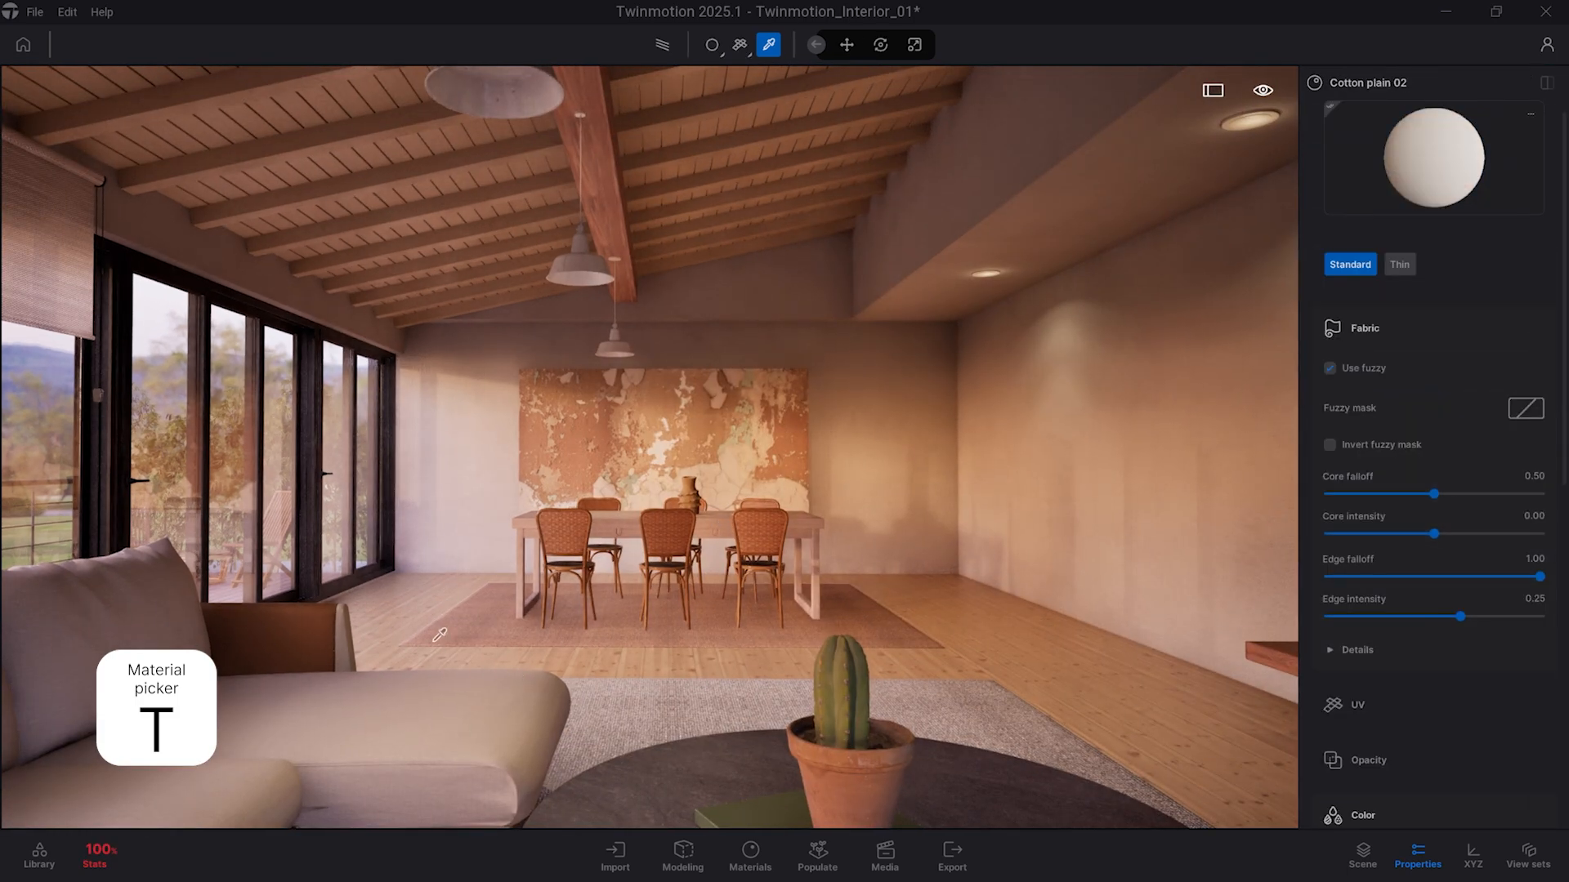
click(879, 46)
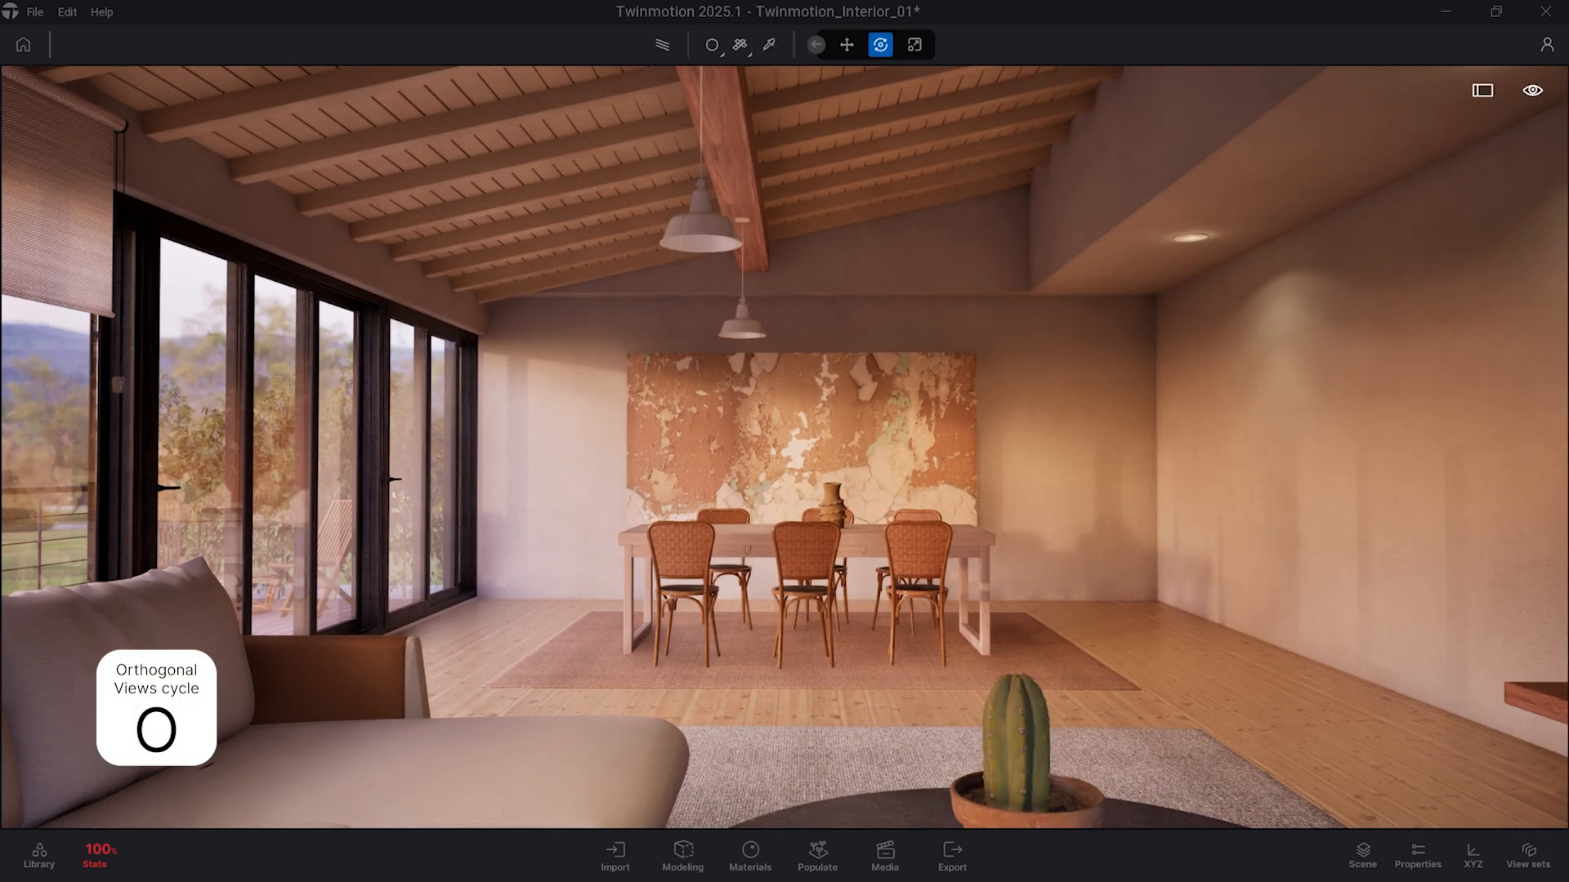
Step: Cycle the O shortcut through the house's side elevations to the top view
key(o)
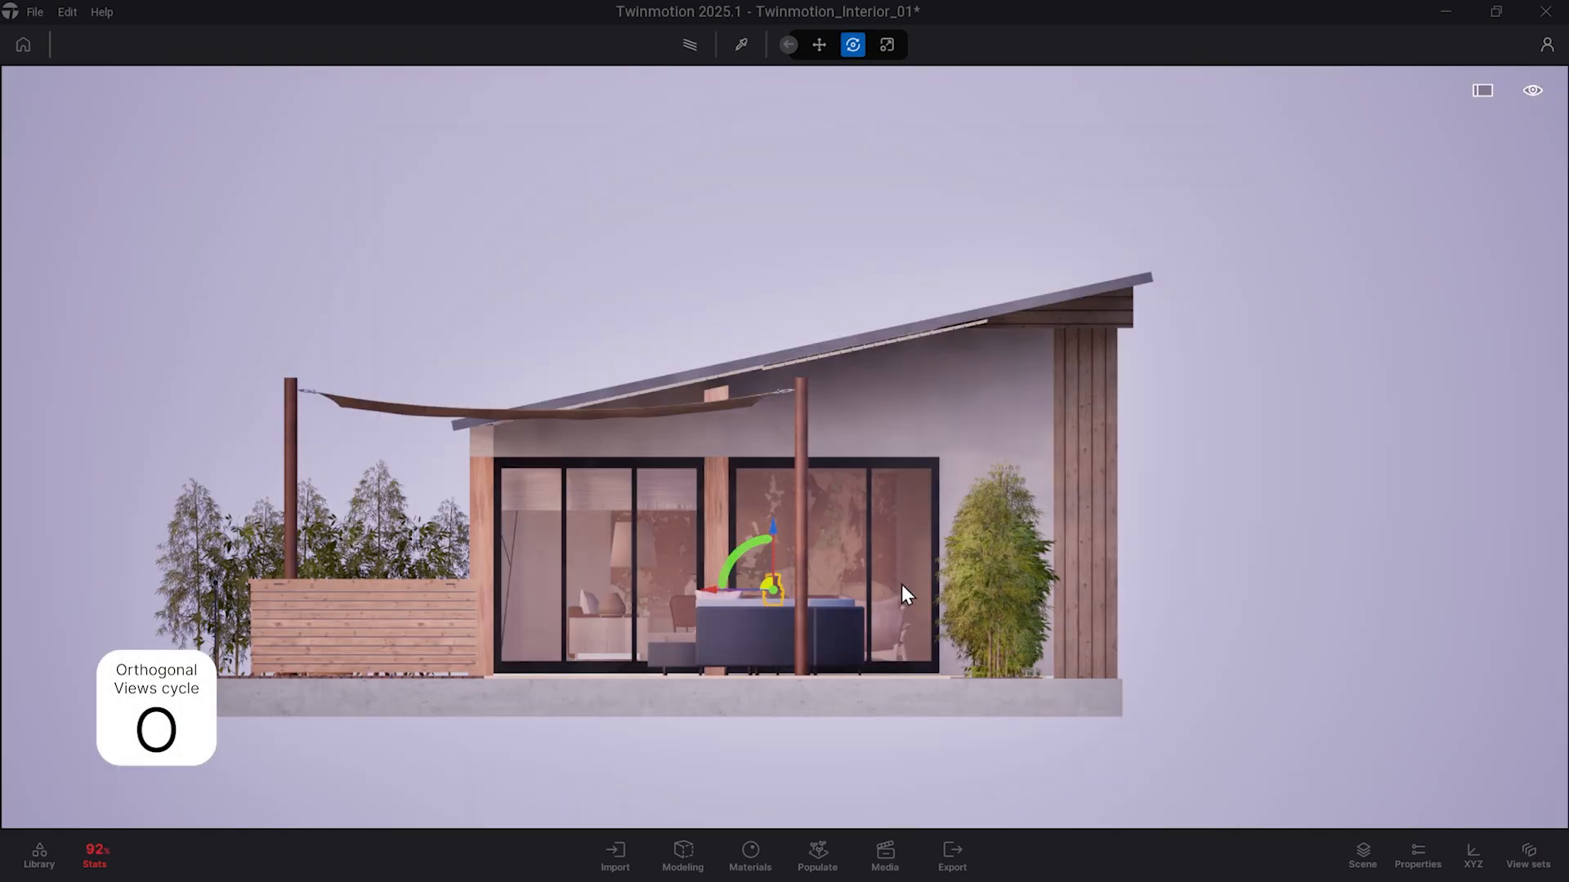
key(o)
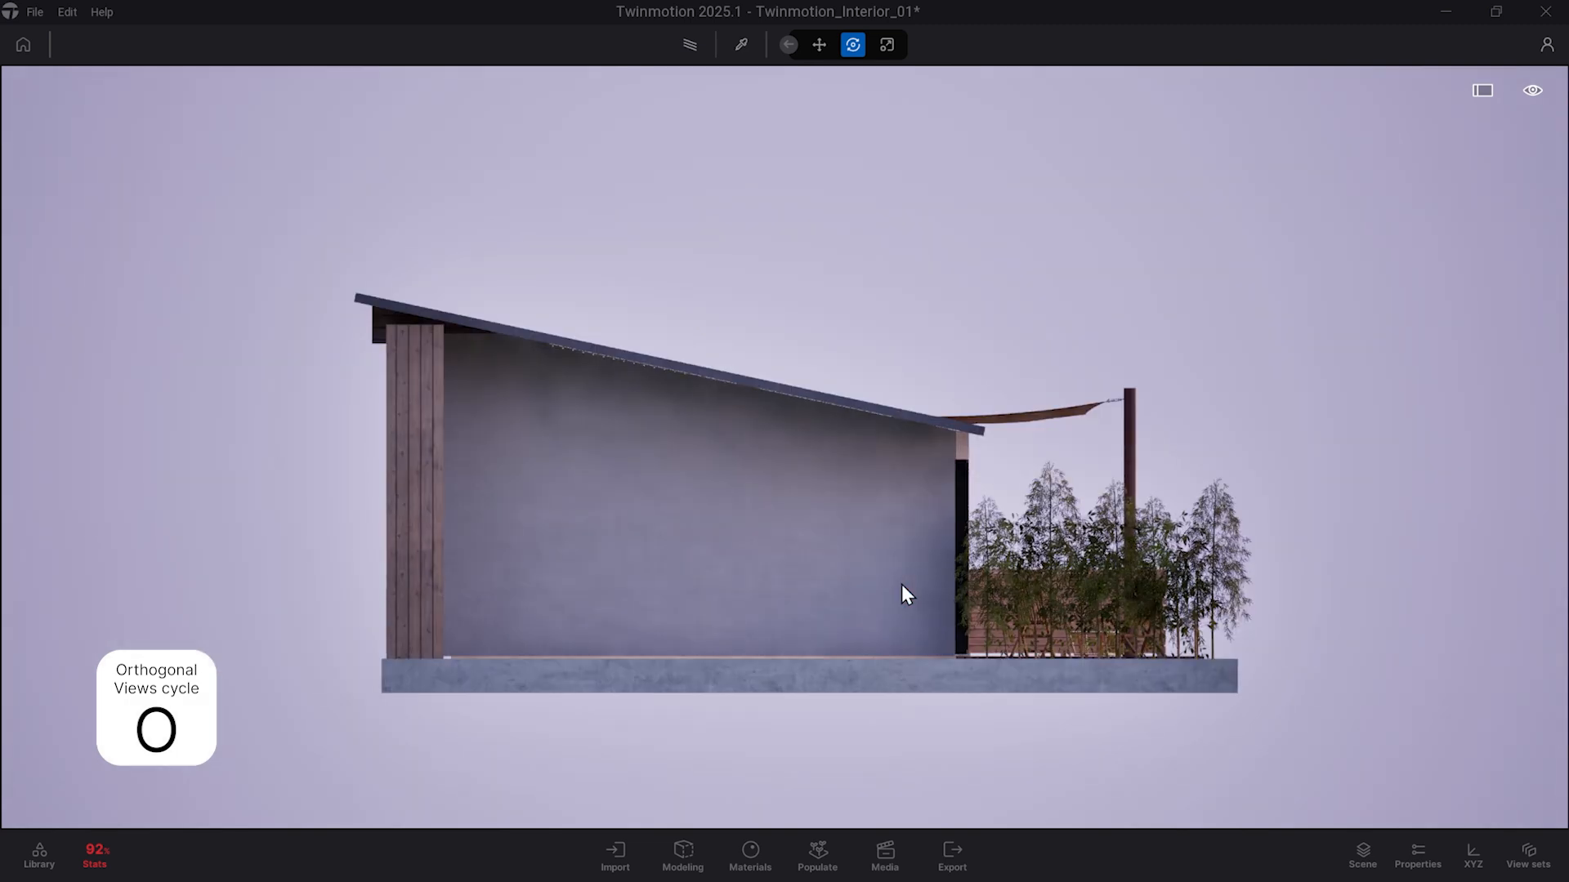
key(o)
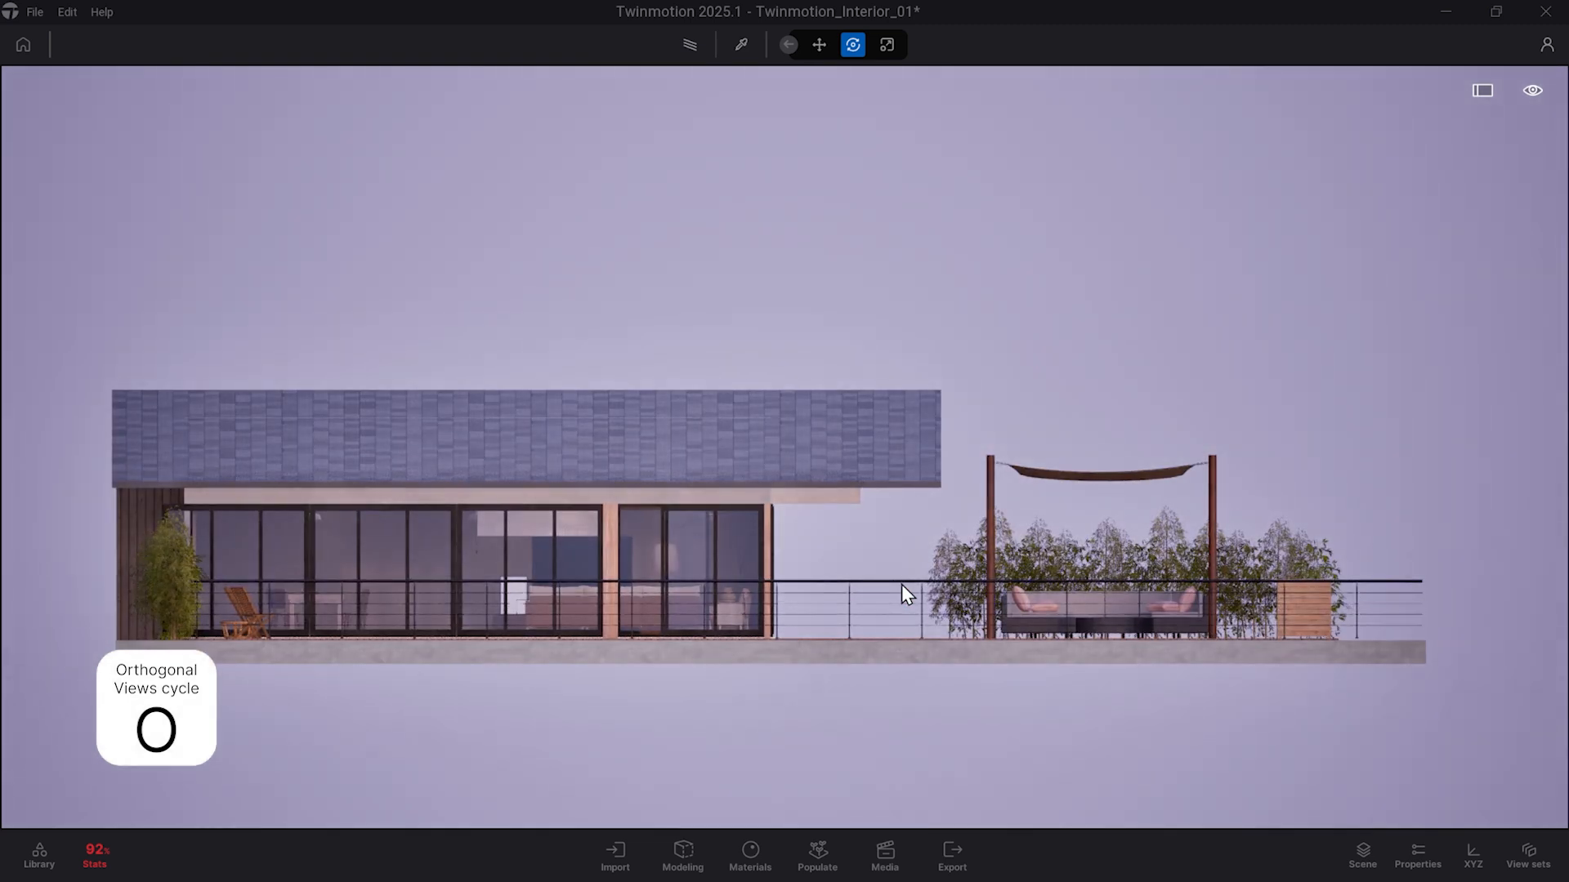
key(o)
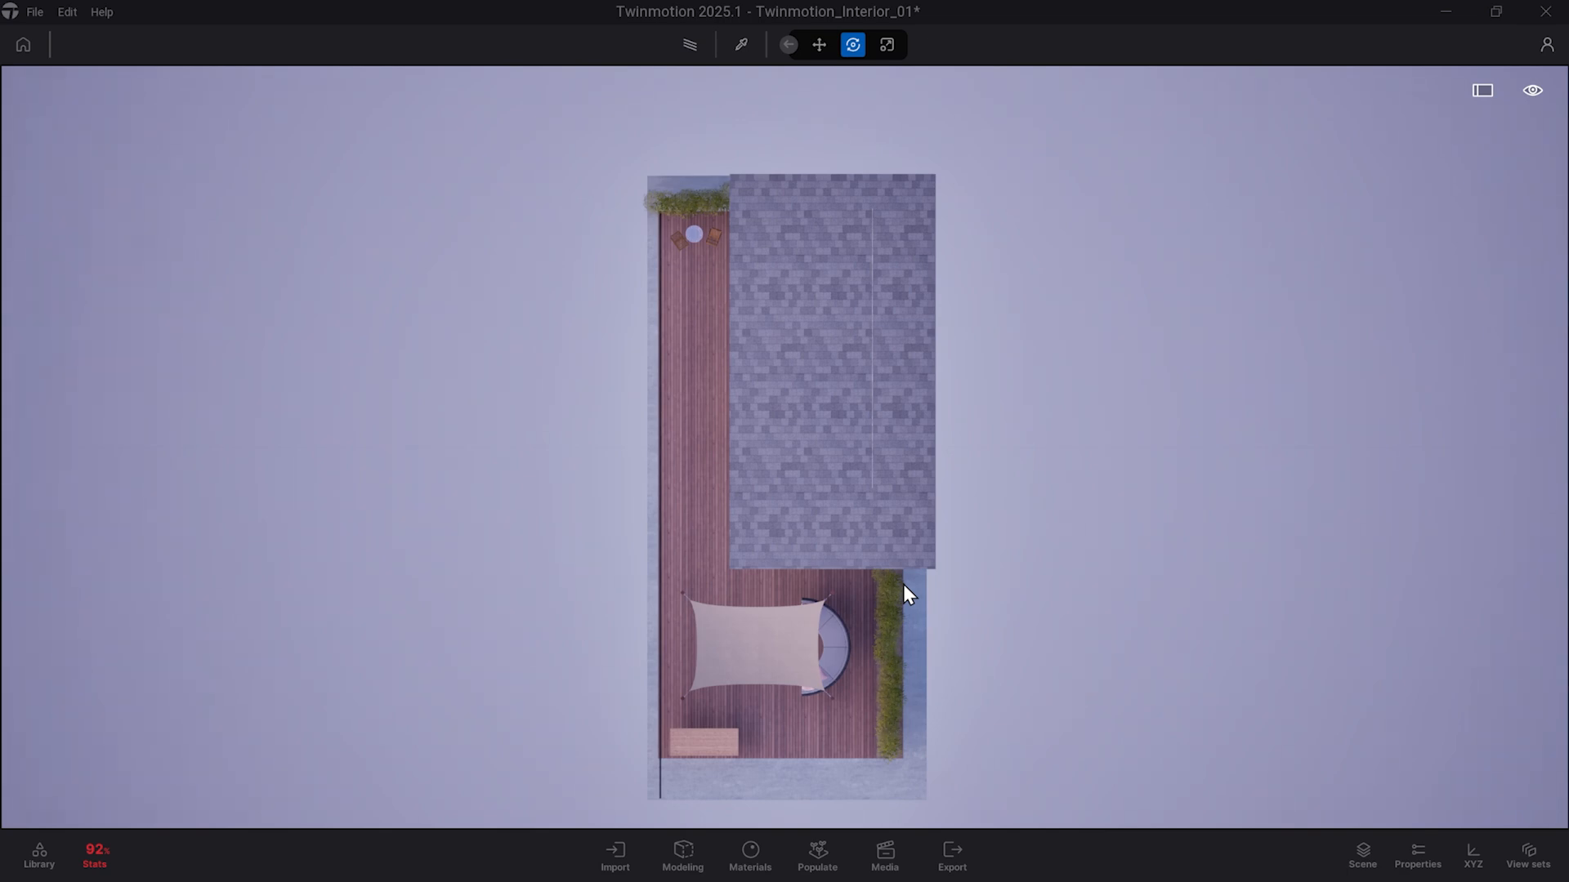
mouse_move(738, 256)
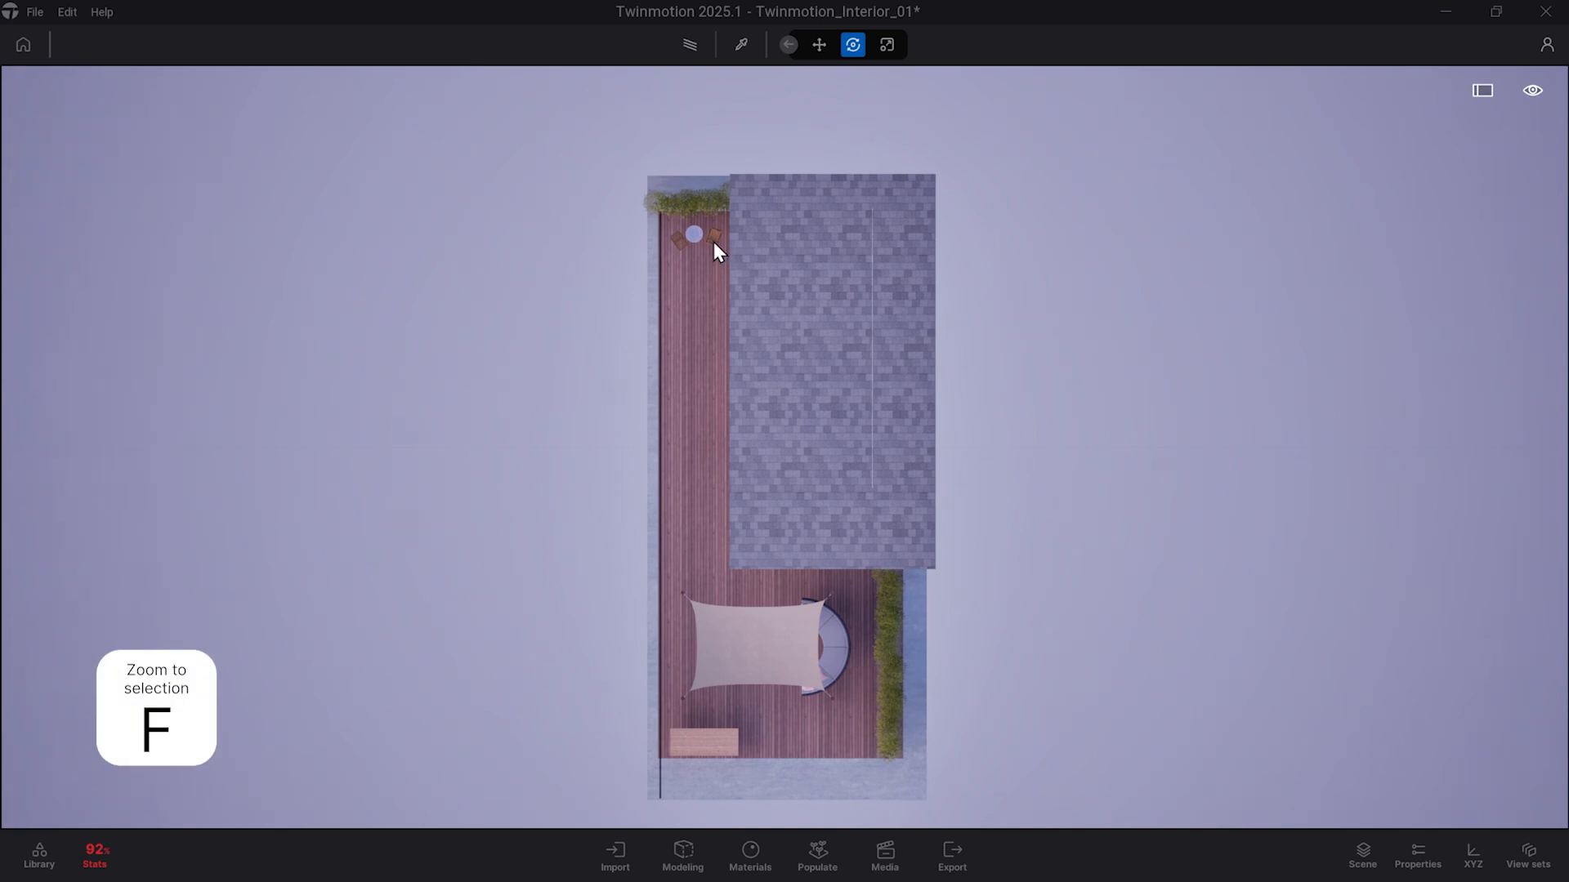
Step: Zoom to the selected deck chair, then return to the interior perspective view
key(f)
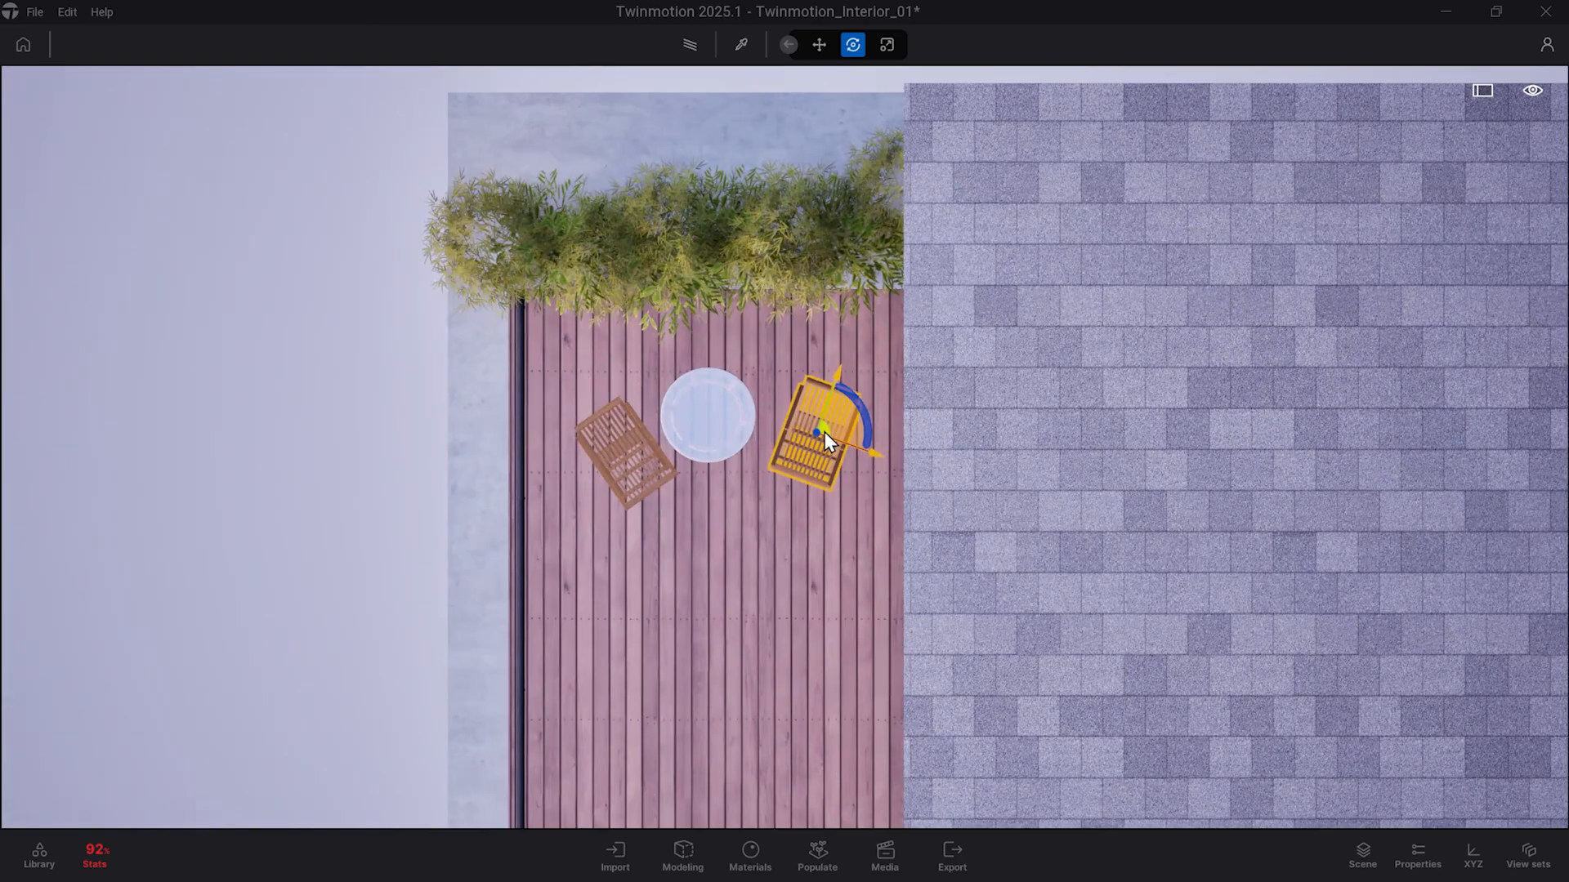
key(g)
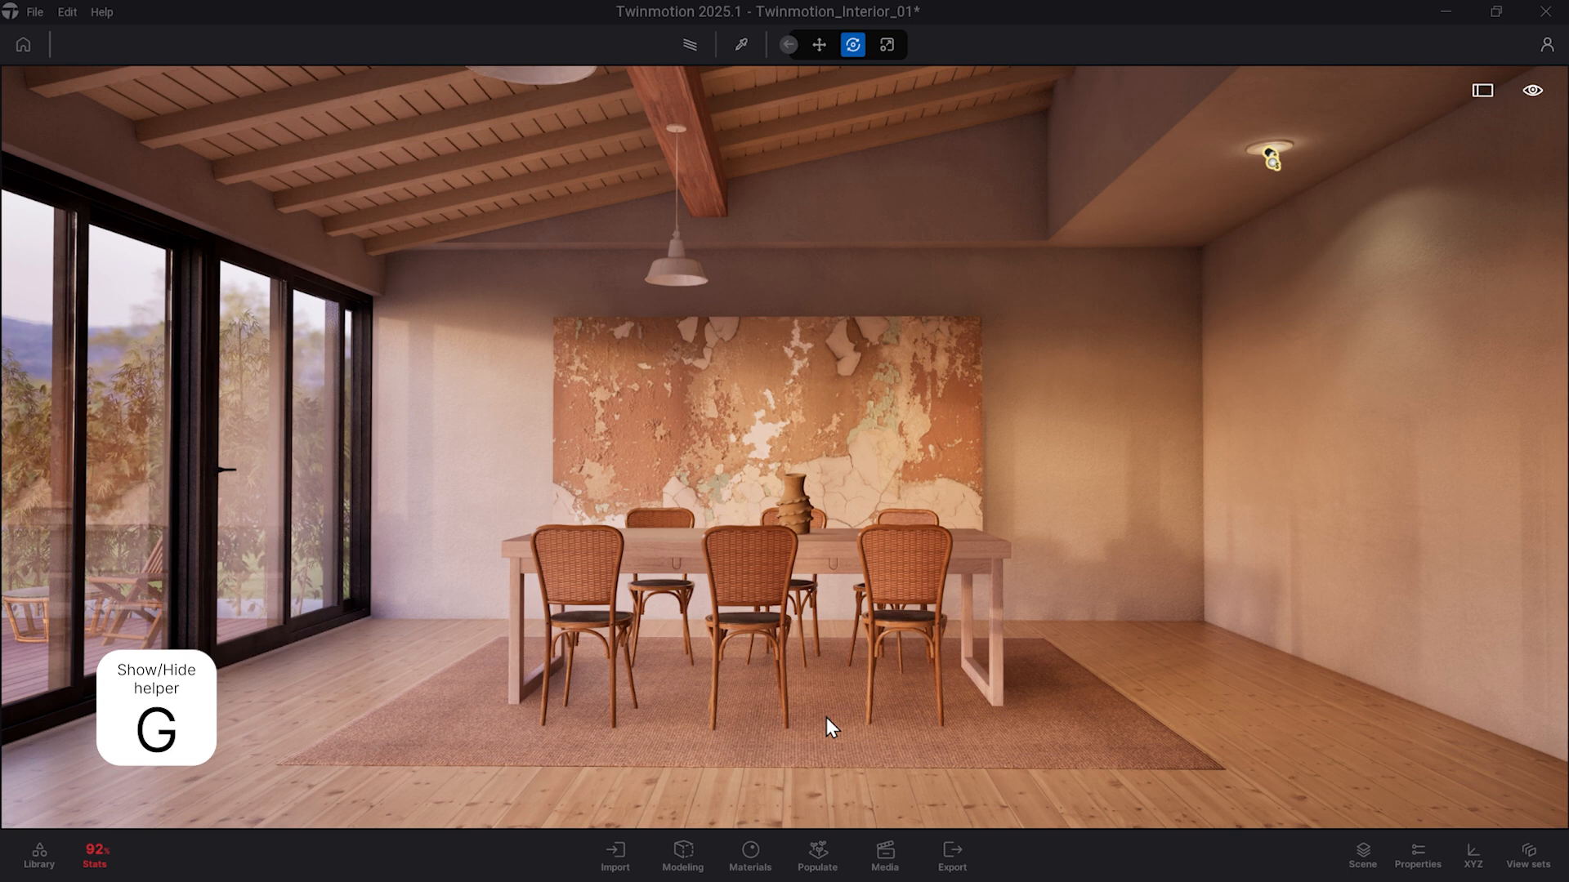
mouse_move(1232, 280)
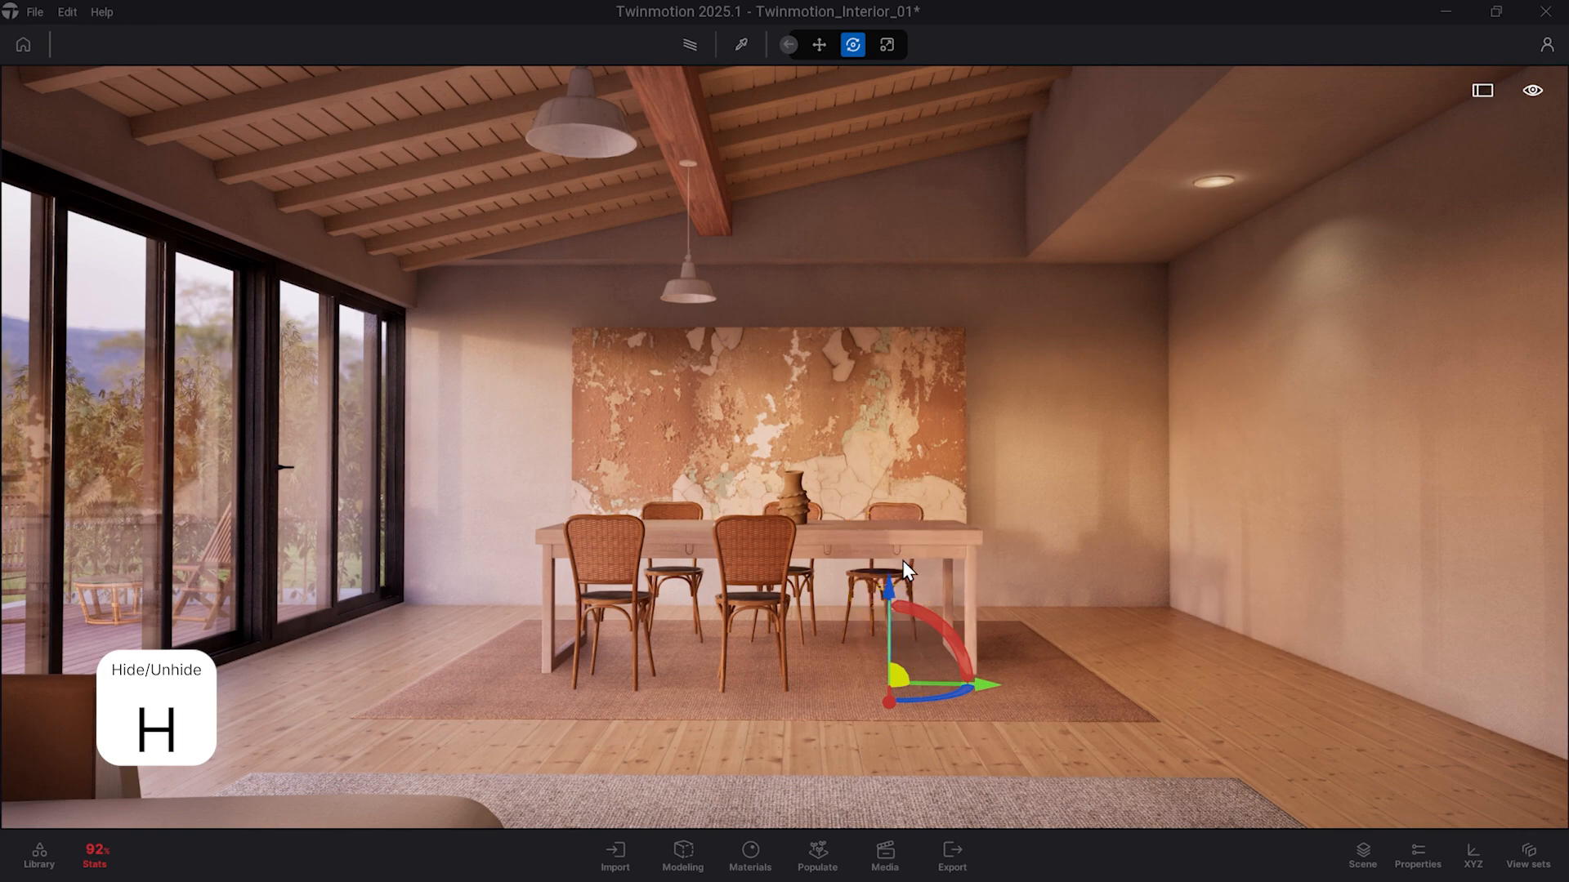
Step: Select a front dining chair so it can be hidden with H
click(881, 570)
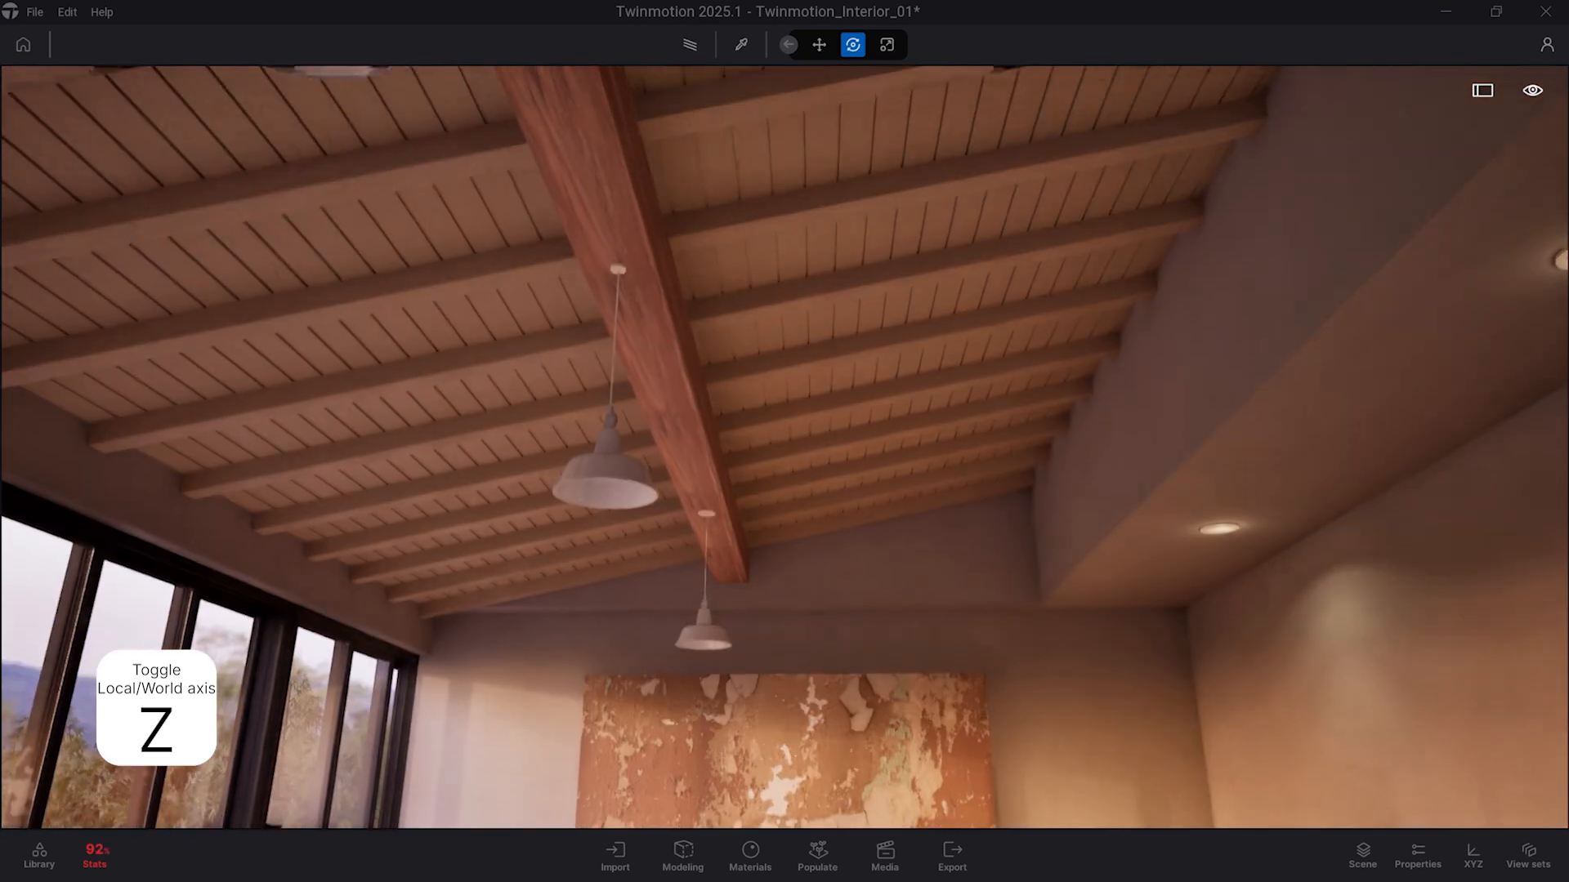
Step: Toggle the local/world axis option at the bottom-left of the viewport
click(37, 856)
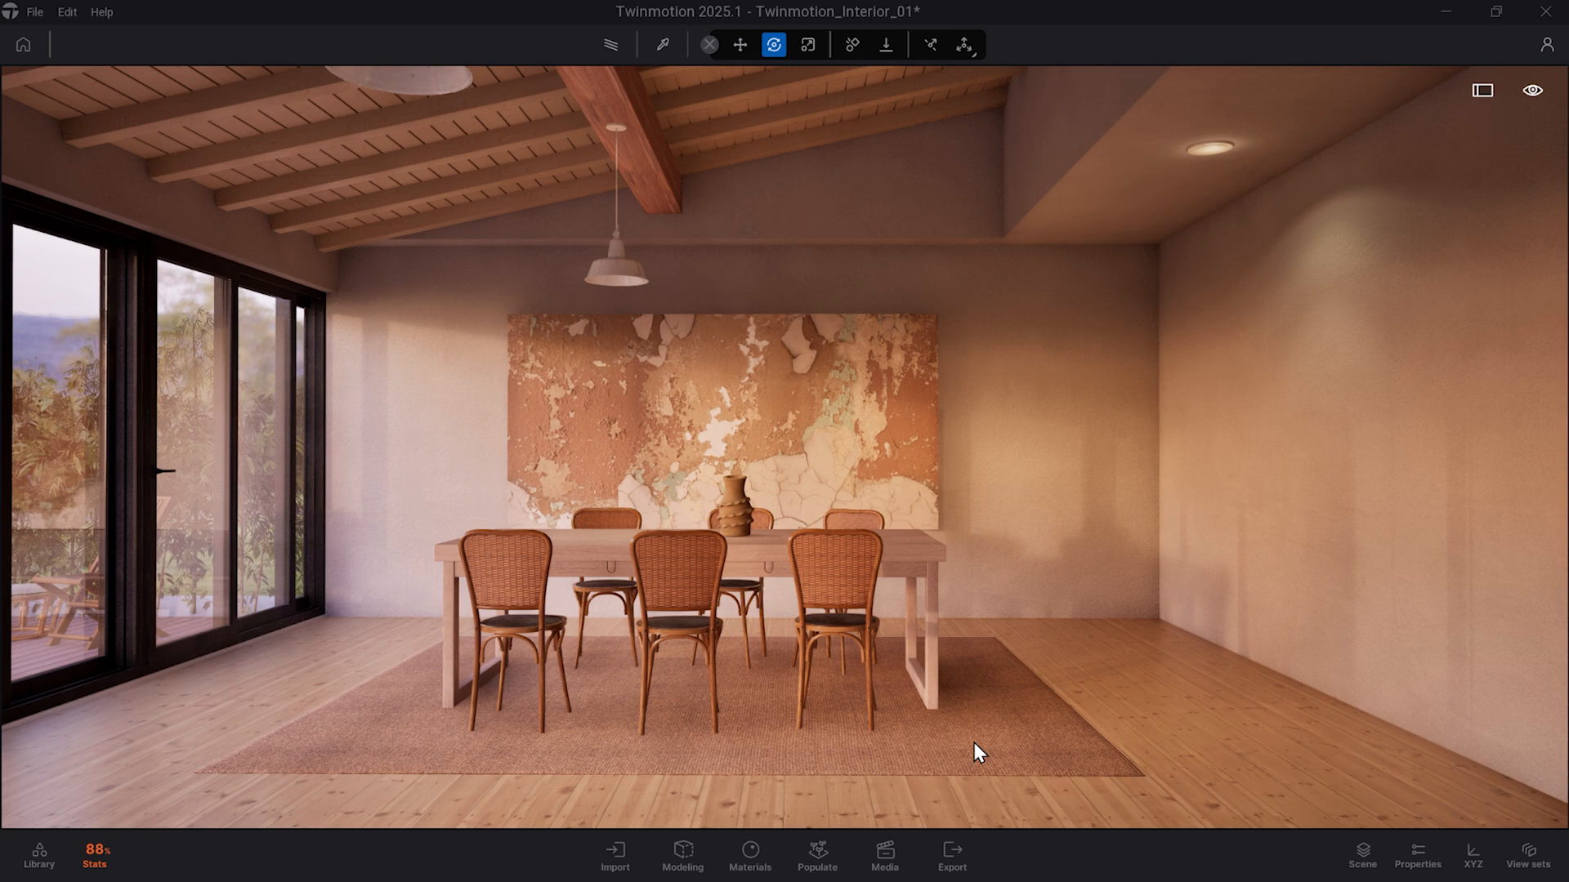
Step: Create rotated and scaled chair copies with Shift, then Shift-drag a copy beside the window
key(shift)
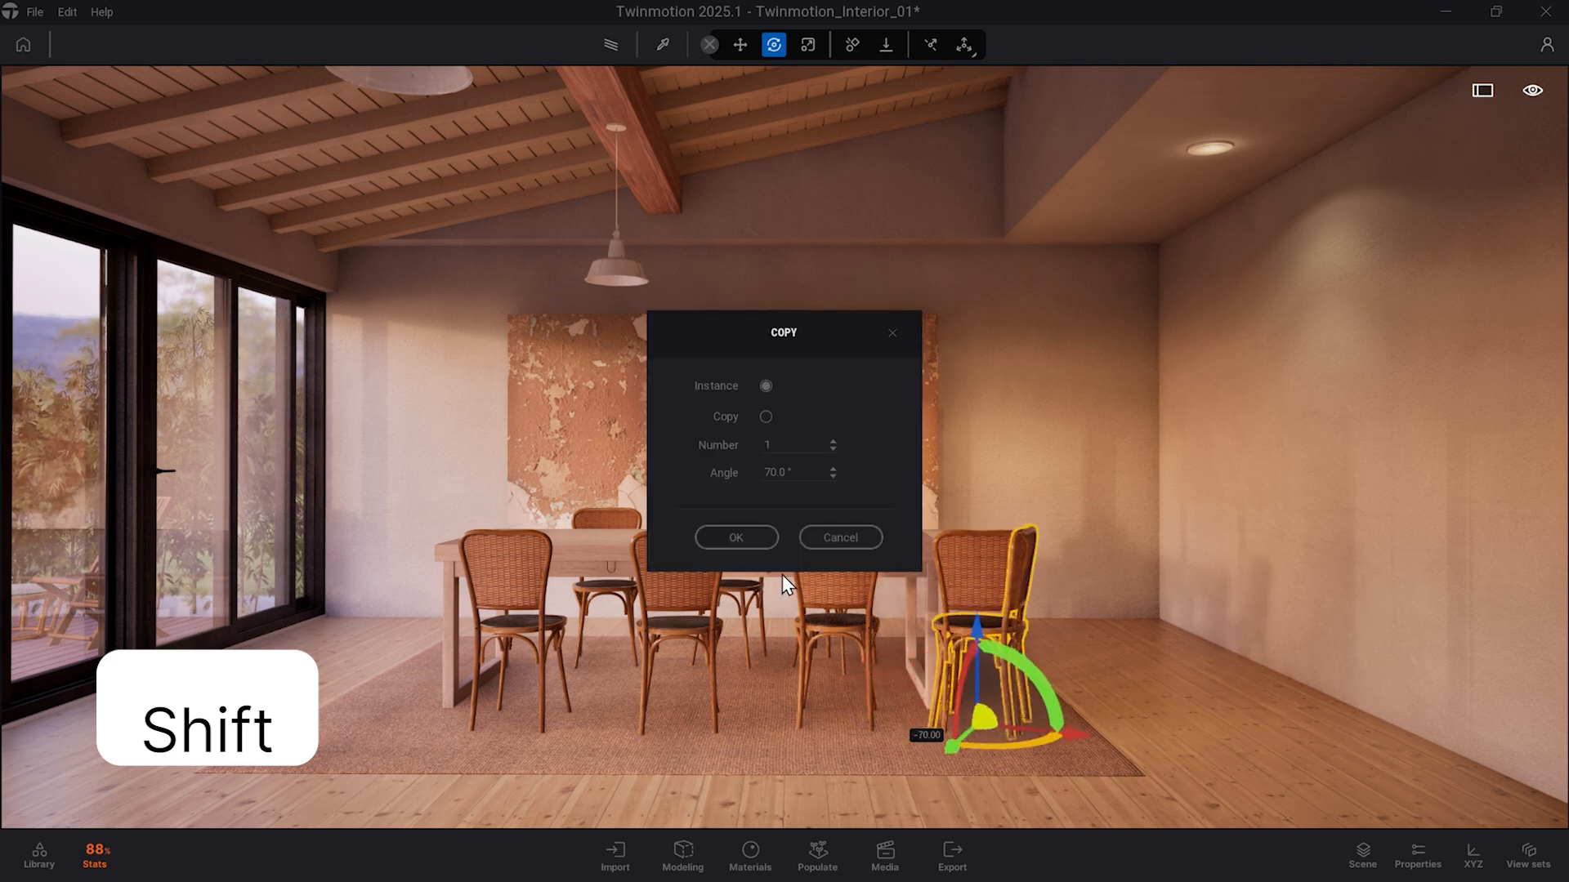
click(736, 538)
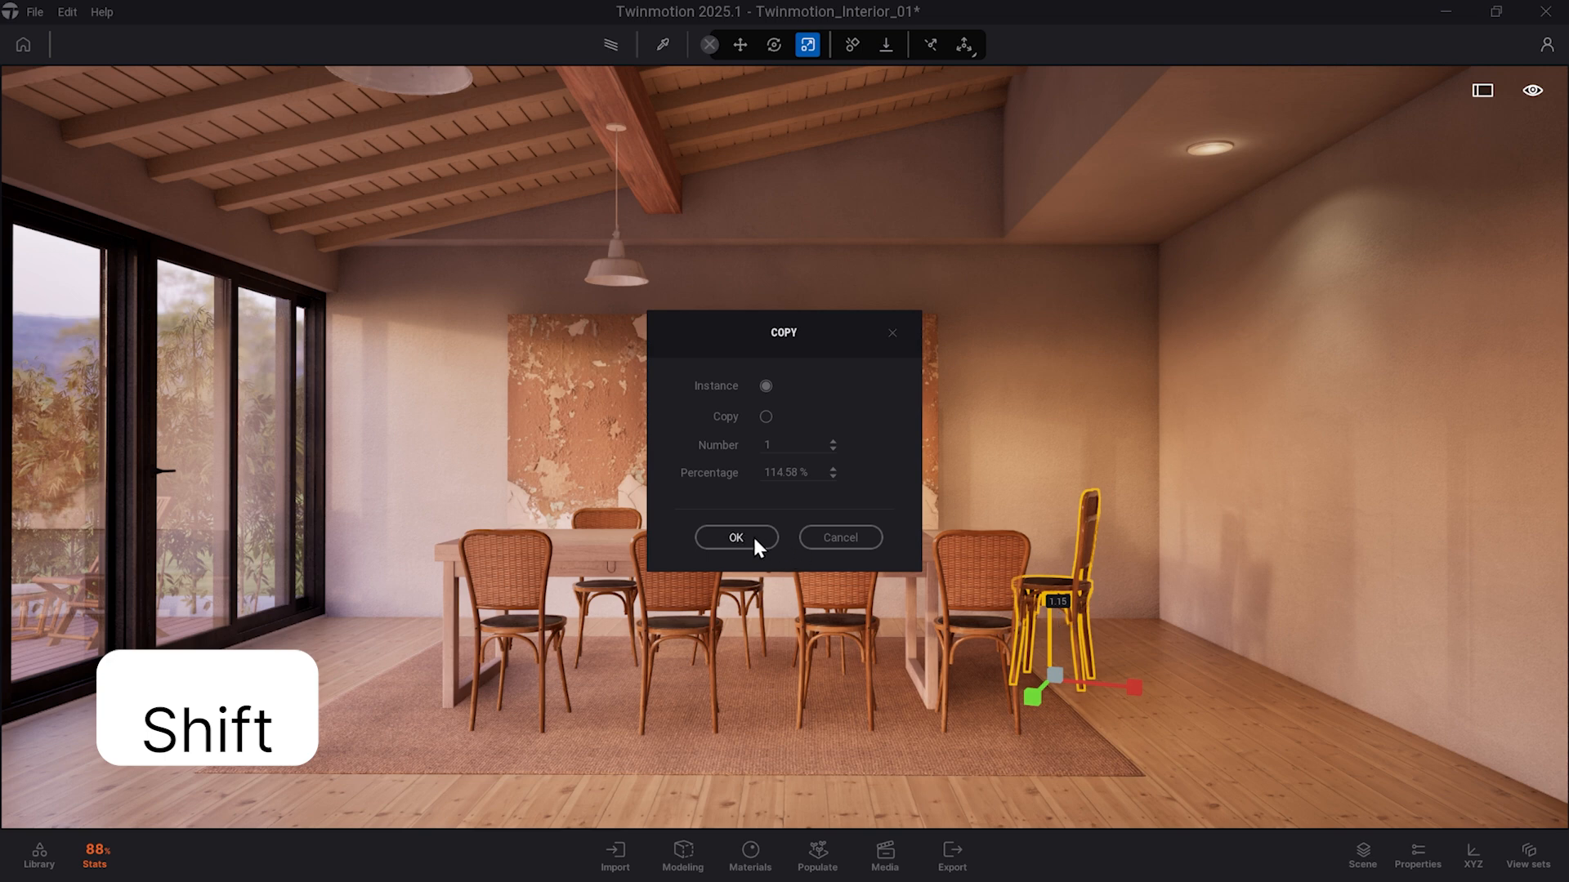
click(736, 537)
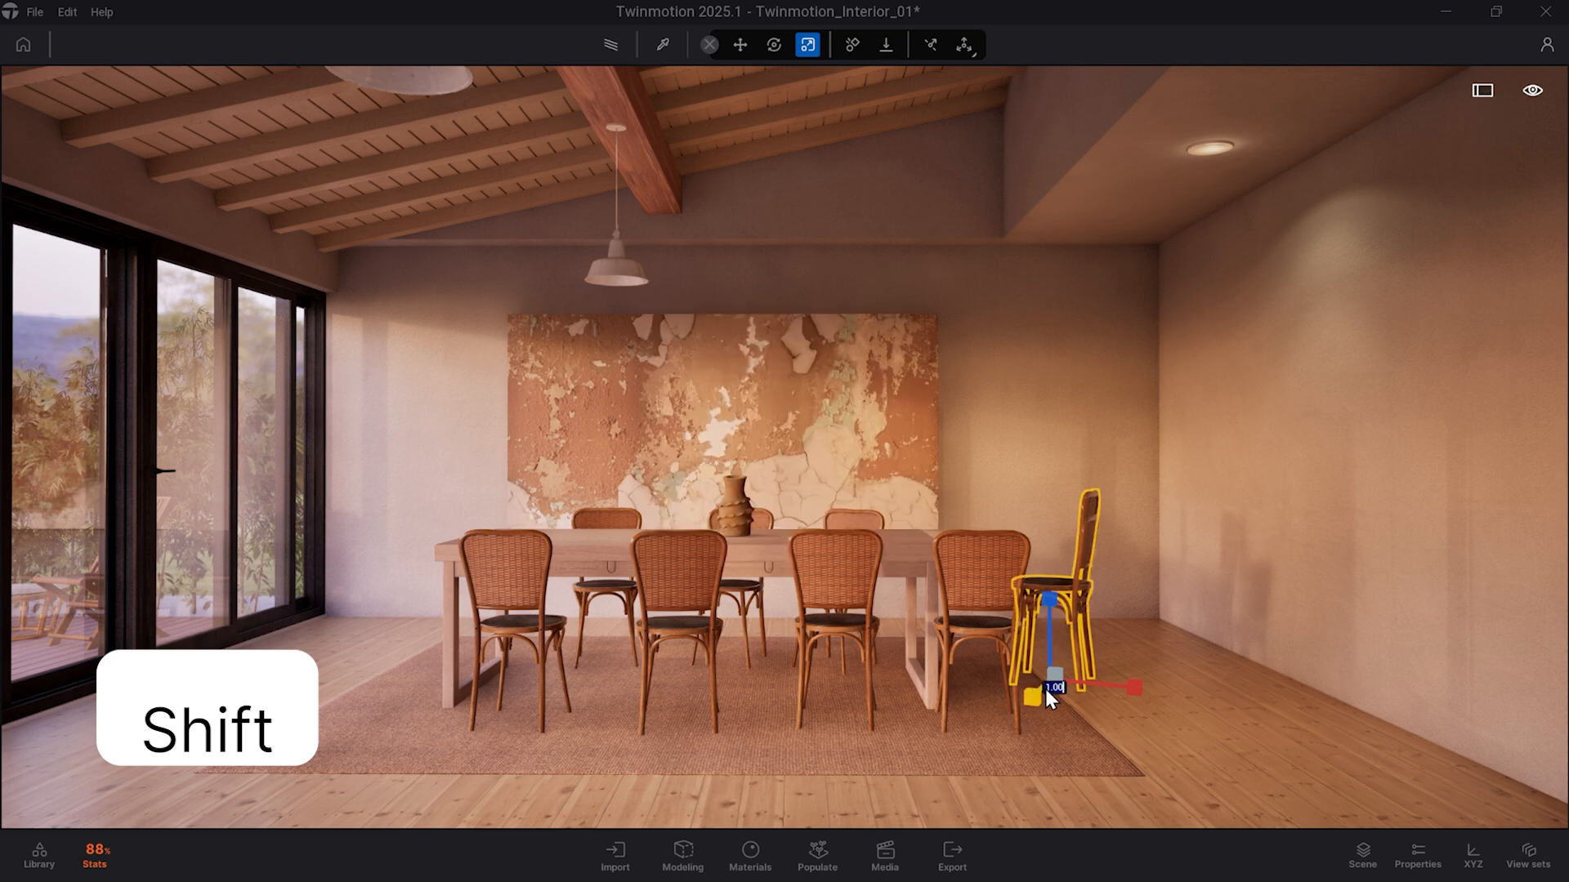
drag(1055, 689, 371, 680)
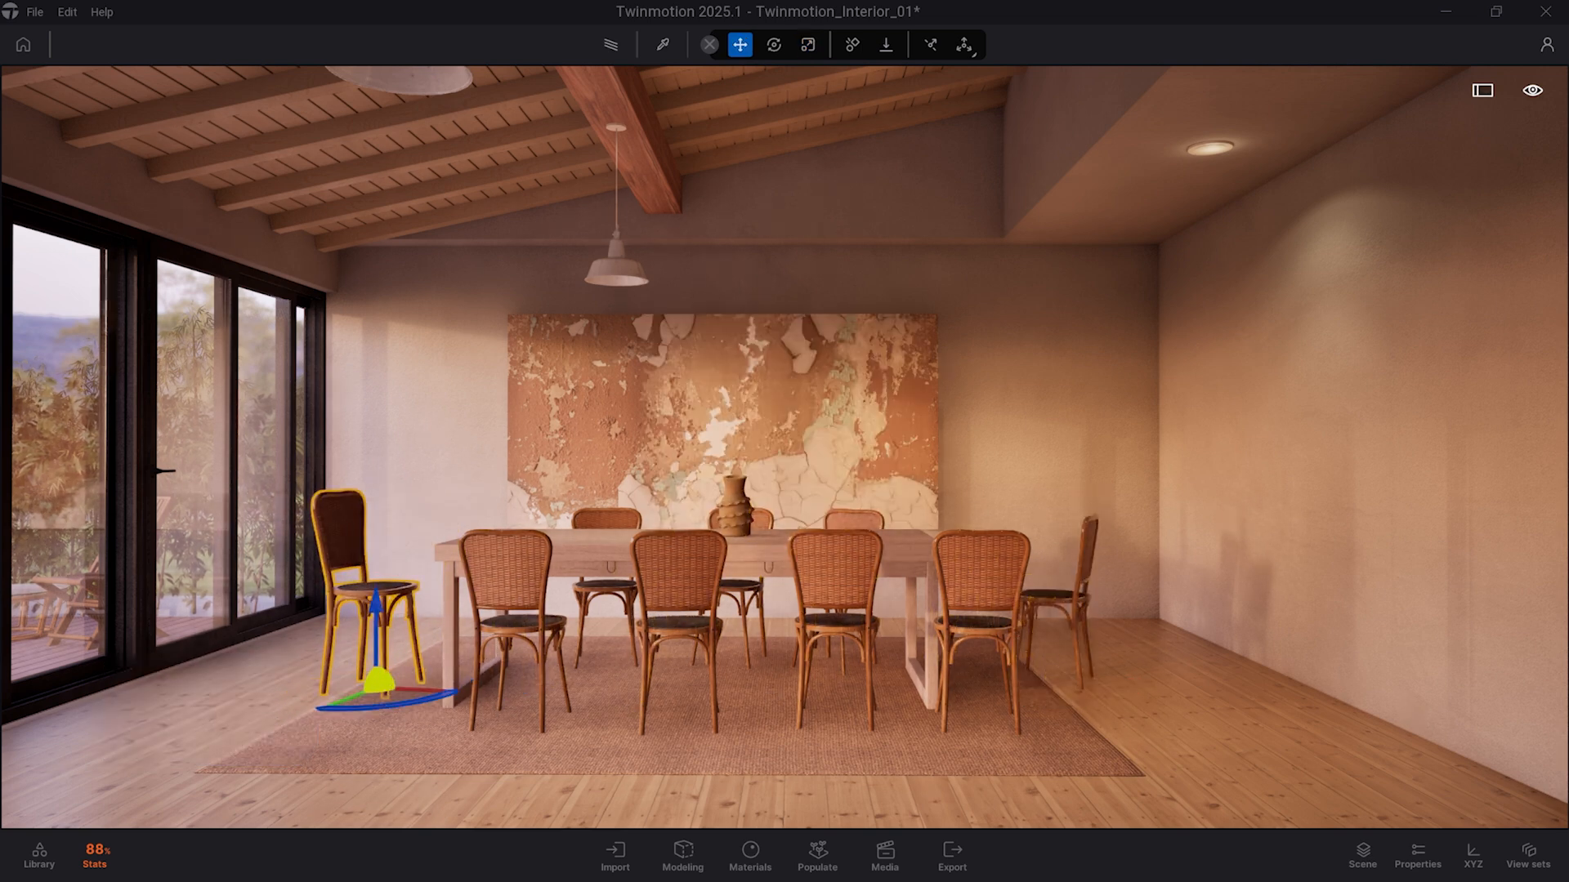